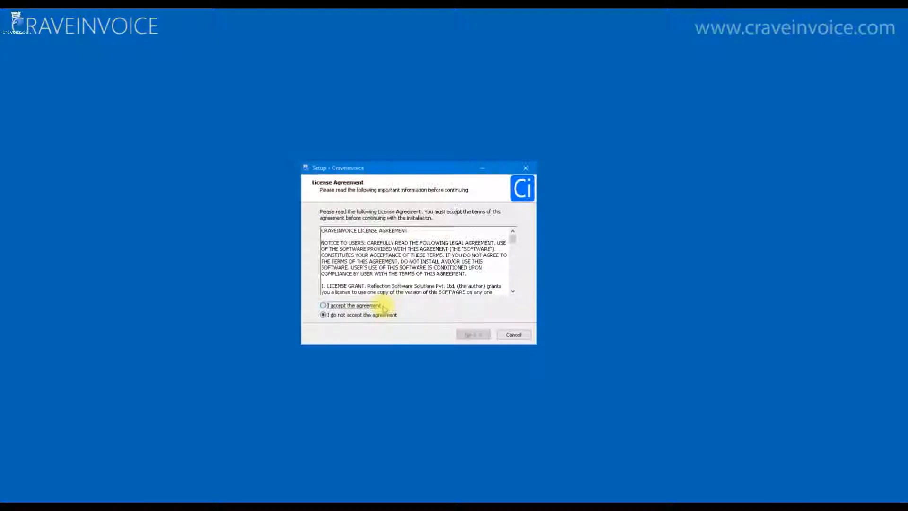
# Step: Accept the licence agreement, keep the default install folder and request a desktop icon
pyautogui.click(322, 305)
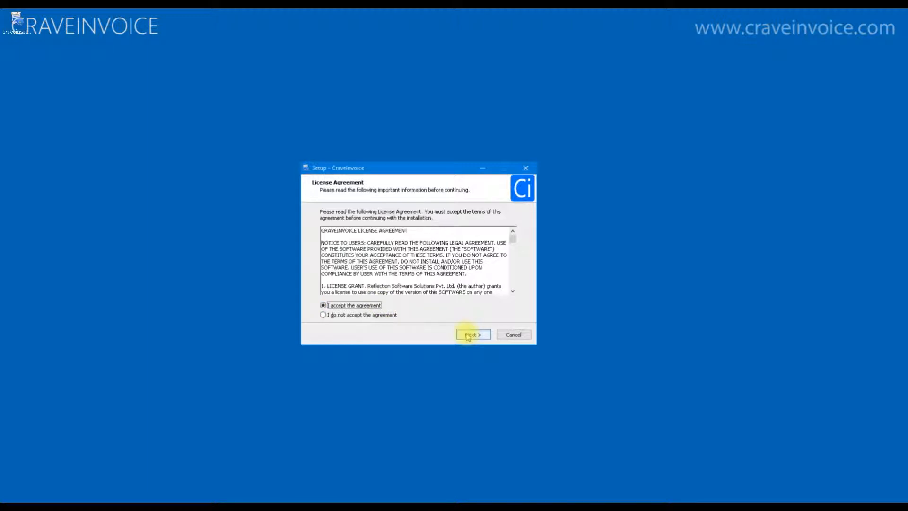
pyautogui.click(473, 334)
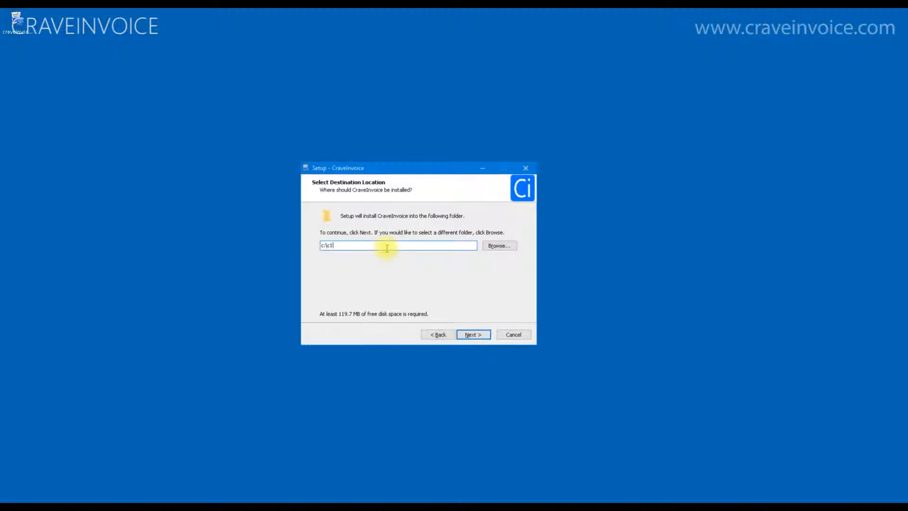
pyautogui.click(473, 334)
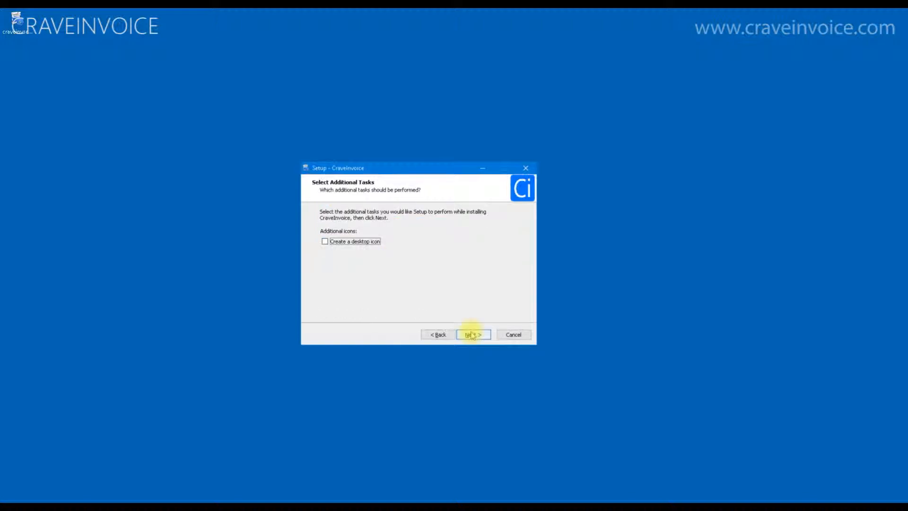
pyautogui.moveTo(371, 242)
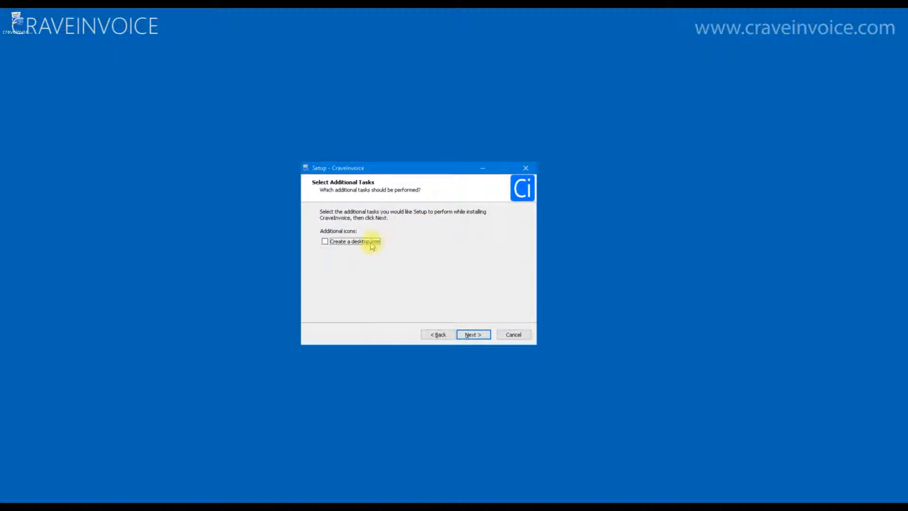
pyautogui.click(325, 241)
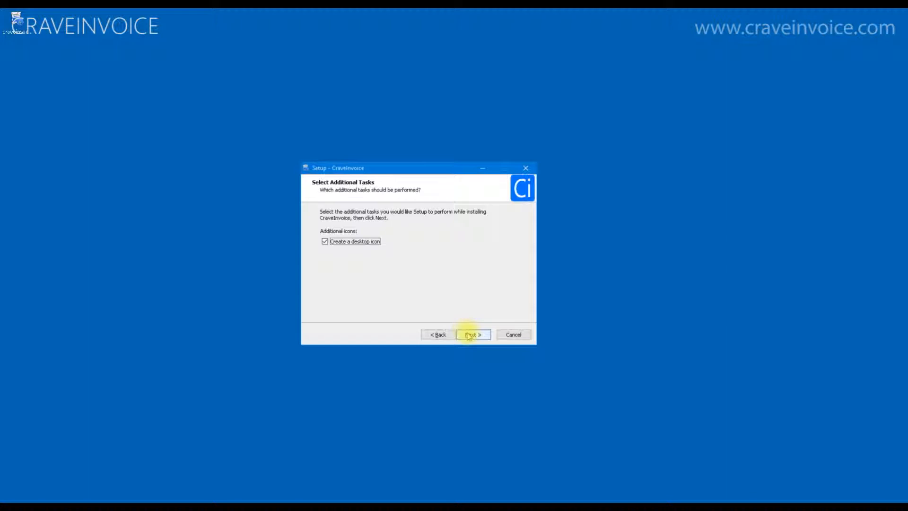
pyautogui.click(473, 334)
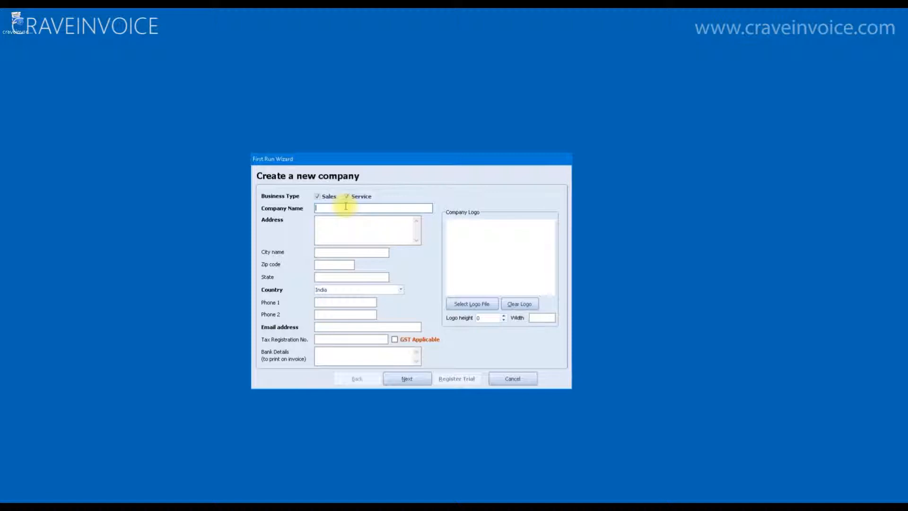
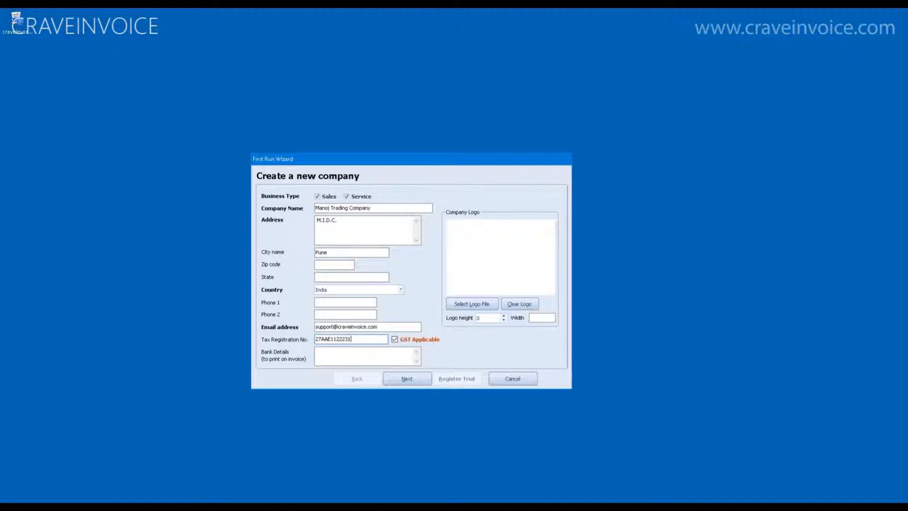
pyautogui.click(407, 378)
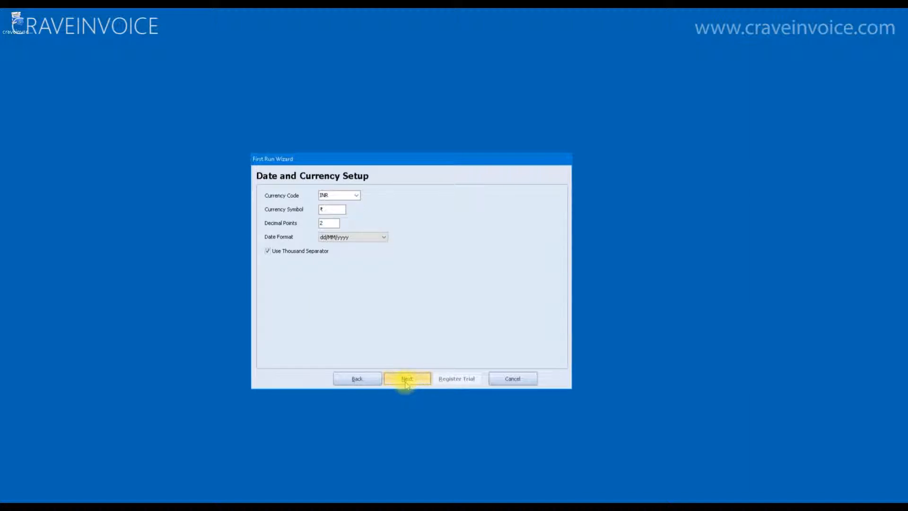
pyautogui.moveTo(350, 224)
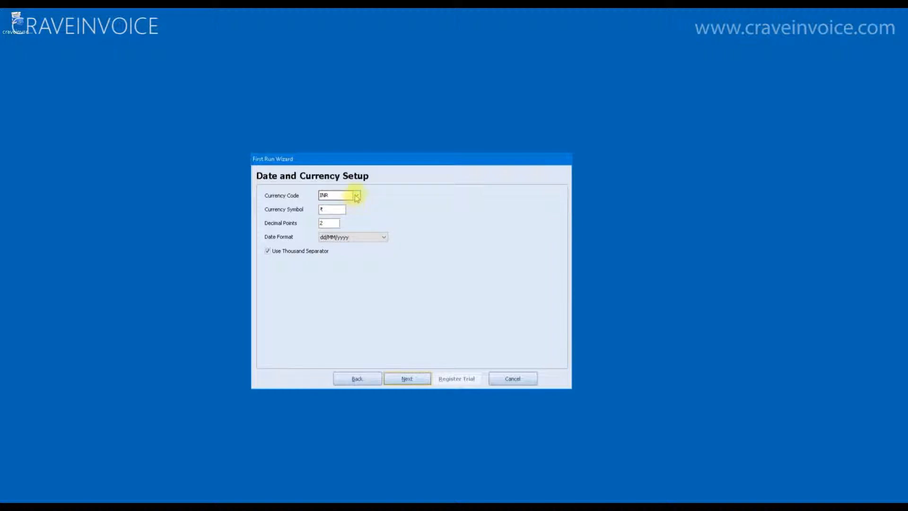
# Step: Review the currency list and keep INR, moving on to e-mail setup
pyautogui.click(357, 195)
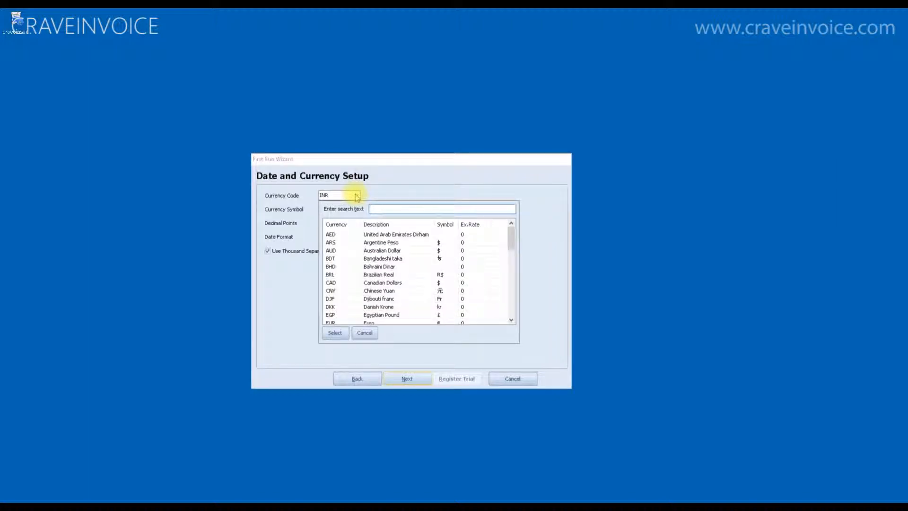
pyautogui.click(407, 379)
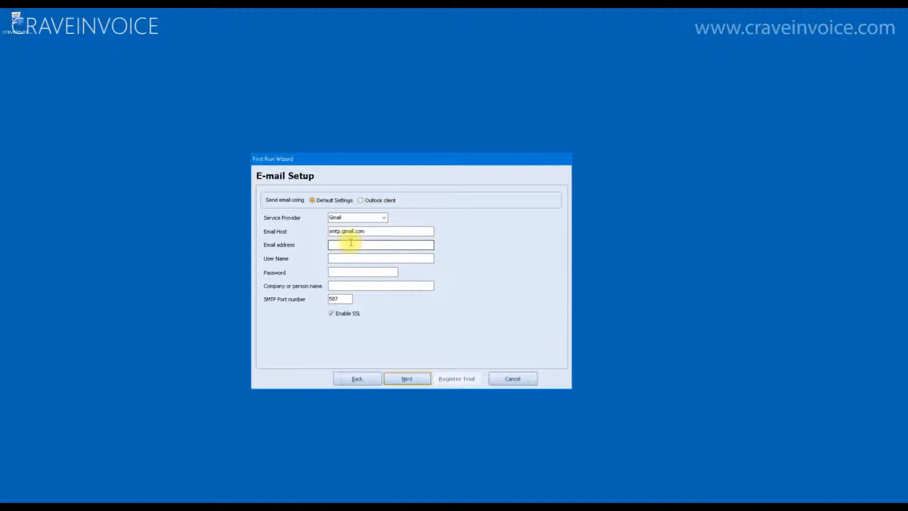
pyautogui.moveTo(392, 342)
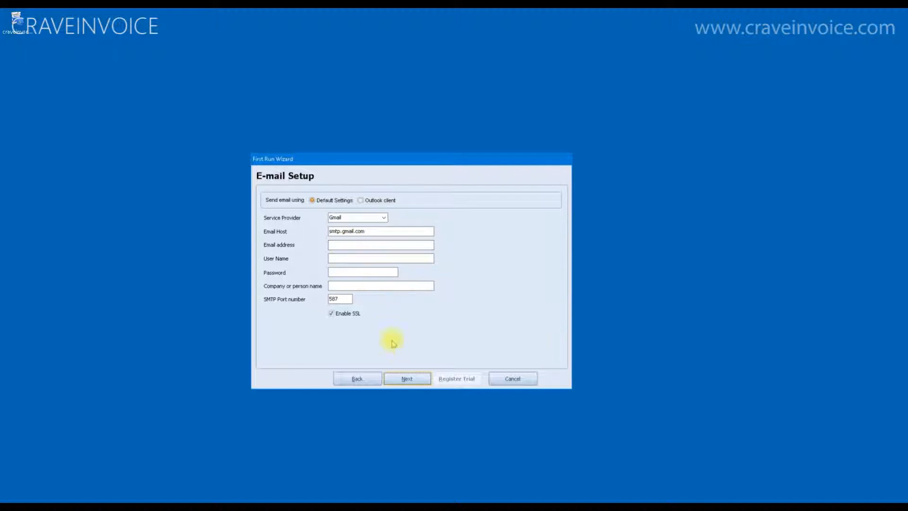
# Step: Skip e-mail setup, keep the 2018–2019 financial year and register the trial online
pyautogui.click(407, 378)
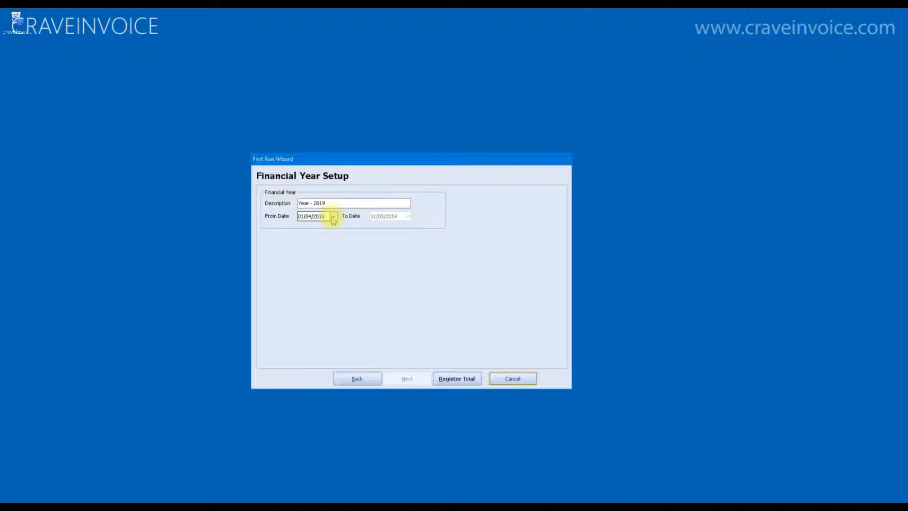
pyautogui.moveTo(409, 322)
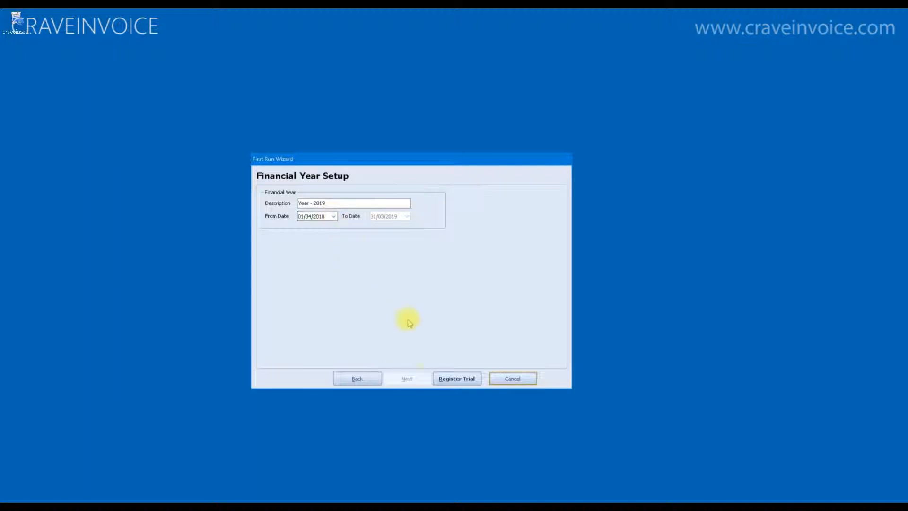
pyautogui.moveTo(456, 378)
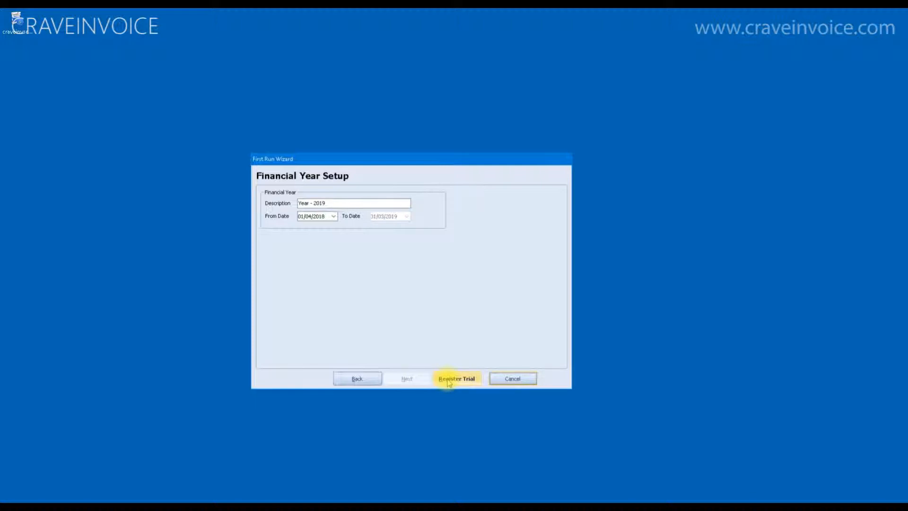
pyautogui.moveTo(460, 310)
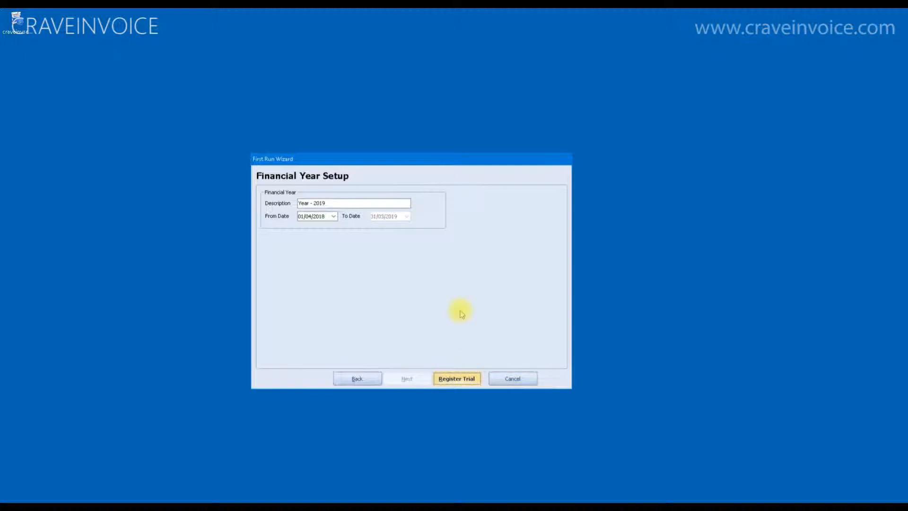
pyautogui.click(456, 379)
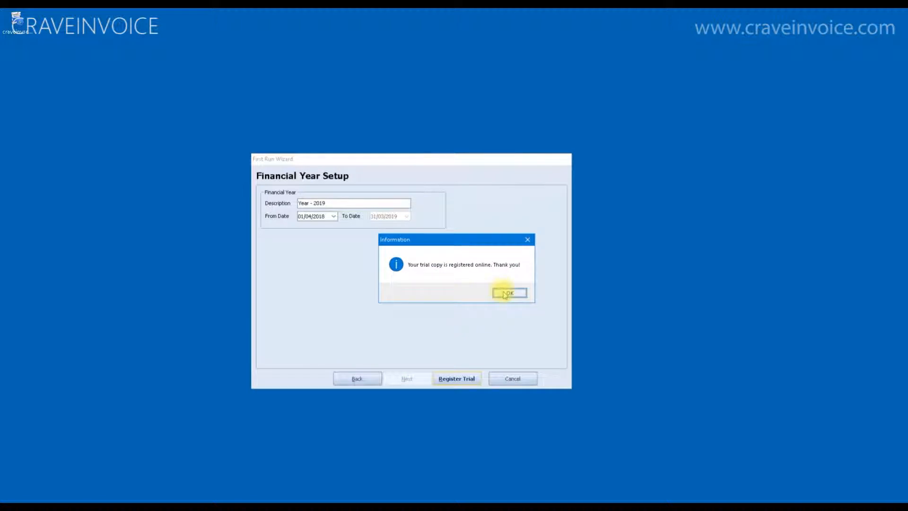
pyautogui.click(508, 293)
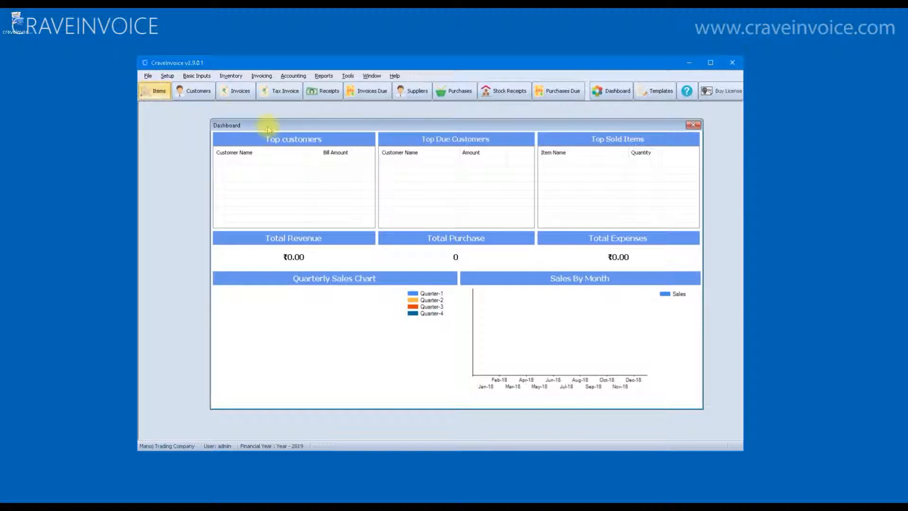
# Step: Bring up the Items form and start entering a new item's code
pyautogui.click(154, 91)
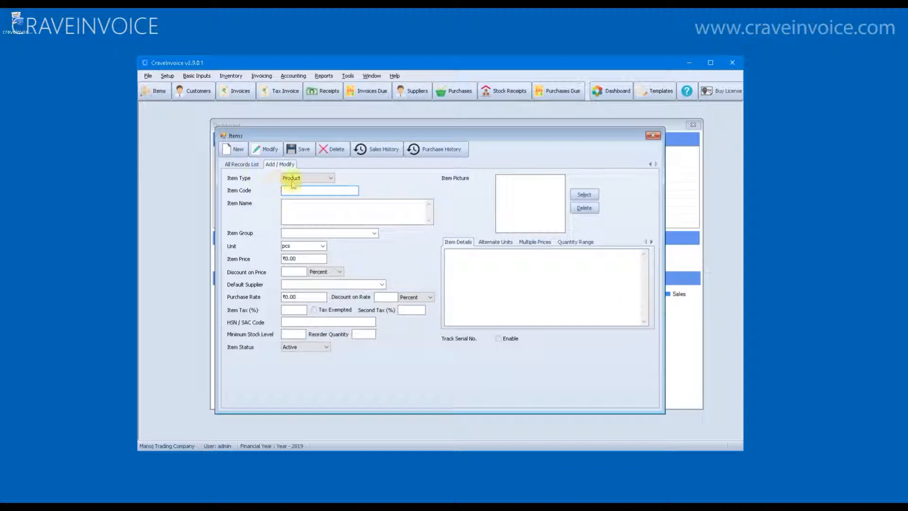
pyautogui.click(319, 190)
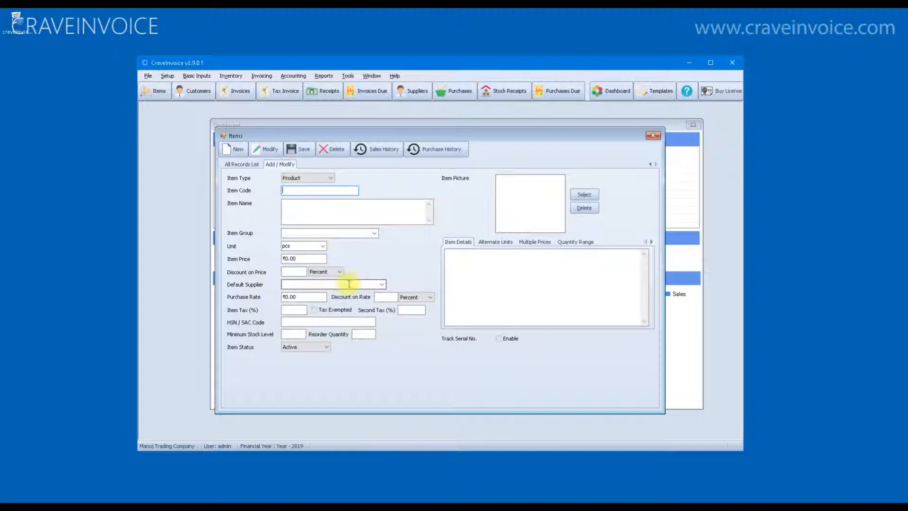
pyautogui.moveTo(344, 267)
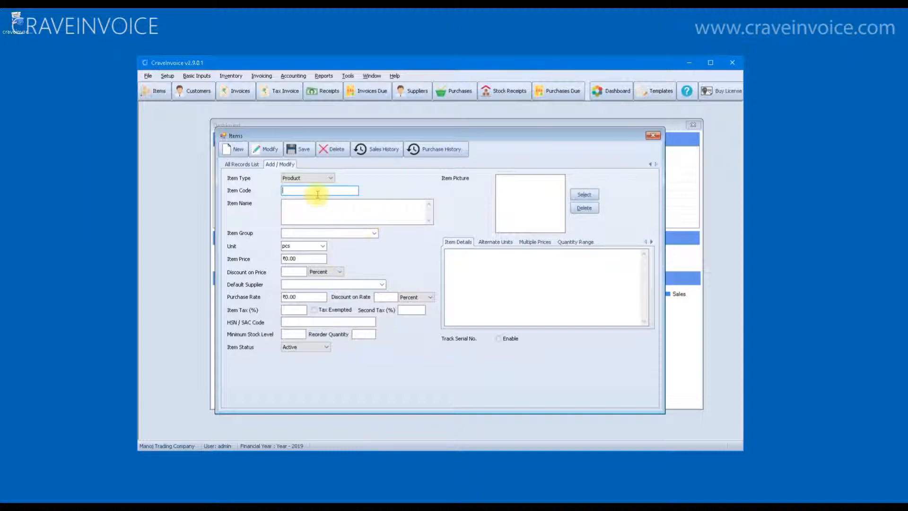
pyautogui.click(167, 75)
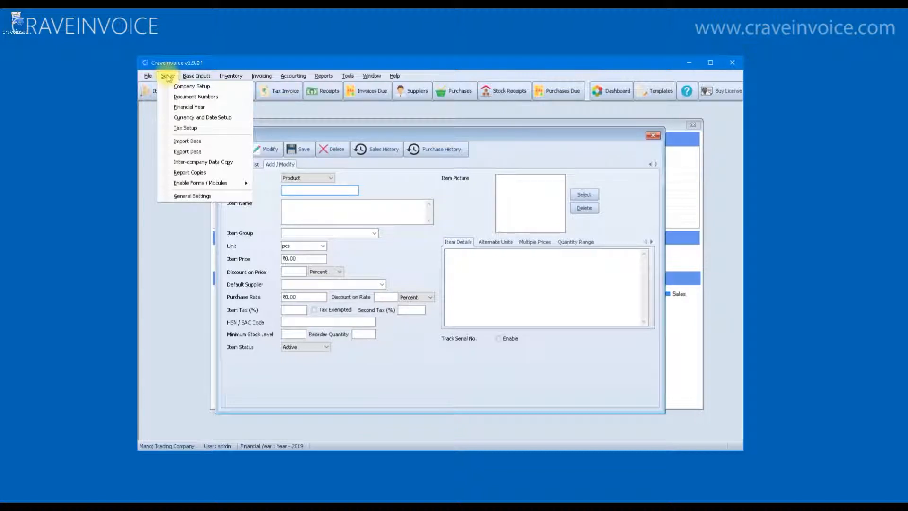
pyautogui.moveTo(187, 141)
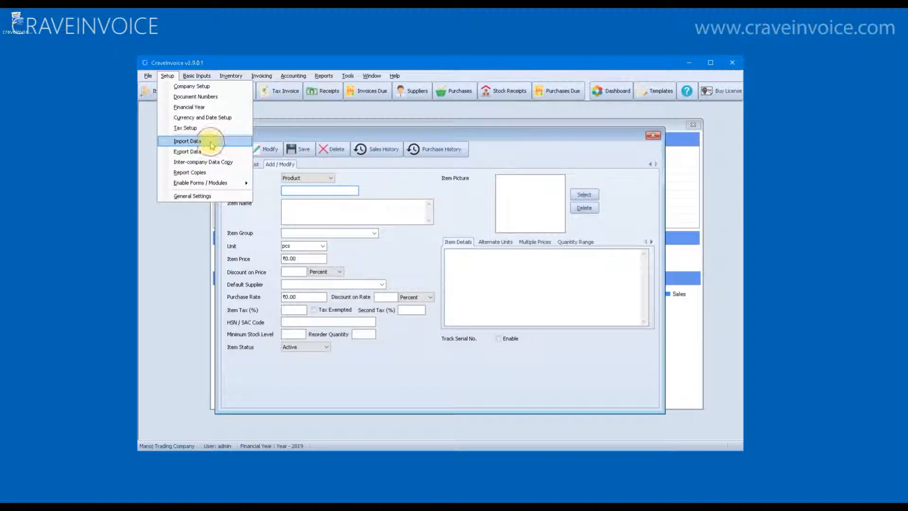
# Step: Load Book1.xlsx into the data import tool to preview the three sample items
pyautogui.click(187, 141)
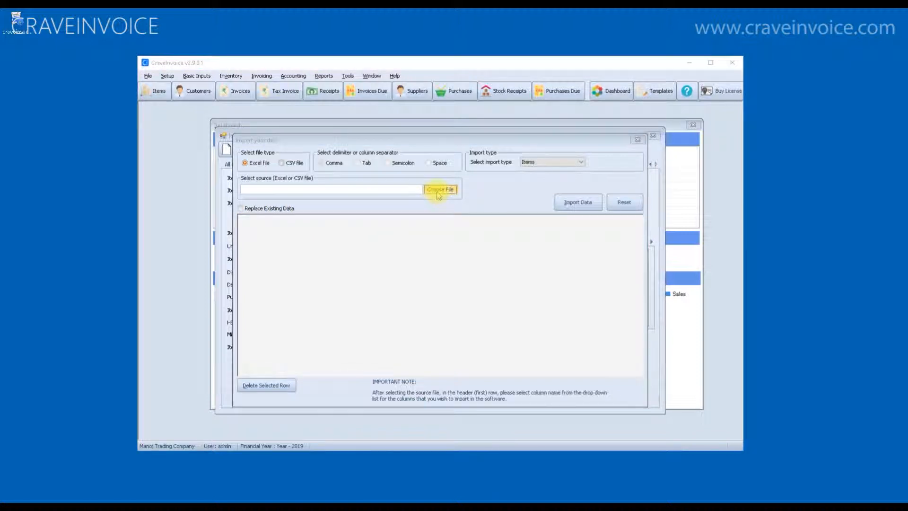
pyautogui.click(440, 189)
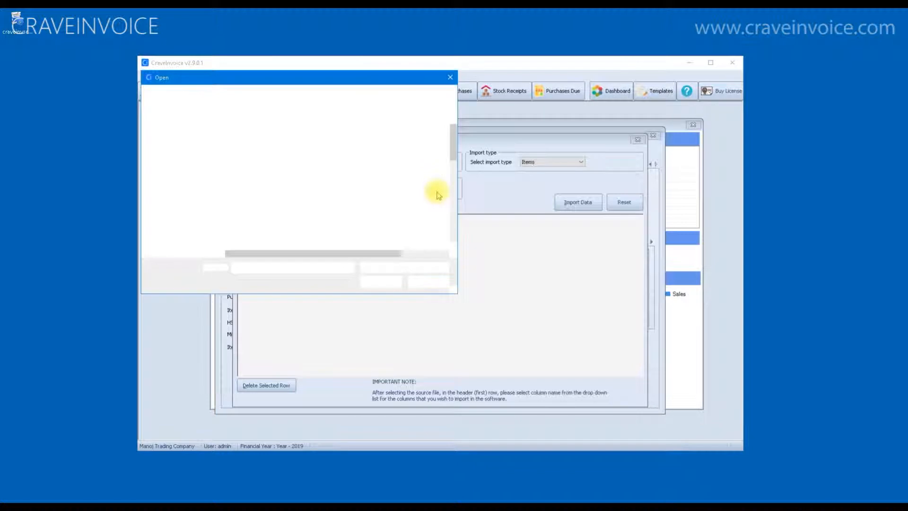
pyautogui.click(450, 77)
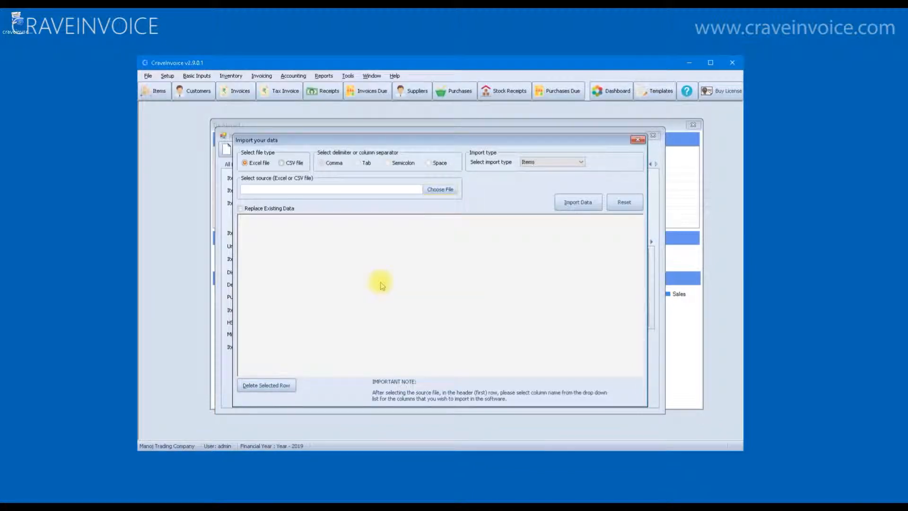
pyautogui.click(440, 189)
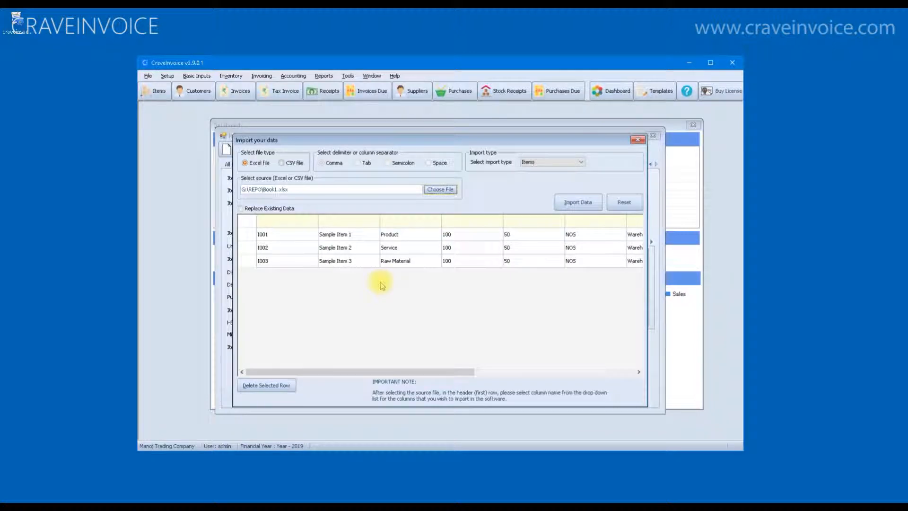
pyautogui.moveTo(345, 261)
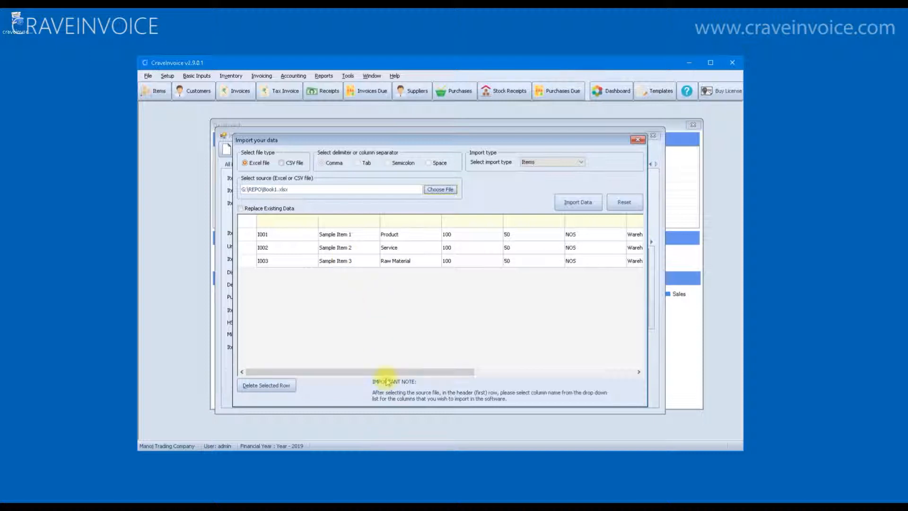
pyautogui.moveTo(290, 257)
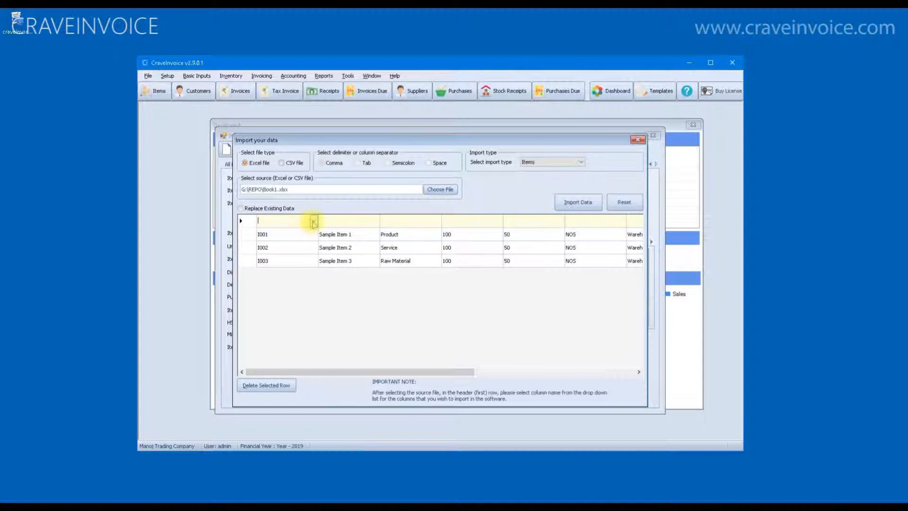
# Step: Map the first four import columns as Item Code, Item Name, Item Type and Price
pyautogui.click(313, 220)
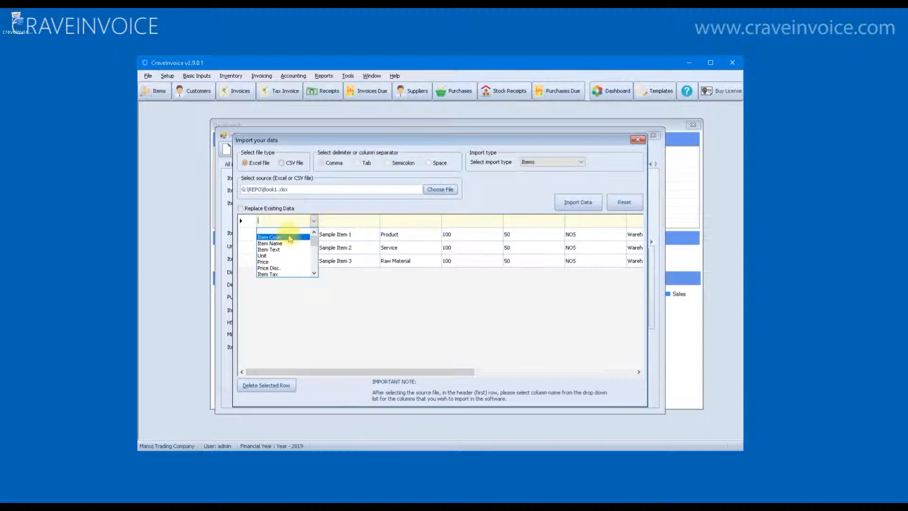
pyautogui.click(268, 237)
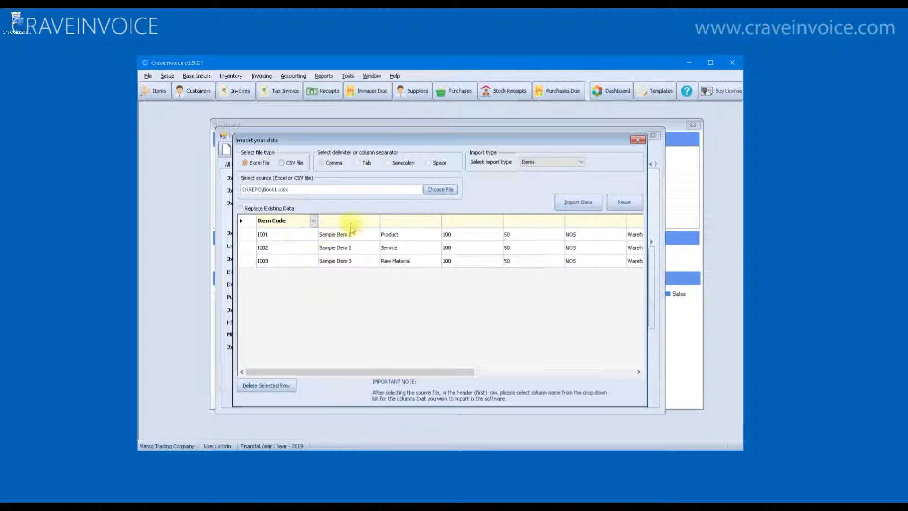
pyautogui.click(334, 221)
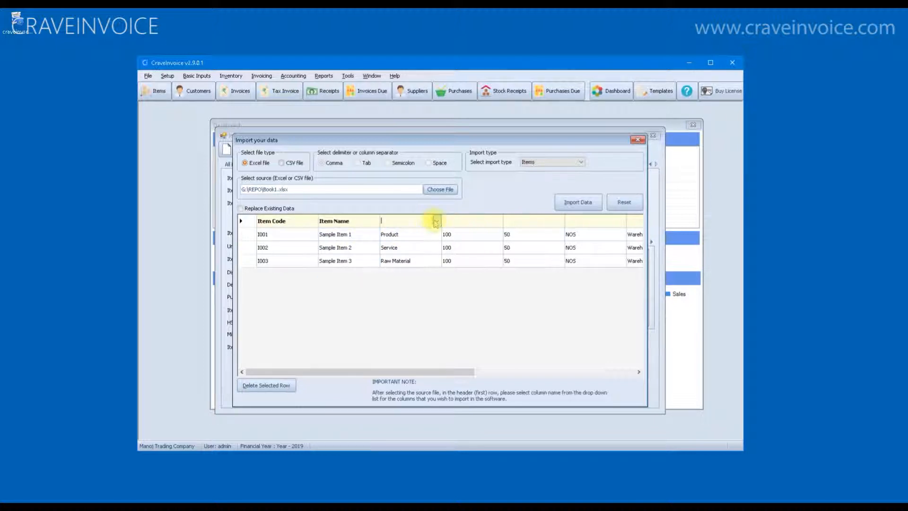
pyautogui.click(435, 220)
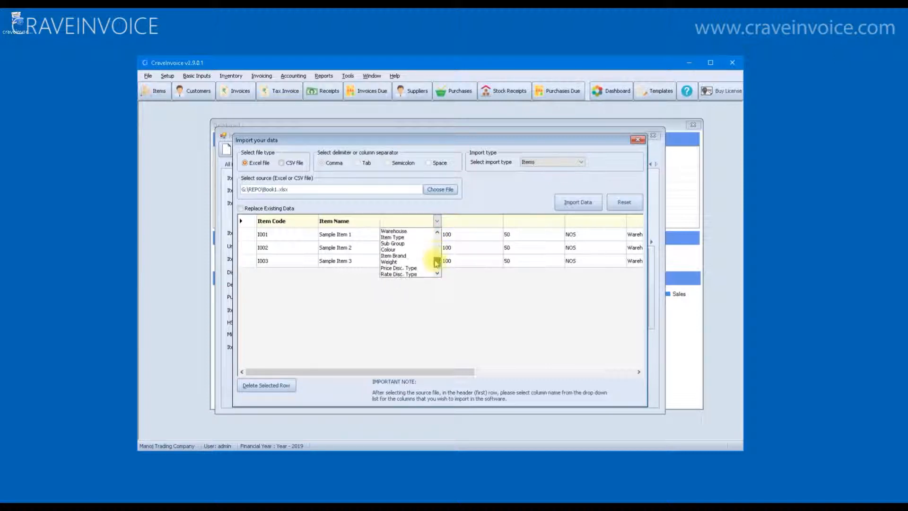
pyautogui.click(392, 236)
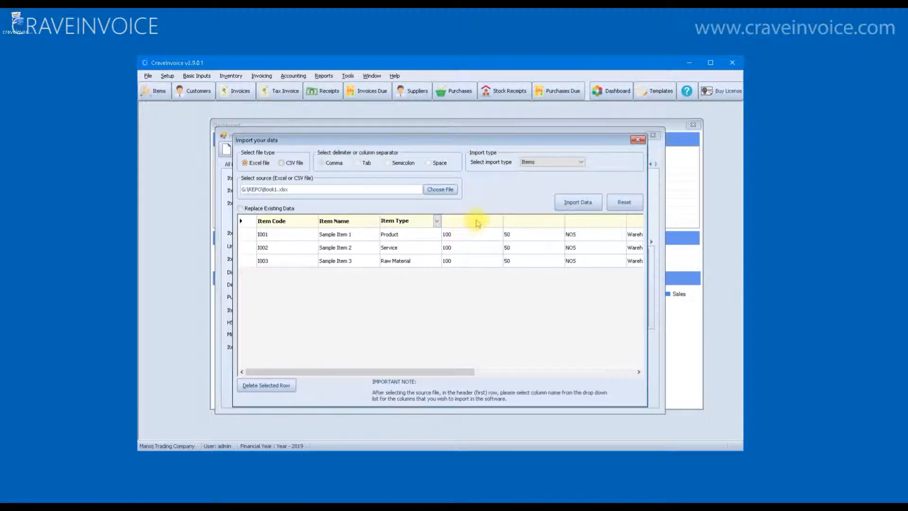
pyautogui.click(497, 221)
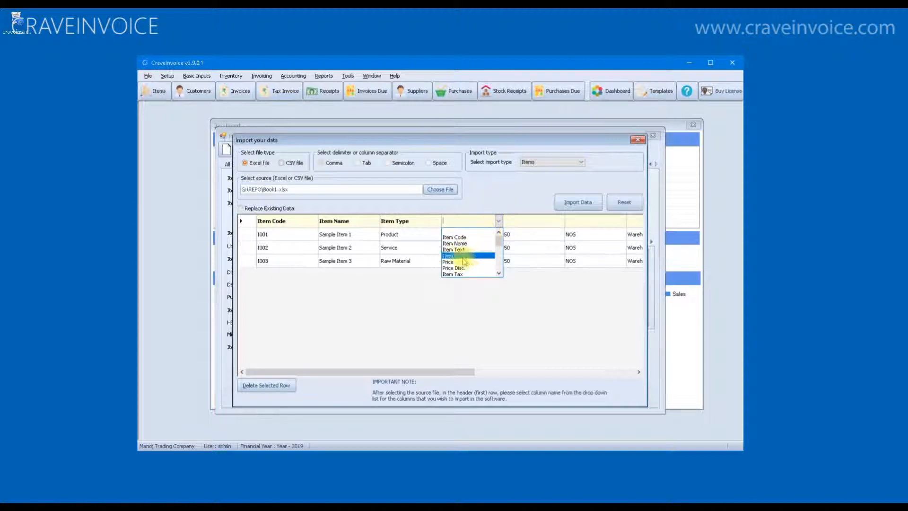
pyautogui.click(447, 262)
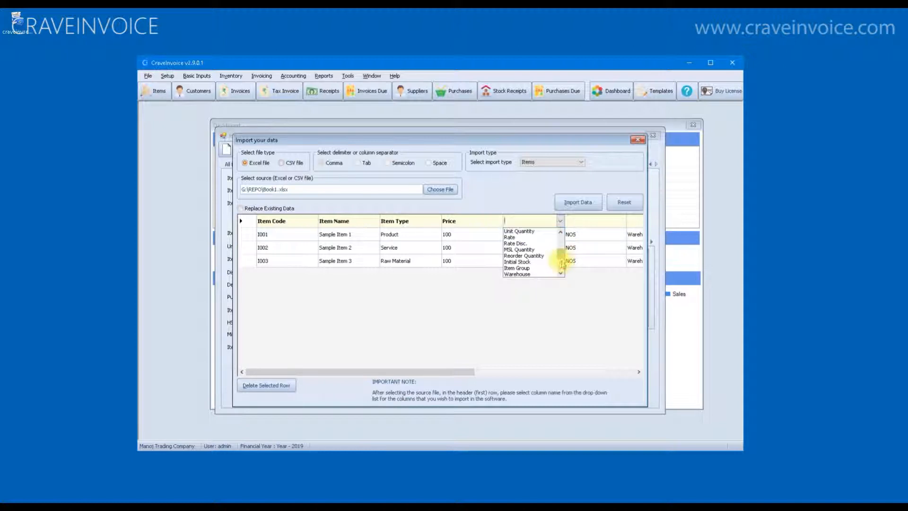
# Step: Map the remaining columns as Rate, Unit and Warehouse, and start naming the next column
pyautogui.click(509, 237)
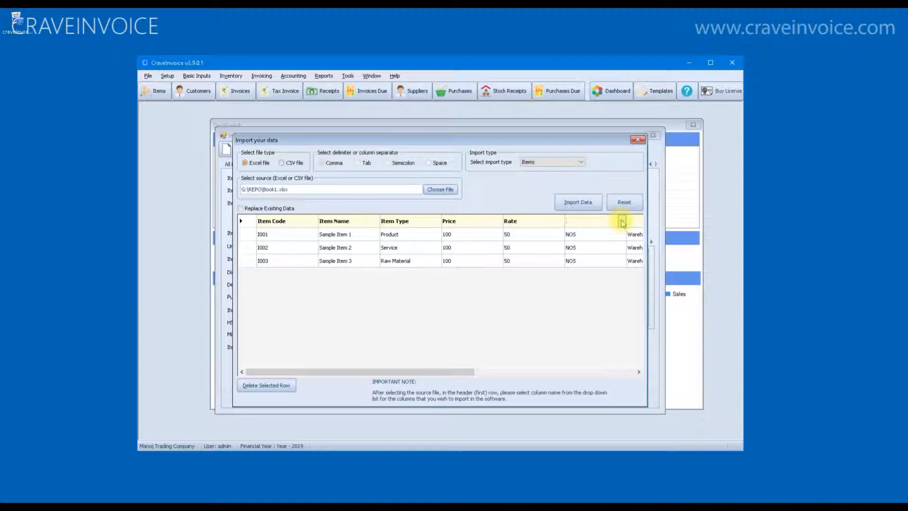
pyautogui.click(622, 221)
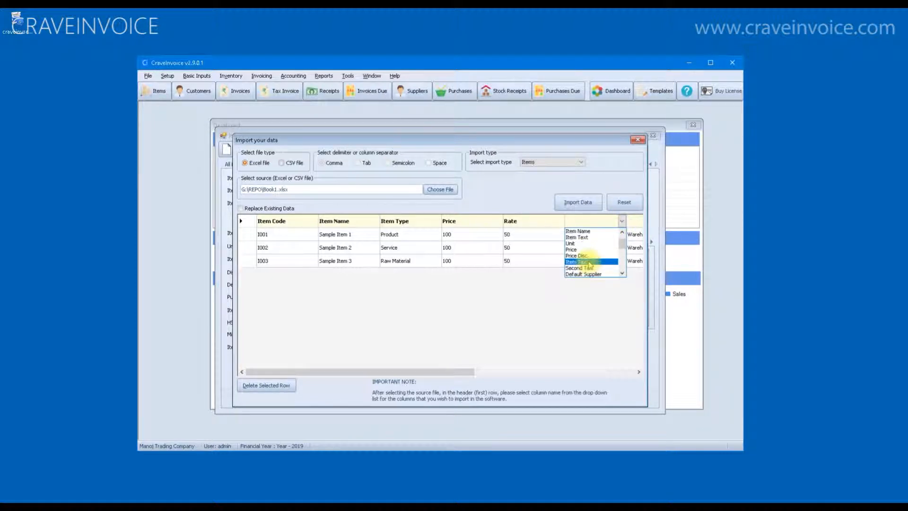
pyautogui.click(569, 238)
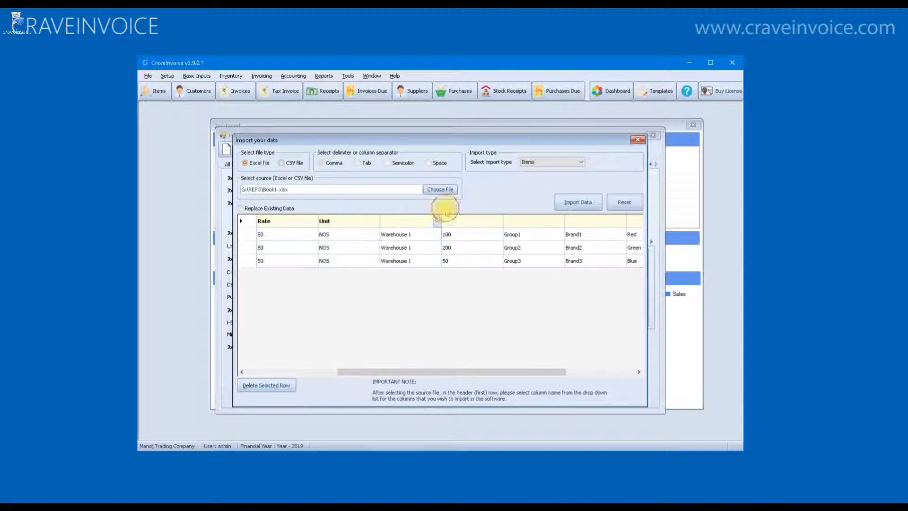
pyautogui.click(436, 220)
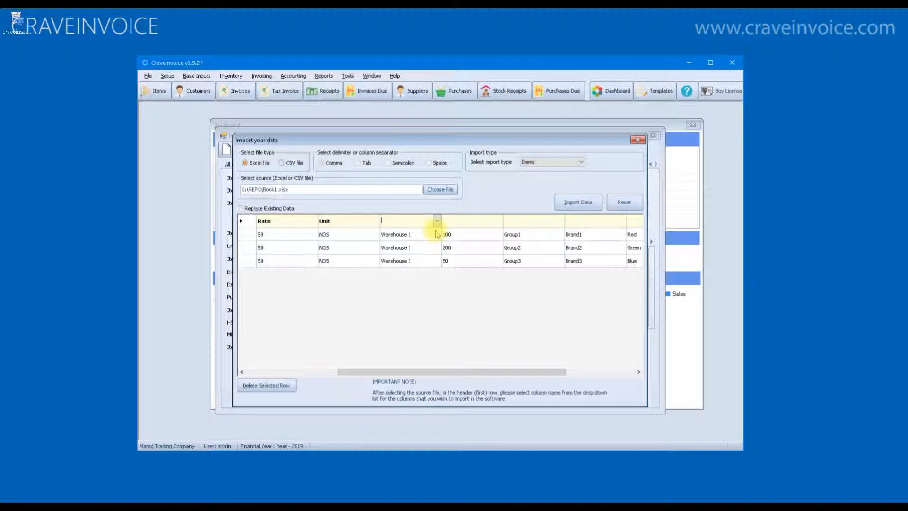
pyautogui.click(436, 220)
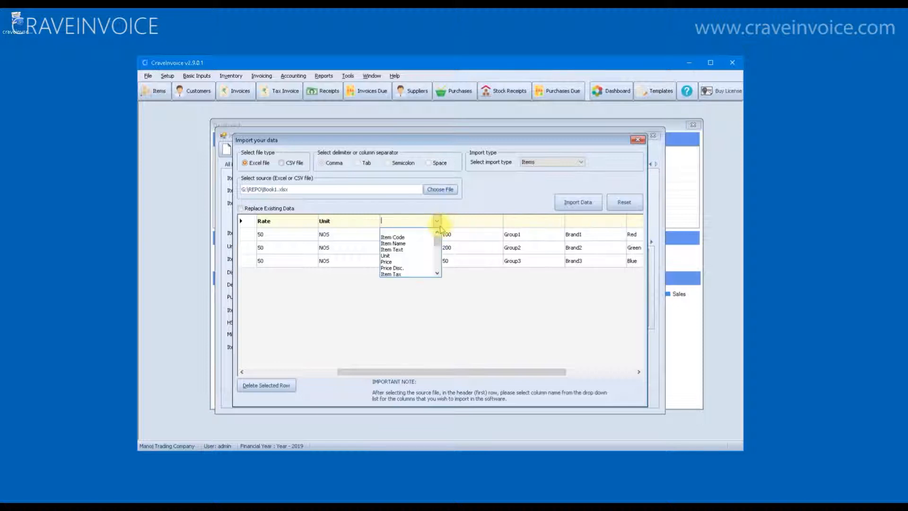
pyautogui.scroll(-3)
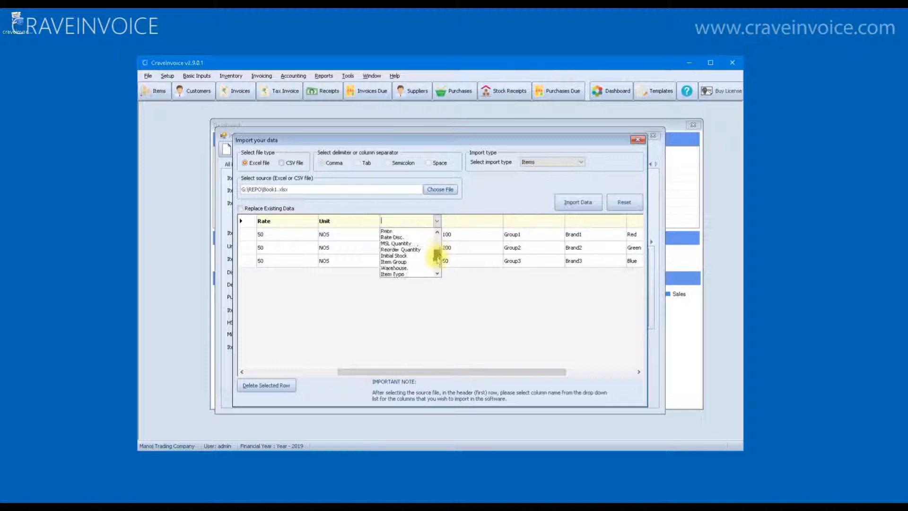
pyautogui.scroll(-3)
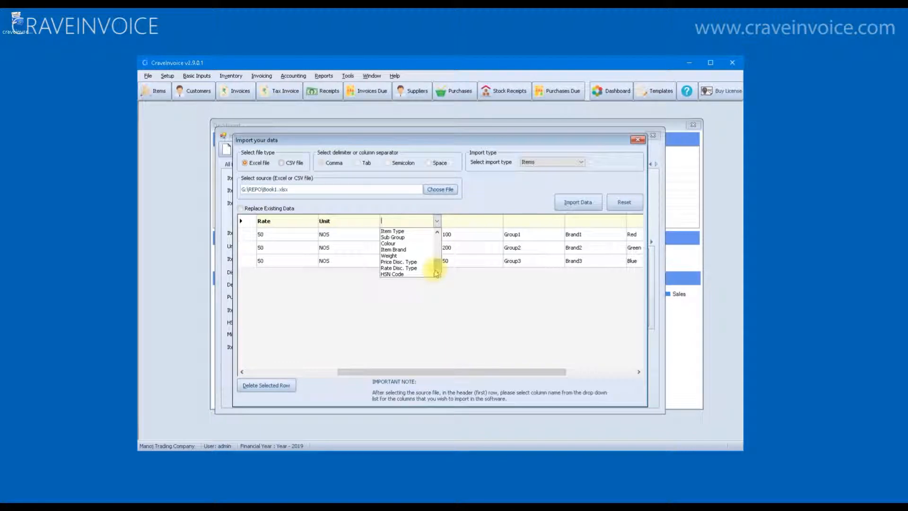
pyautogui.moveTo(396, 261)
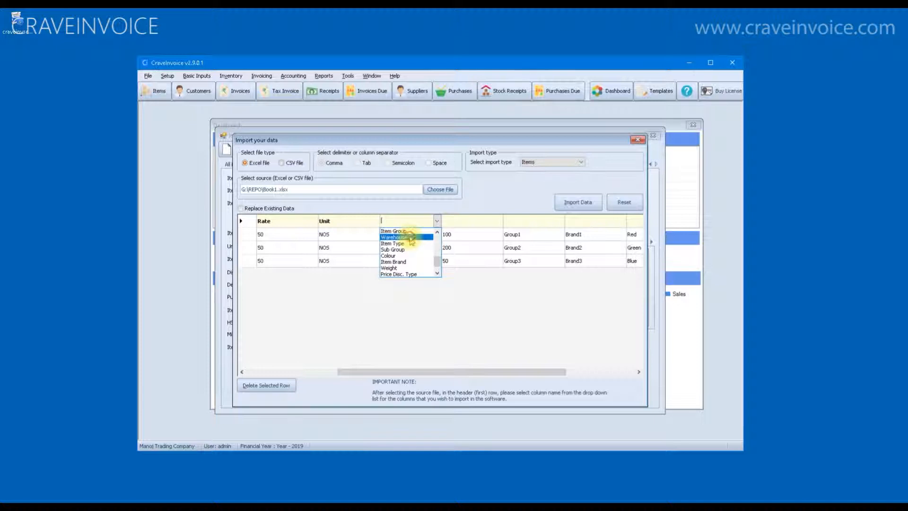
pyautogui.click(406, 237)
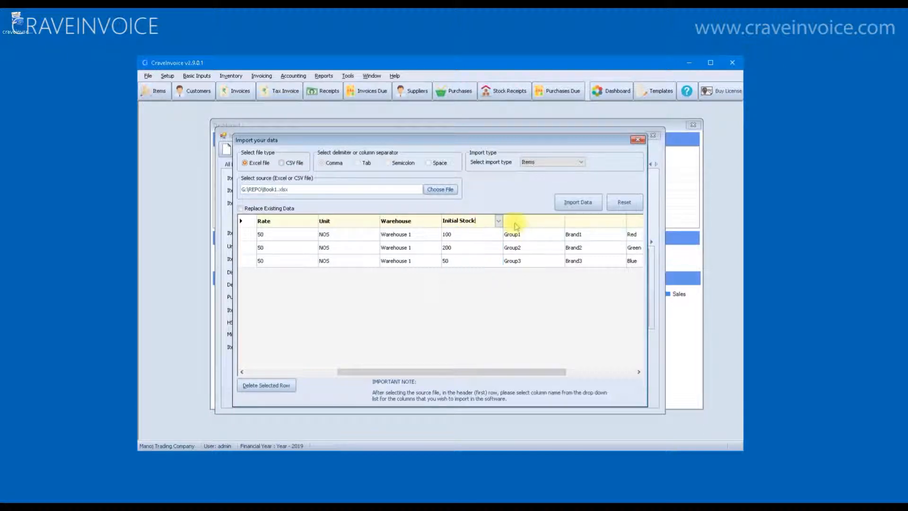
pyautogui.click(559, 220)
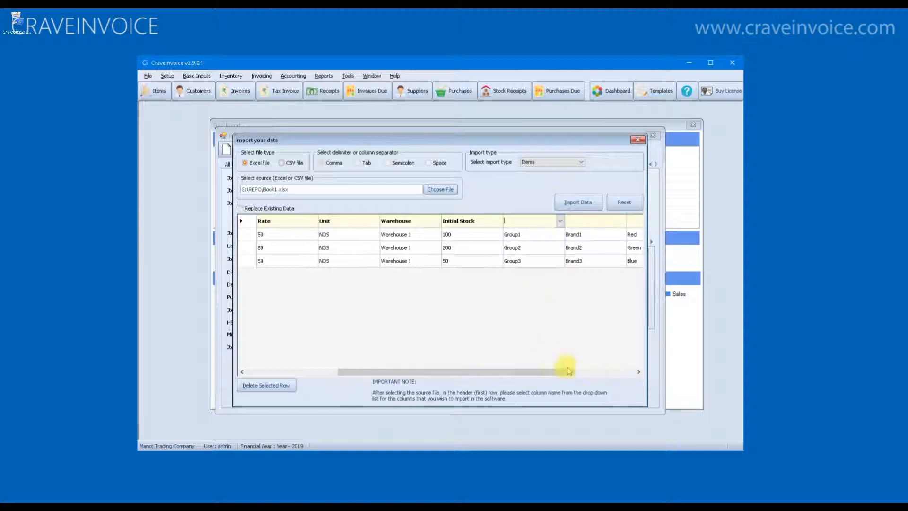
# Step: Import the mapped rows, check Sample Item 3 in the item records, and return to the dashboard
pyautogui.click(577, 202)
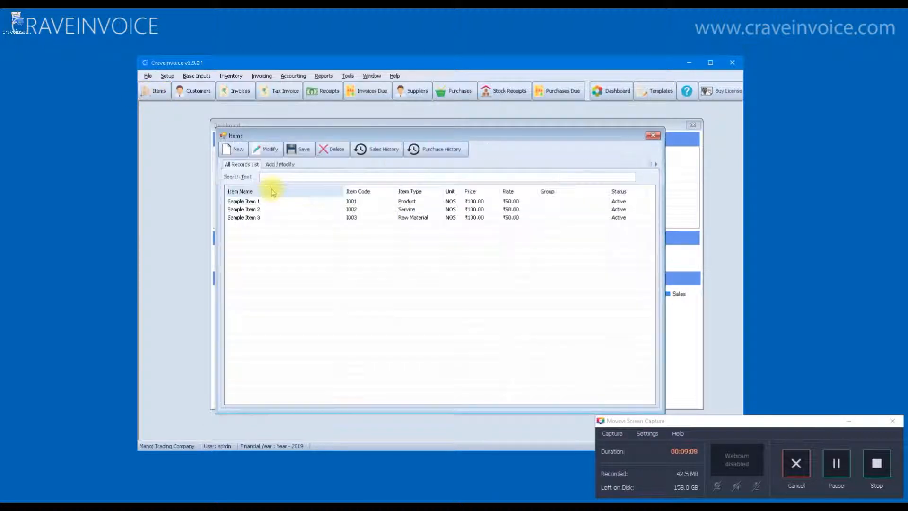
pyautogui.click(432, 205)
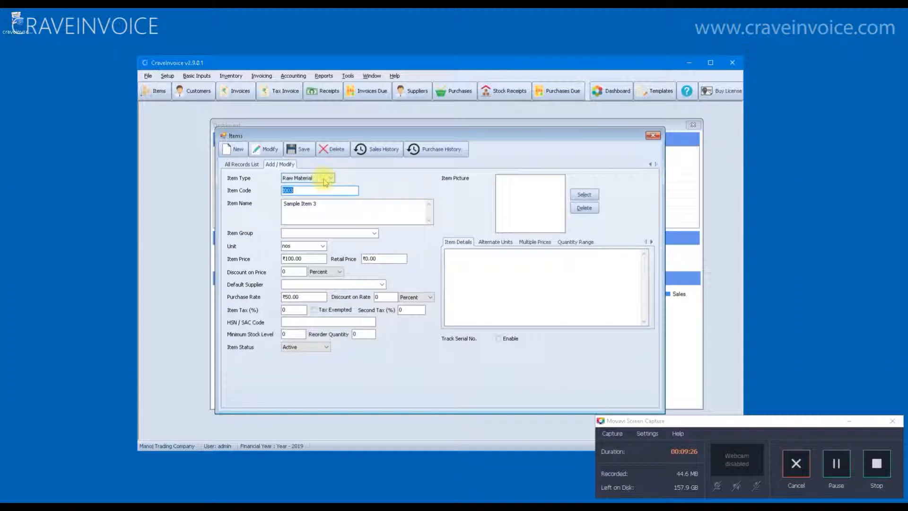
pyautogui.click(233, 148)
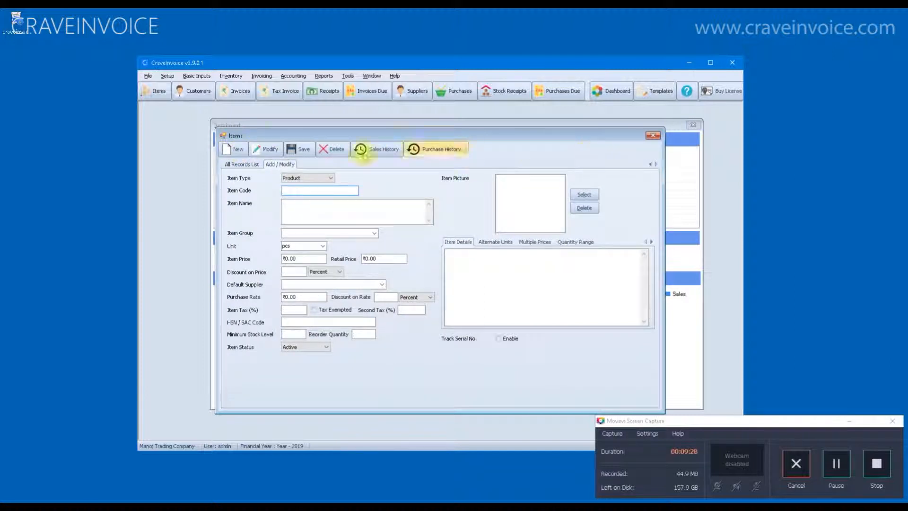
pyautogui.click(241, 163)
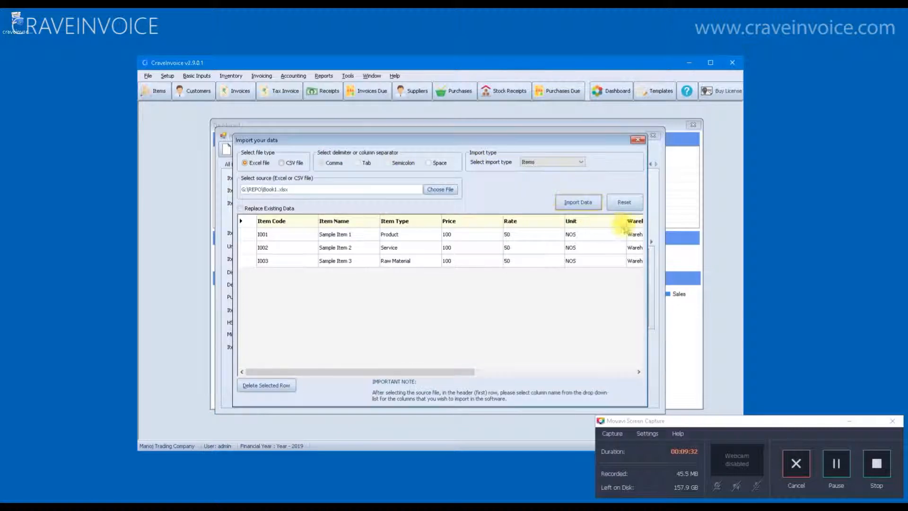
pyautogui.click(624, 201)
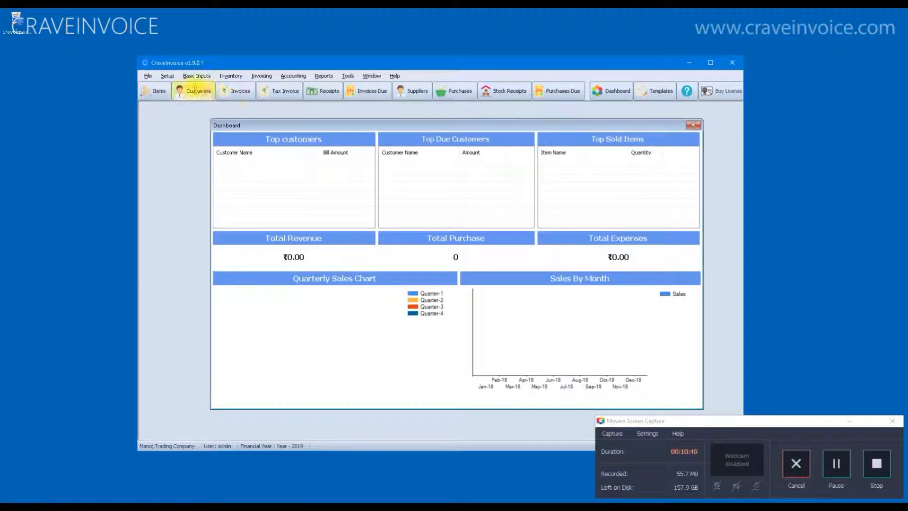
# Step: Show the Setup menu's company, tax, import and export options
pyautogui.click(168, 76)
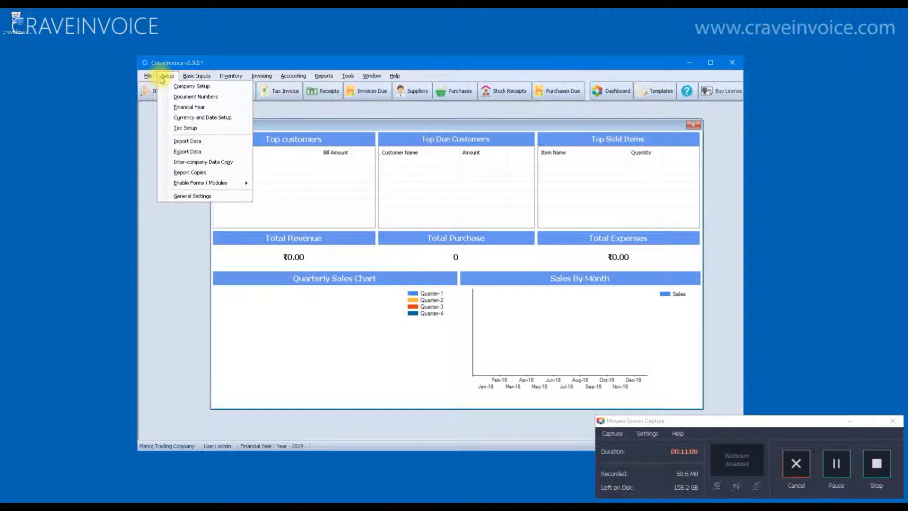
pyautogui.moveTo(189, 107)
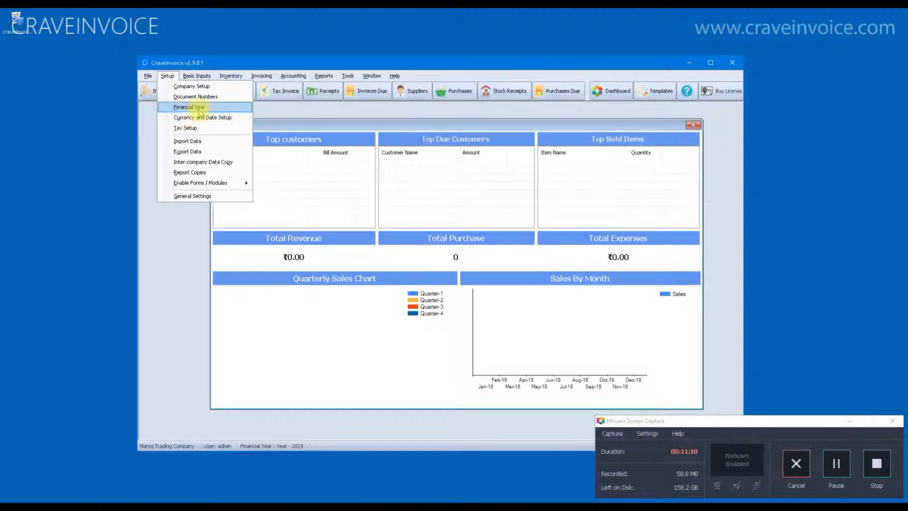
# Step: Locate the Tax Invoice row in the Document Numbers settings
pyautogui.click(196, 97)
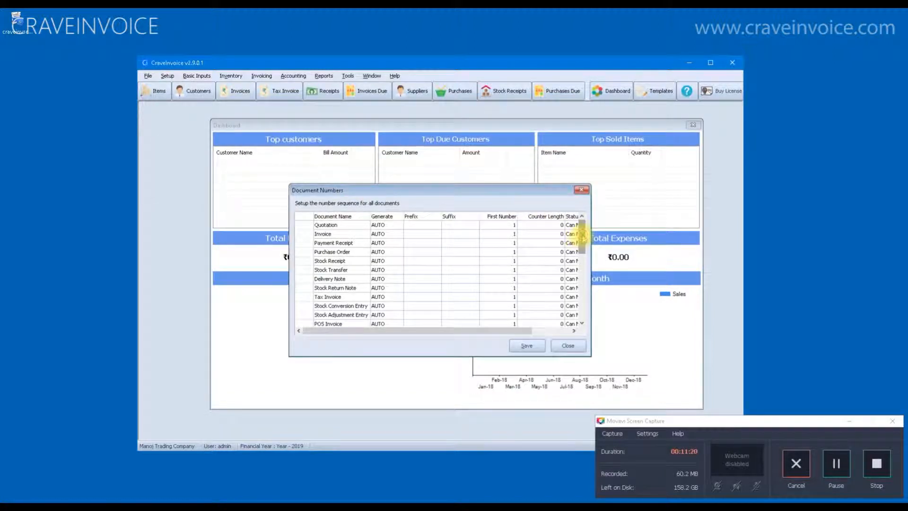
pyautogui.scroll(-3)
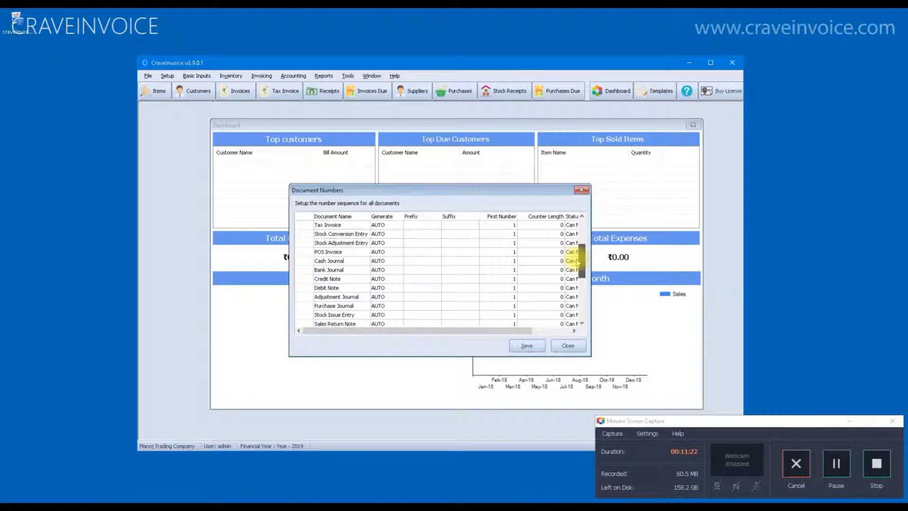
pyautogui.scroll(-3)
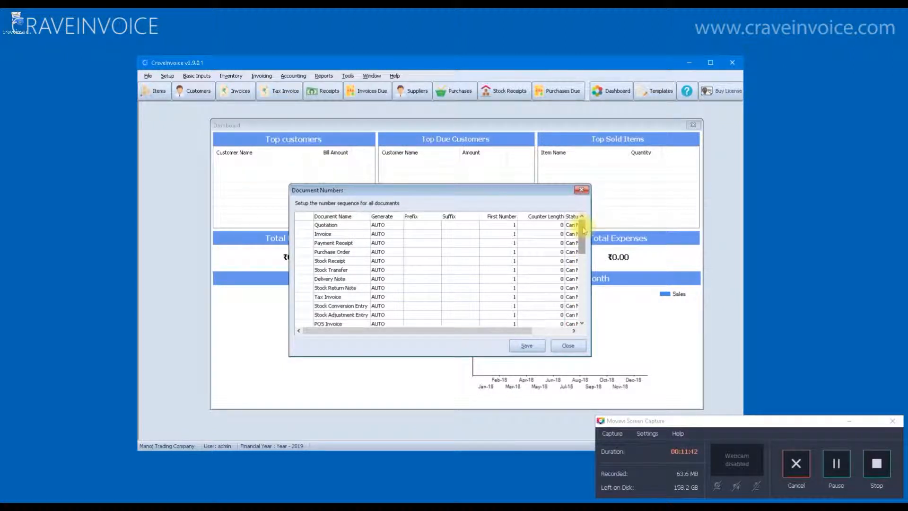
pyautogui.scroll(-3)
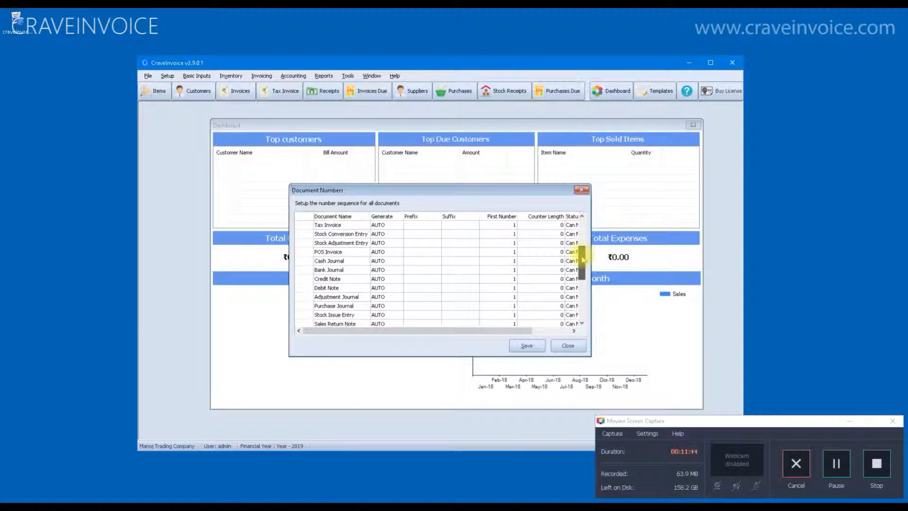
pyautogui.scroll(-3)
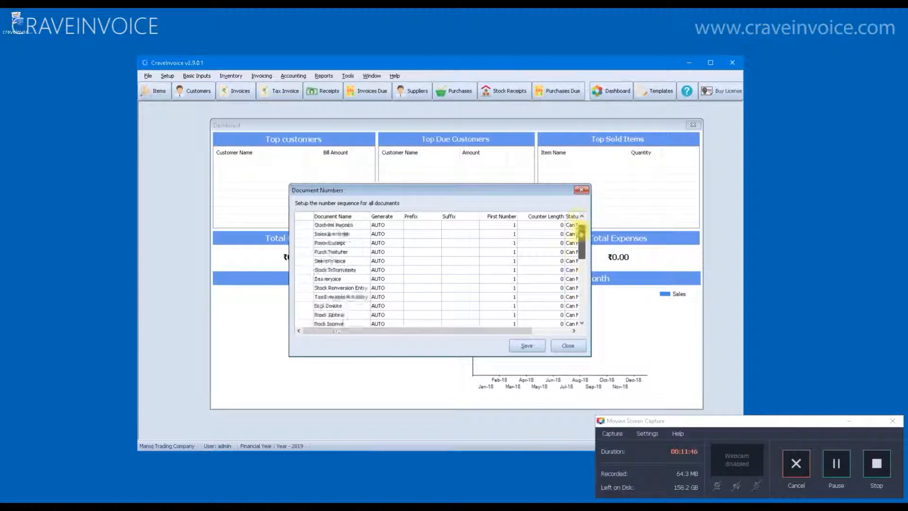
pyautogui.scroll(3)
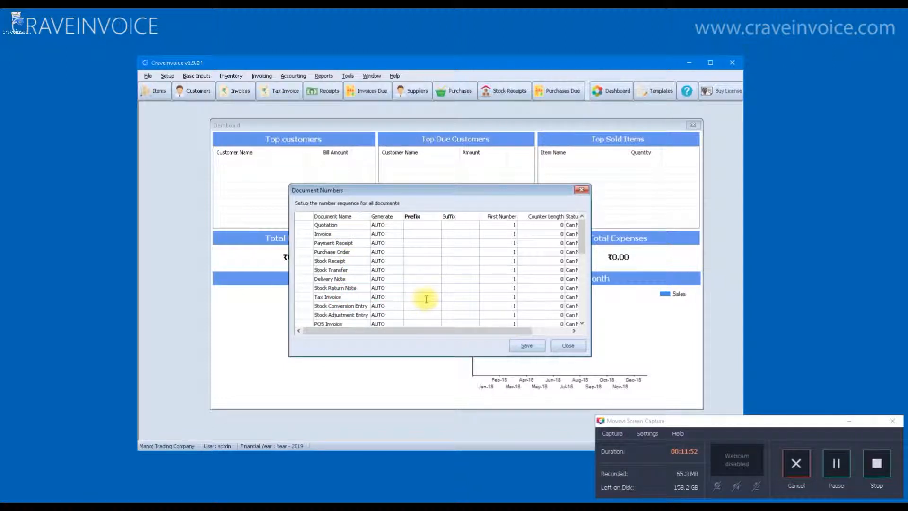
# Step: Set Tax Invoice prefix INV with counter length 5 and save the numbering settings
pyautogui.write('INV')
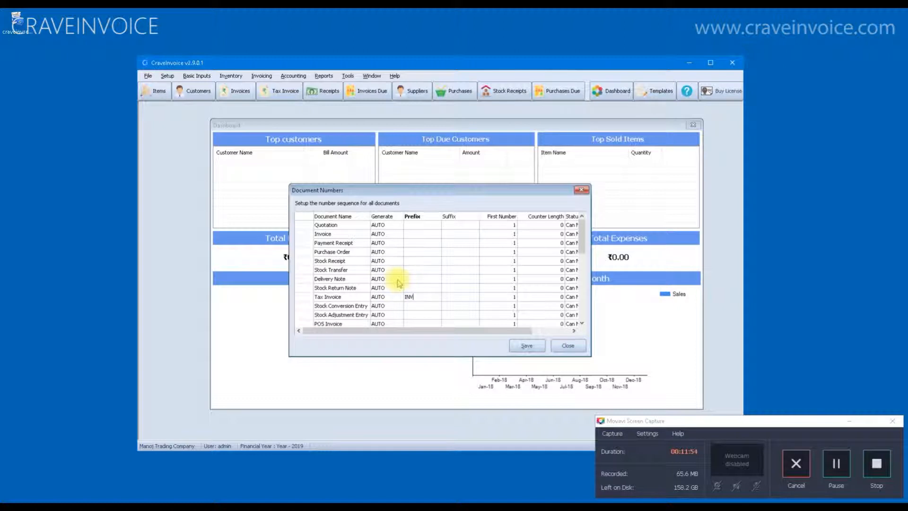
pyautogui.moveTo(466, 302)
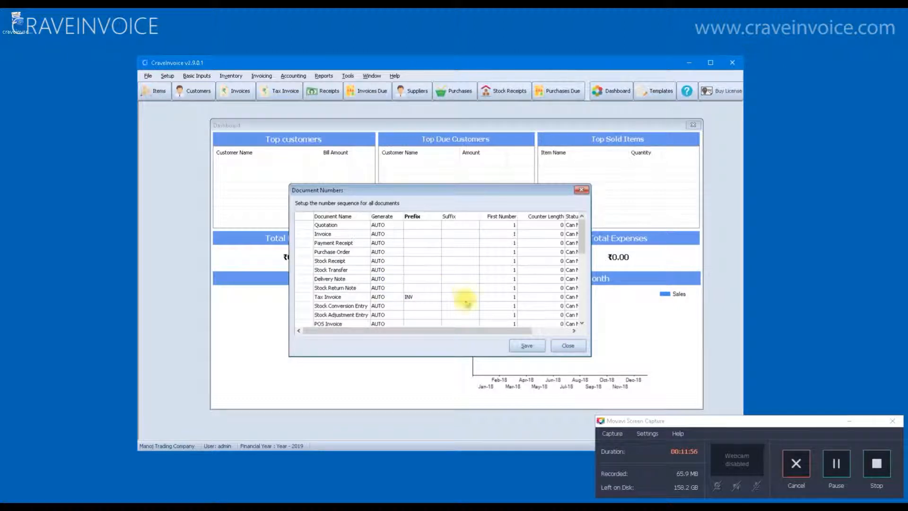
pyautogui.click(458, 297)
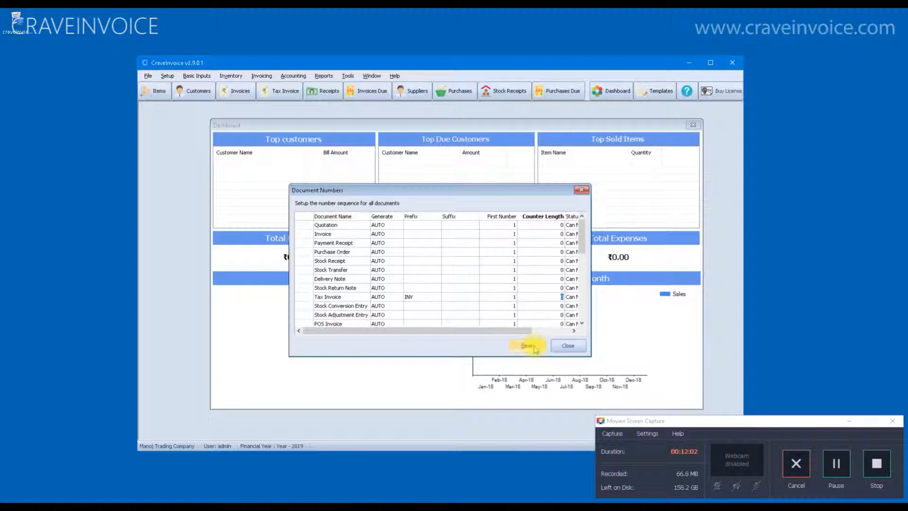
pyautogui.click(526, 345)
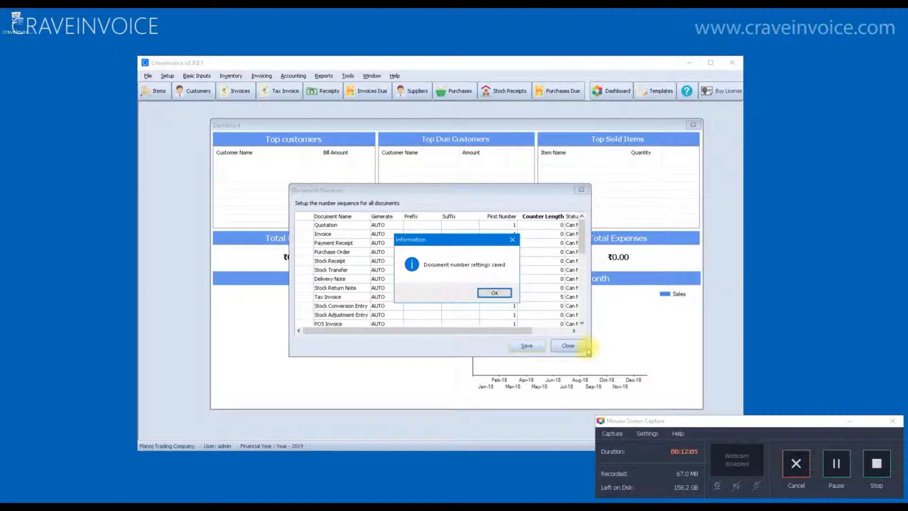
pyautogui.click(494, 292)
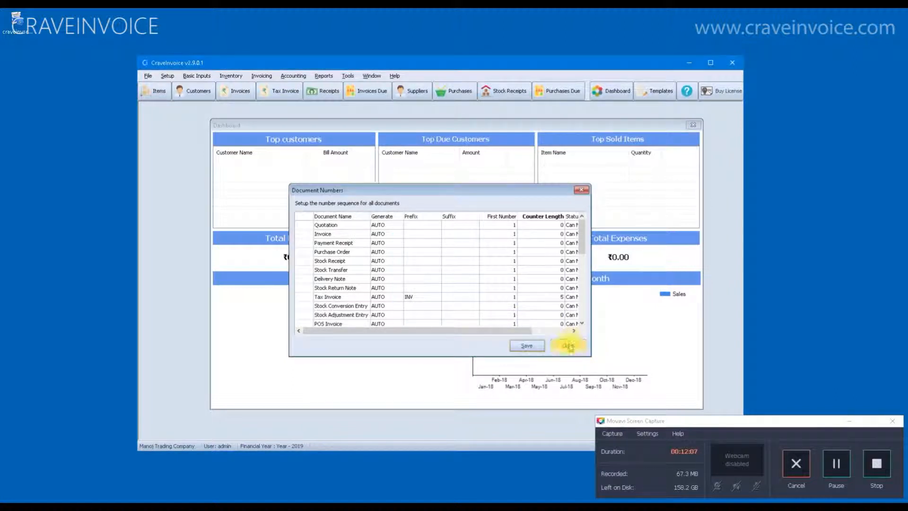
# Step: Close the numbering settings and start a new tax invoice numbered INV00001
pyautogui.click(569, 346)
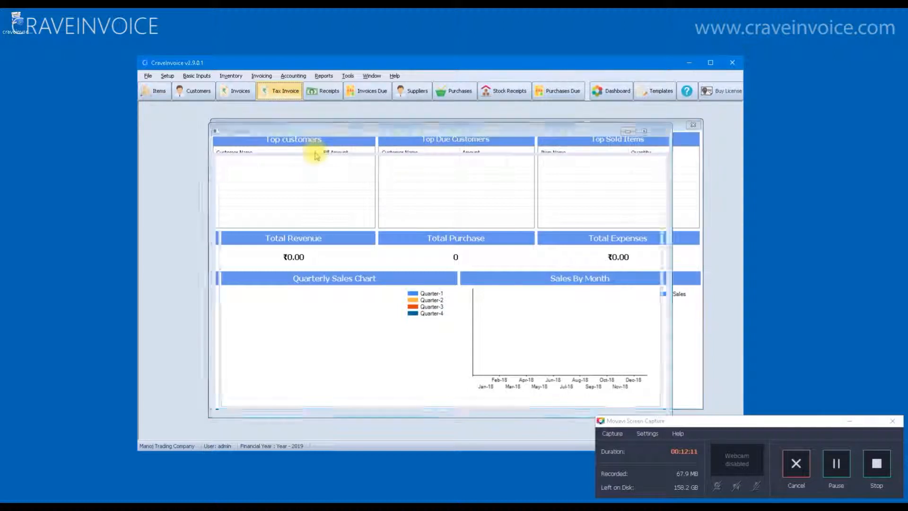
pyautogui.click(280, 91)
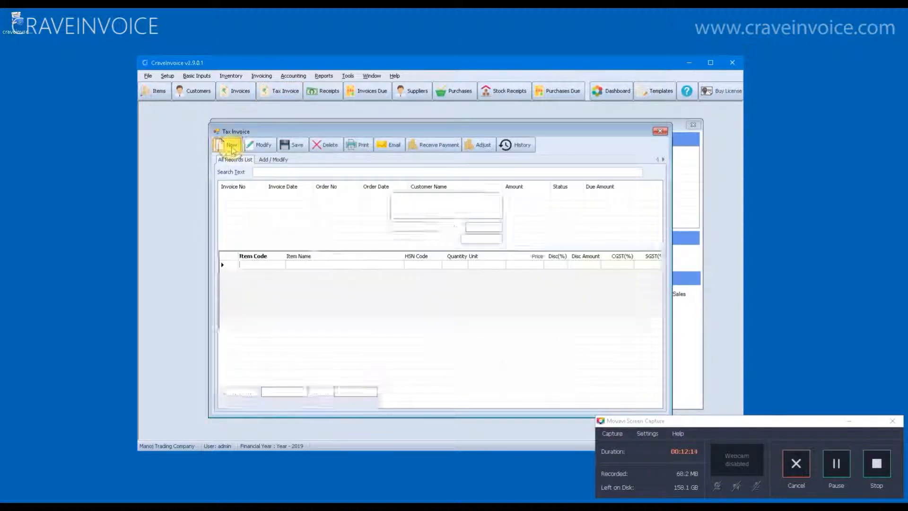
pyautogui.click(228, 144)
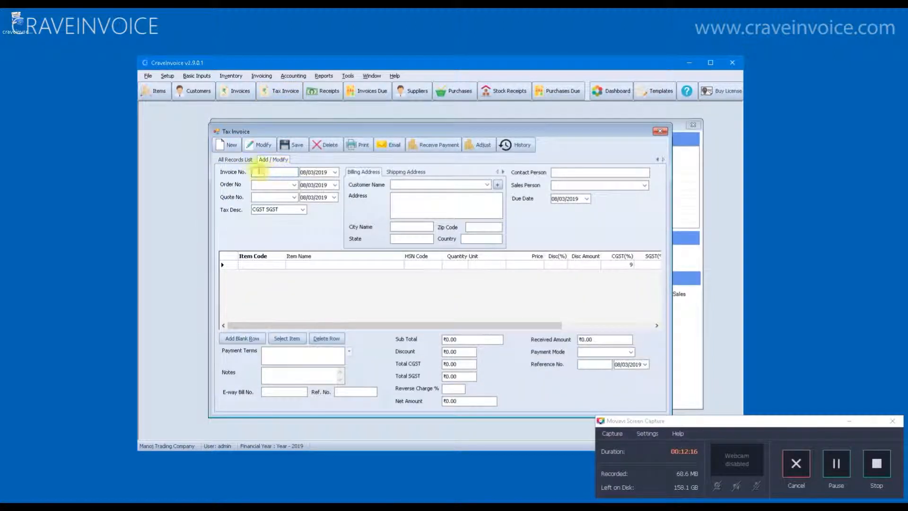
pyautogui.write('INV00001')
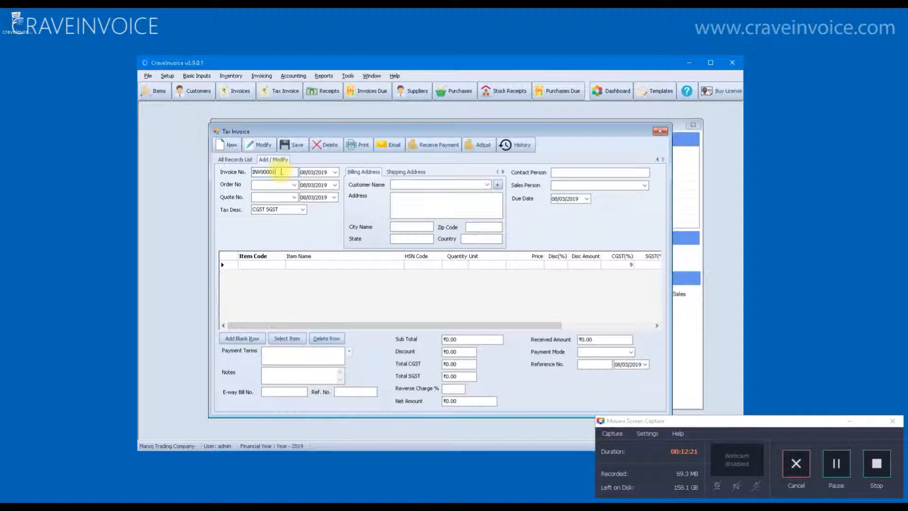
# Step: Return through the menus to the Tax Invoice form so the new invoice shows INV00001
pyautogui.click(167, 76)
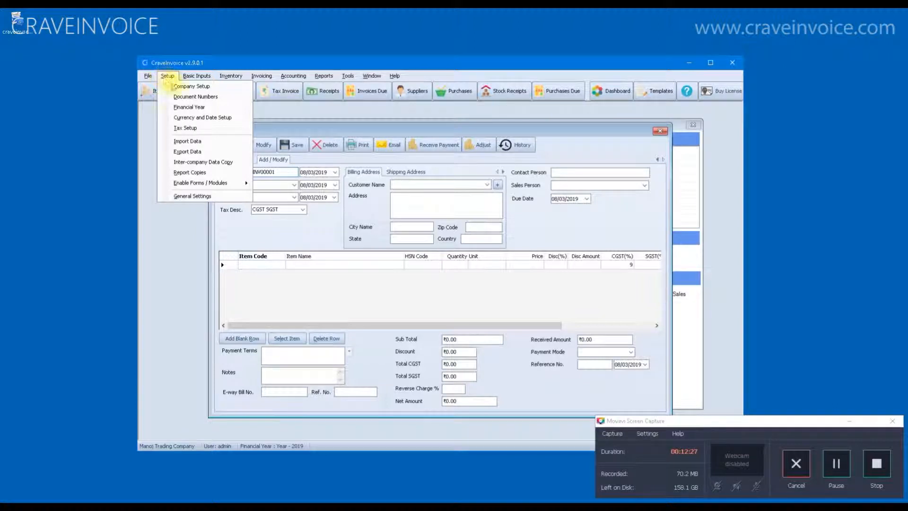
pyautogui.click(196, 96)
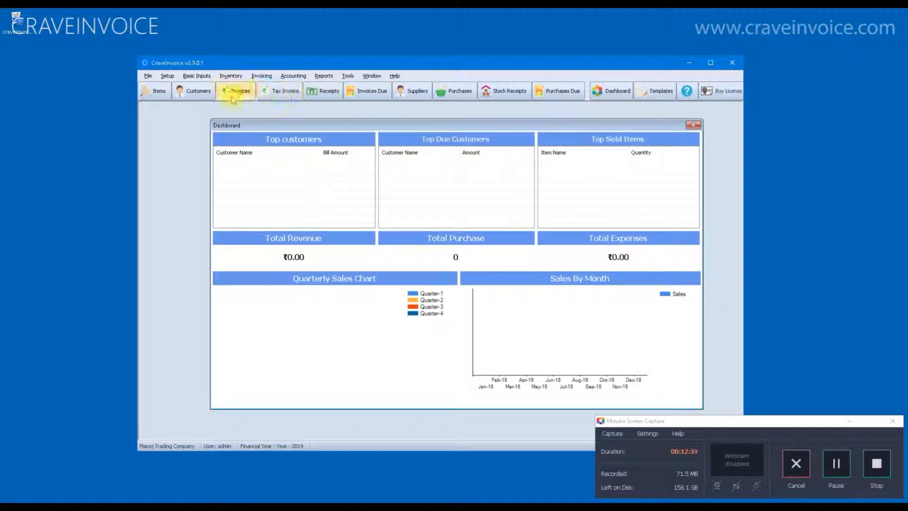
pyautogui.click(168, 76)
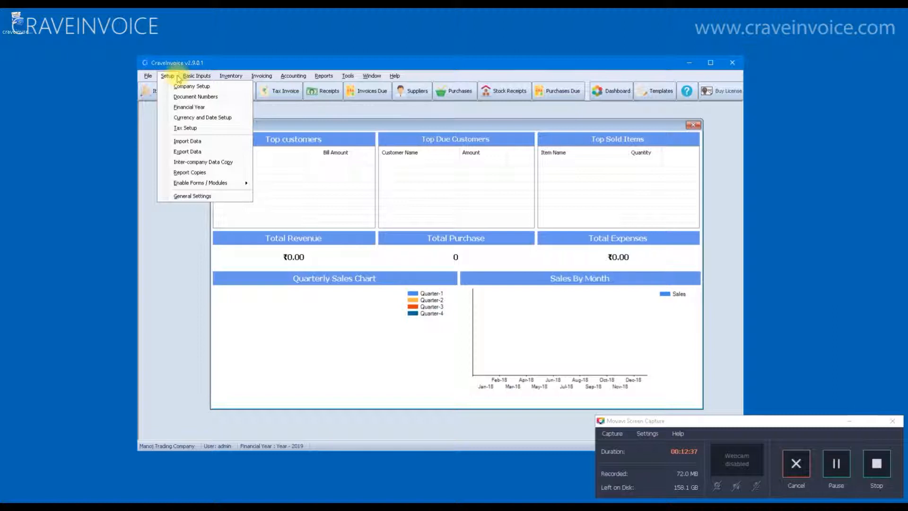
pyautogui.click(268, 65)
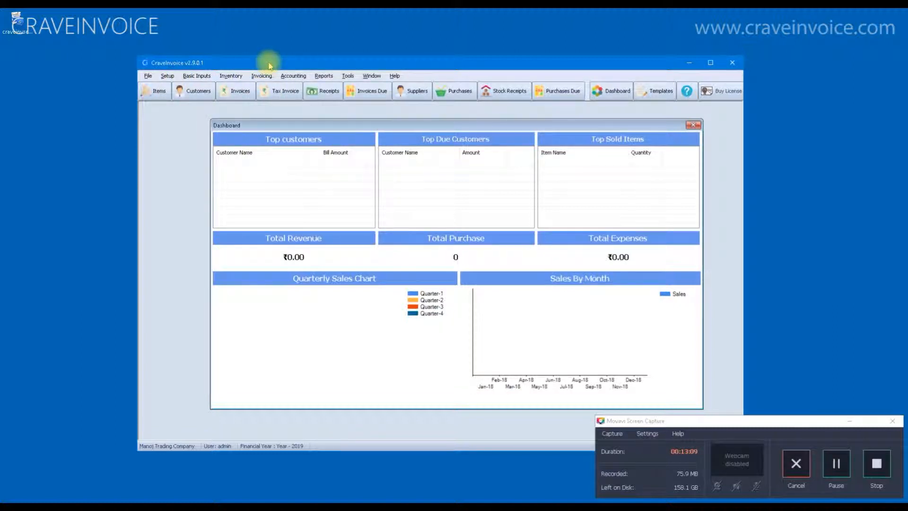
pyautogui.moveTo(284, 90)
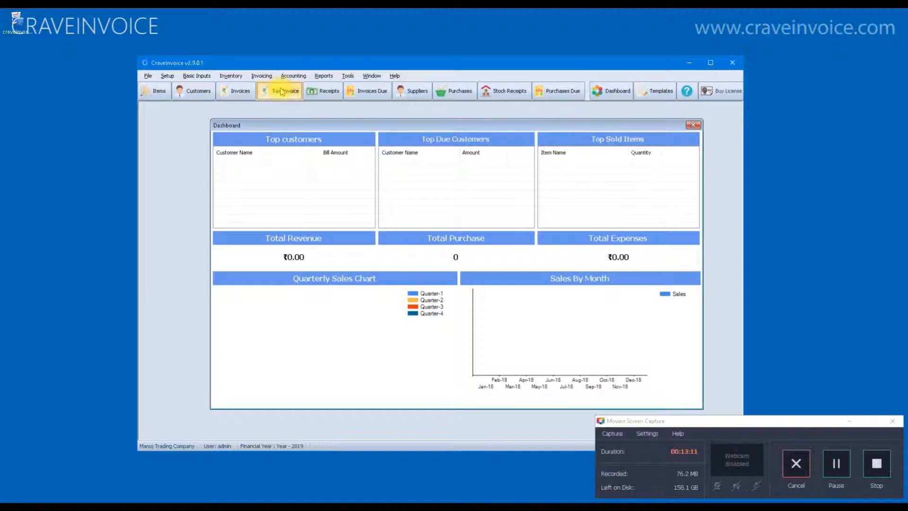
pyautogui.click(280, 91)
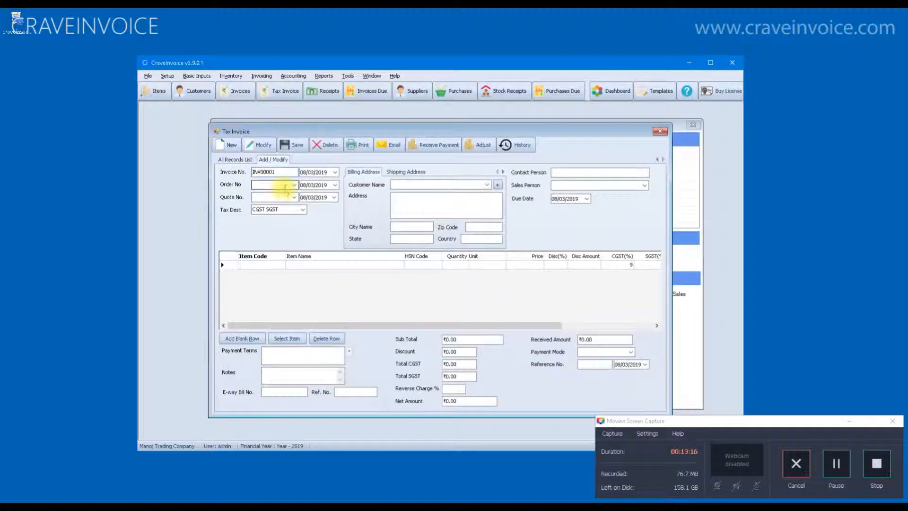
pyautogui.moveTo(386, 302)
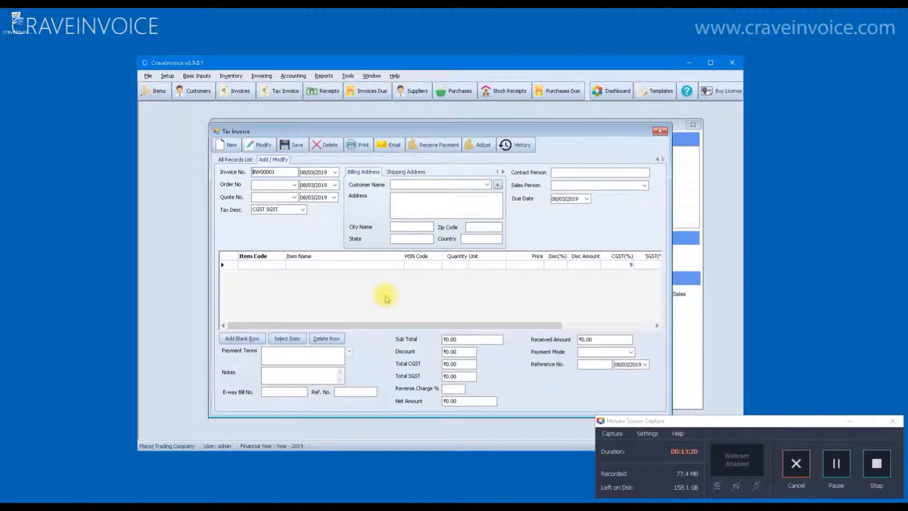
# Step: Bill Customer name 1 and add Sample Item 1 and Sample Item 2 lines at ₹100 each
pyautogui.click(485, 185)
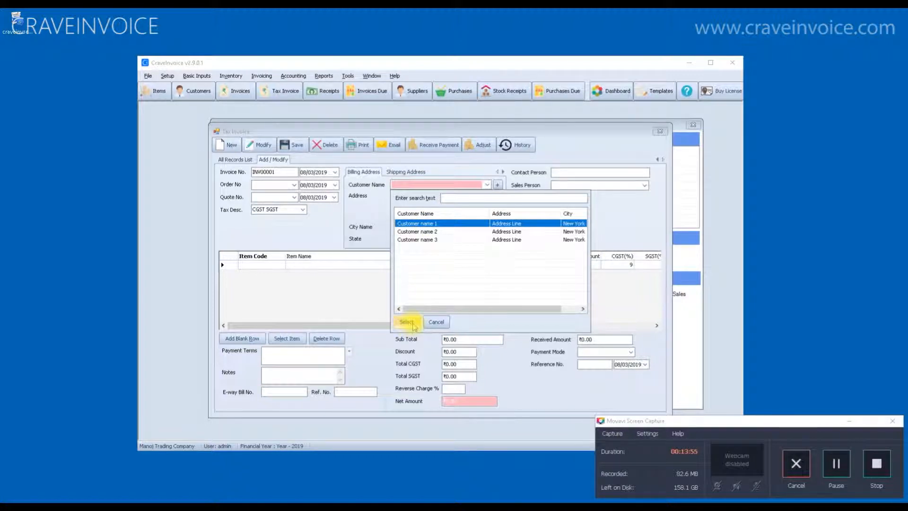
pyautogui.click(406, 322)
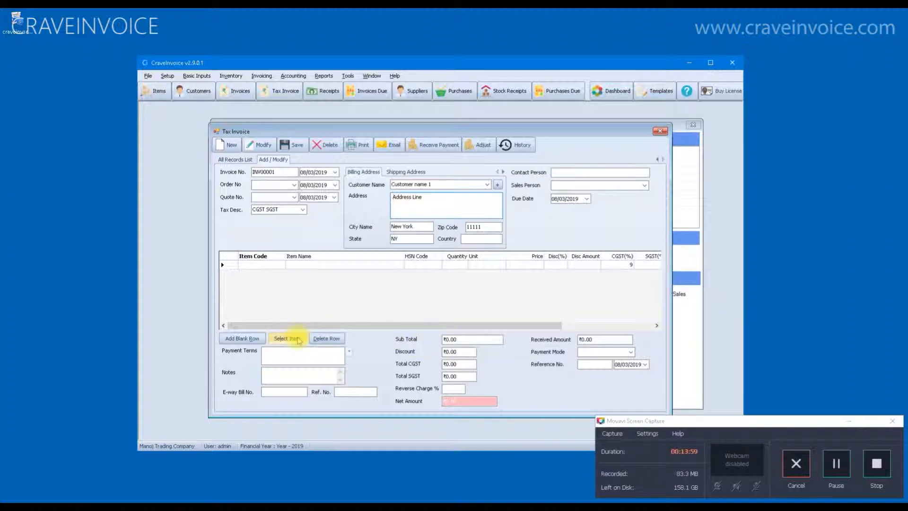
pyautogui.click(288, 339)
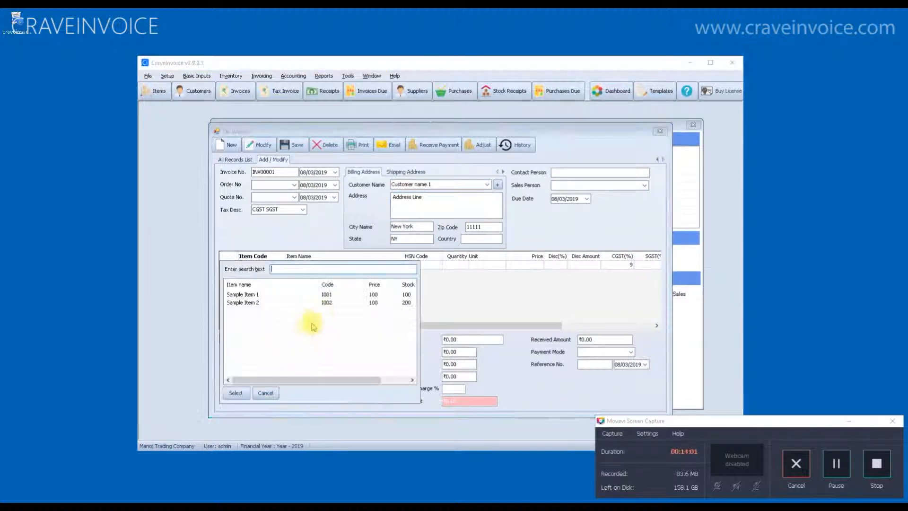
pyautogui.click(243, 294)
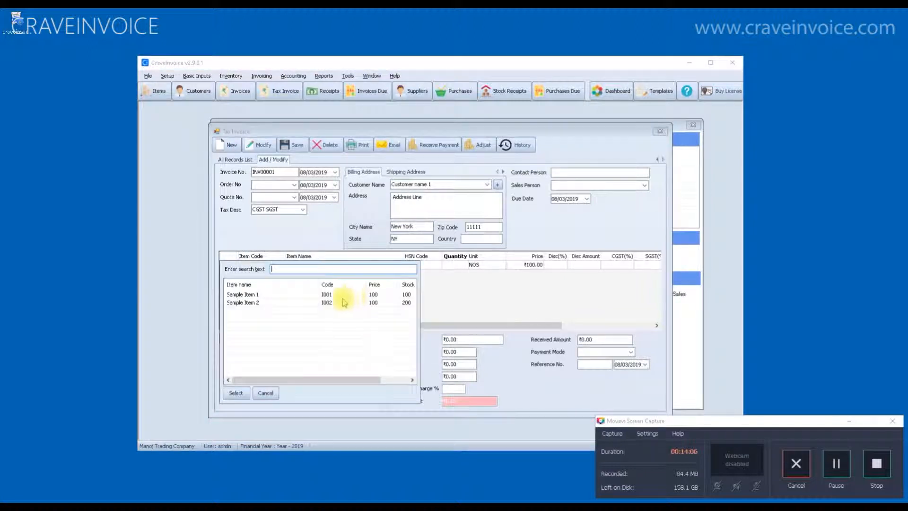
pyautogui.click(235, 393)
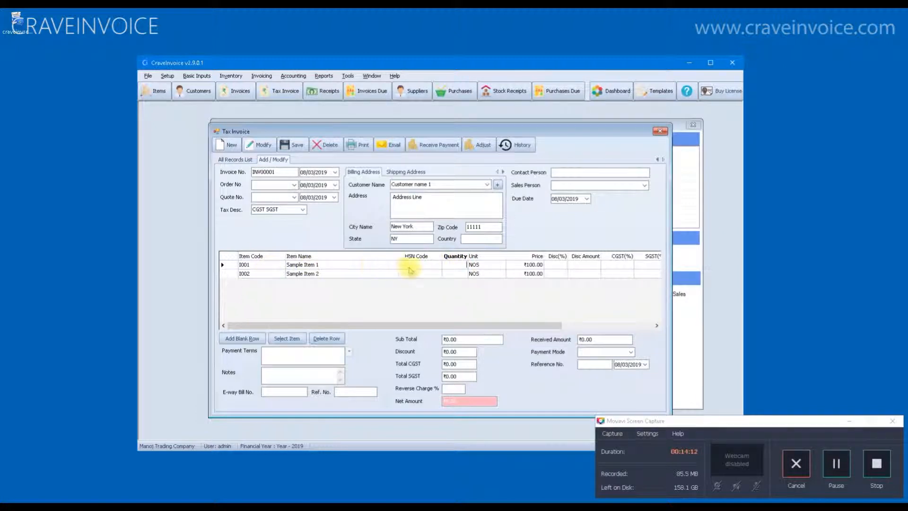
pyautogui.moveTo(456, 267)
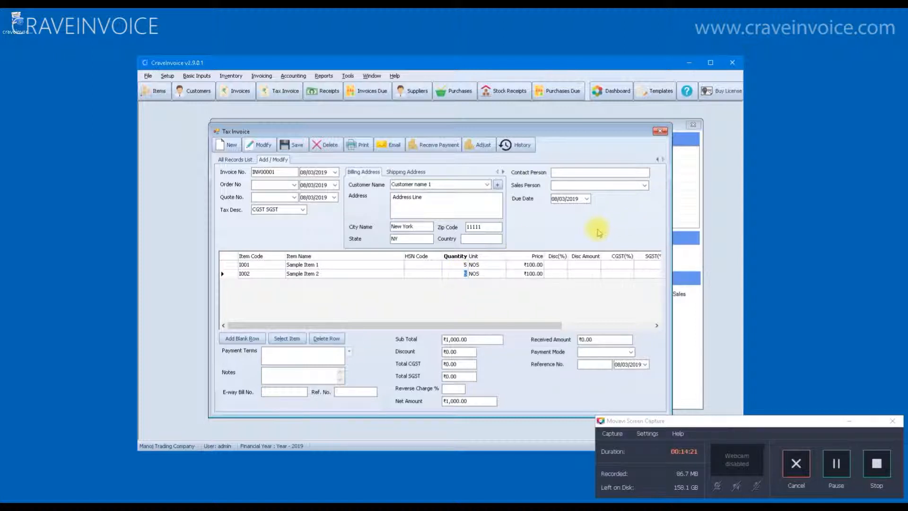
pyautogui.moveTo(292, 144)
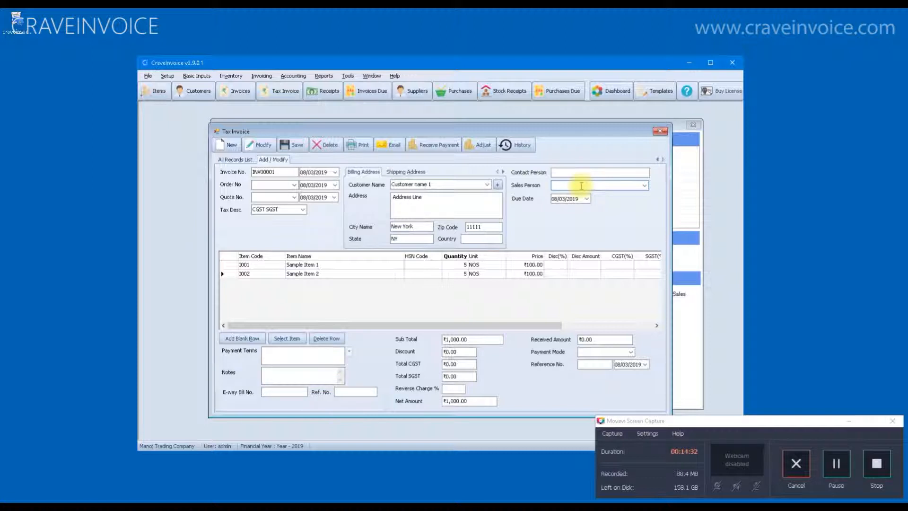
pyautogui.moveTo(644, 187)
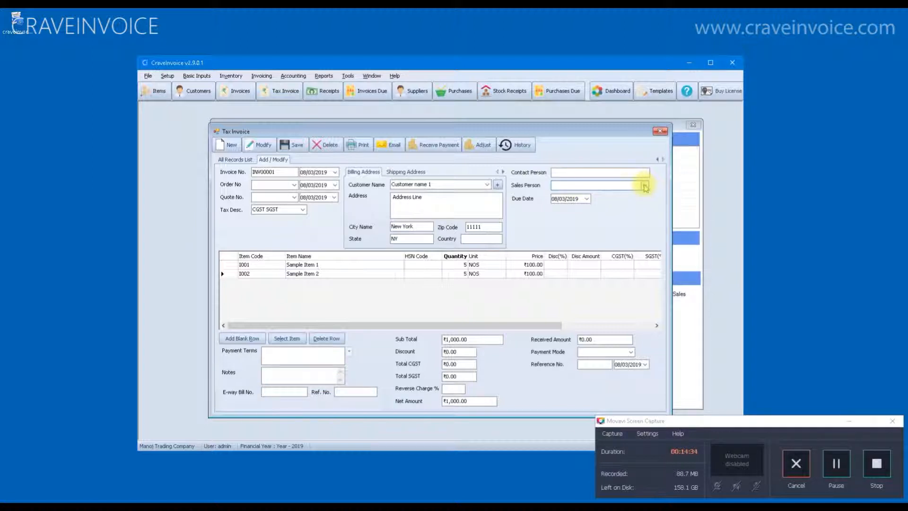
pyautogui.click(642, 184)
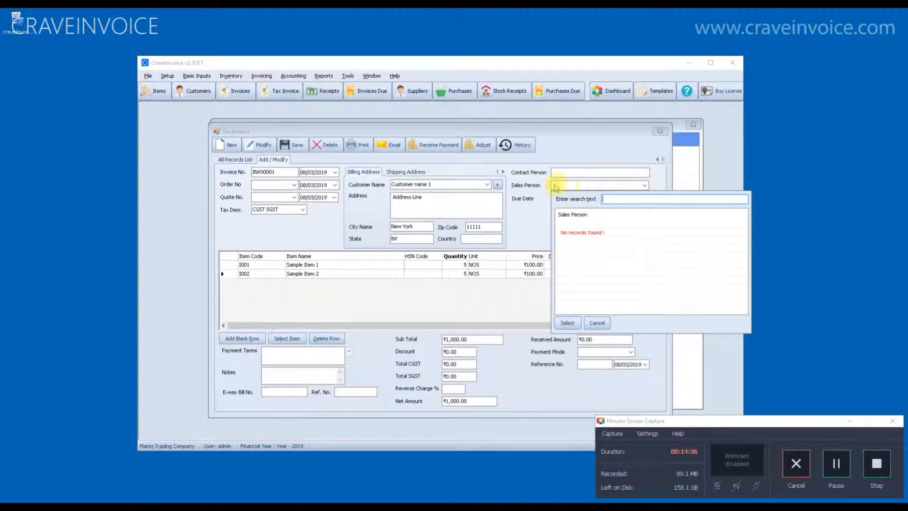
pyautogui.click(596, 323)
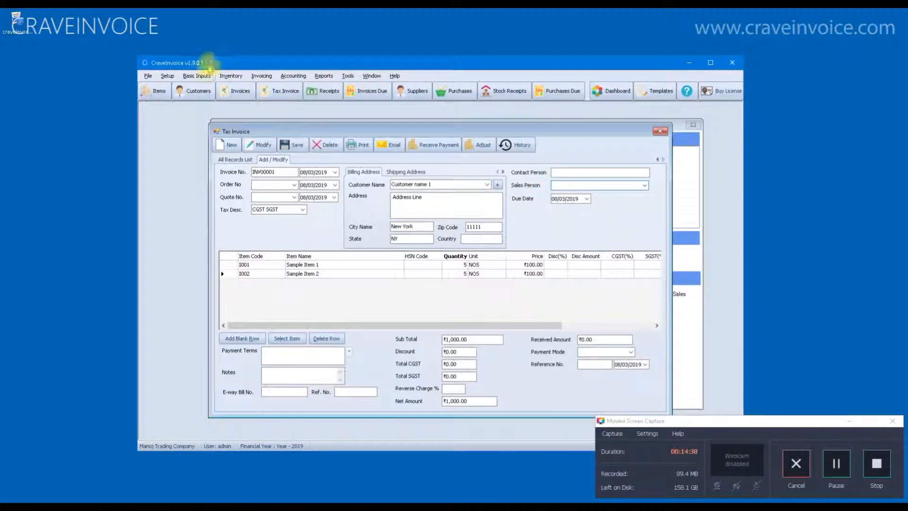
pyautogui.click(197, 75)
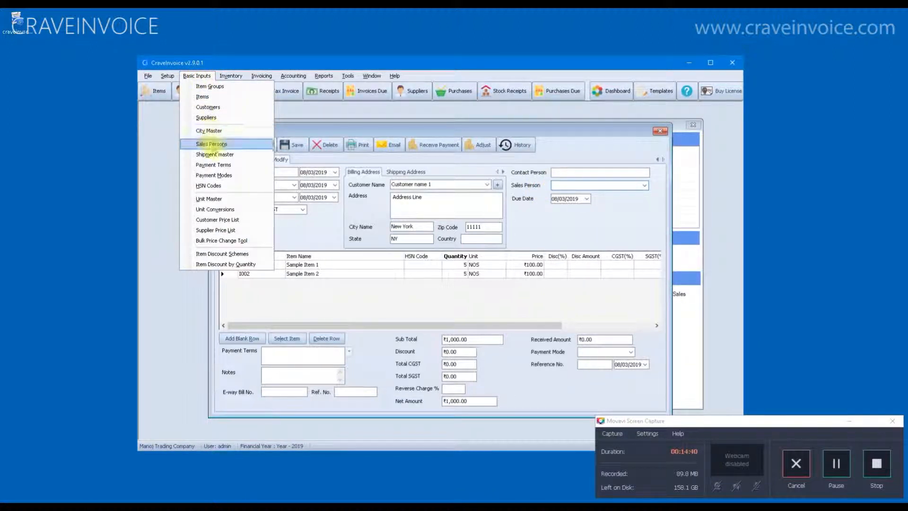
pyautogui.moveTo(205, 118)
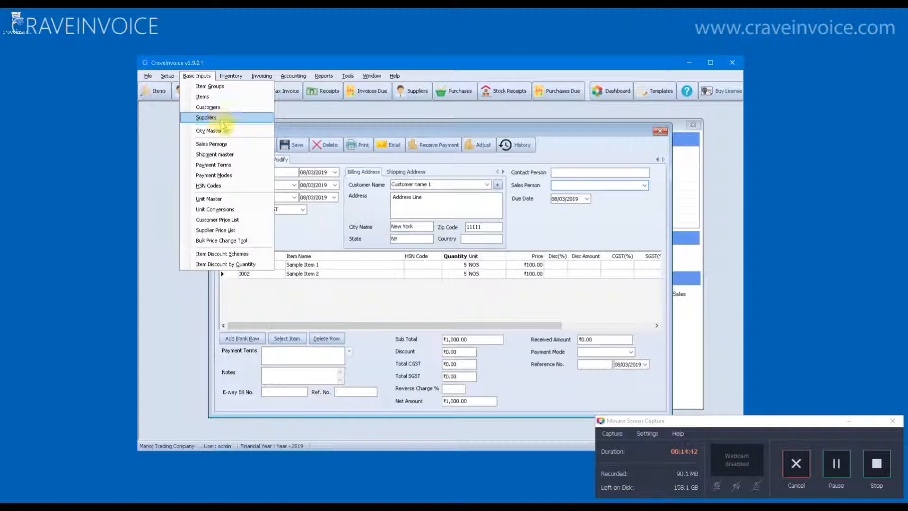
pyautogui.moveTo(213, 164)
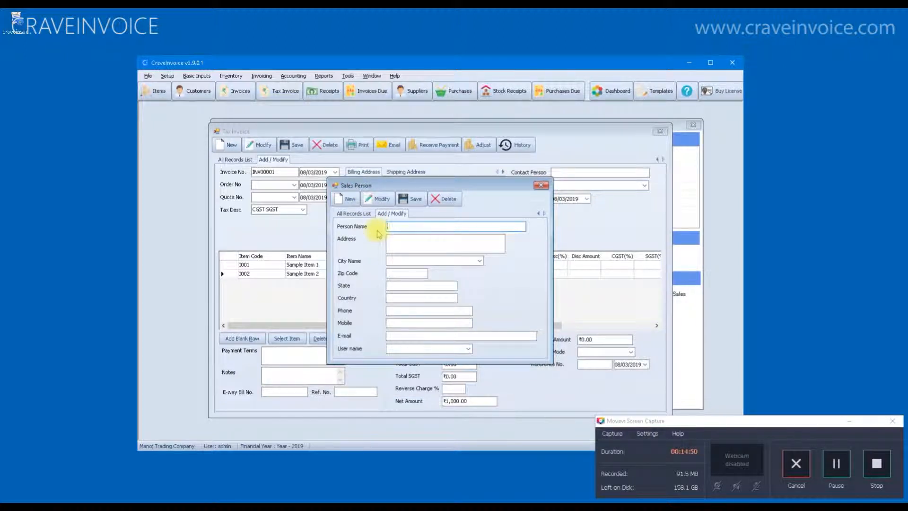
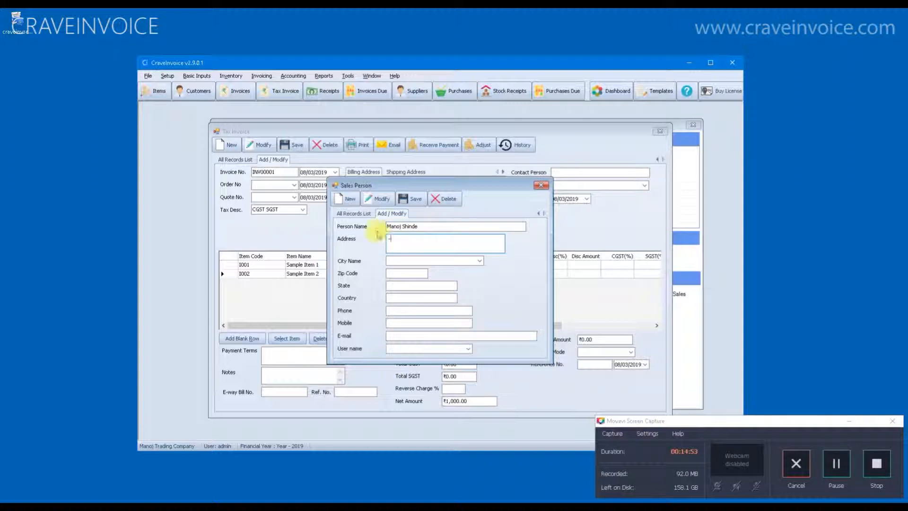
pyautogui.click(540, 185)
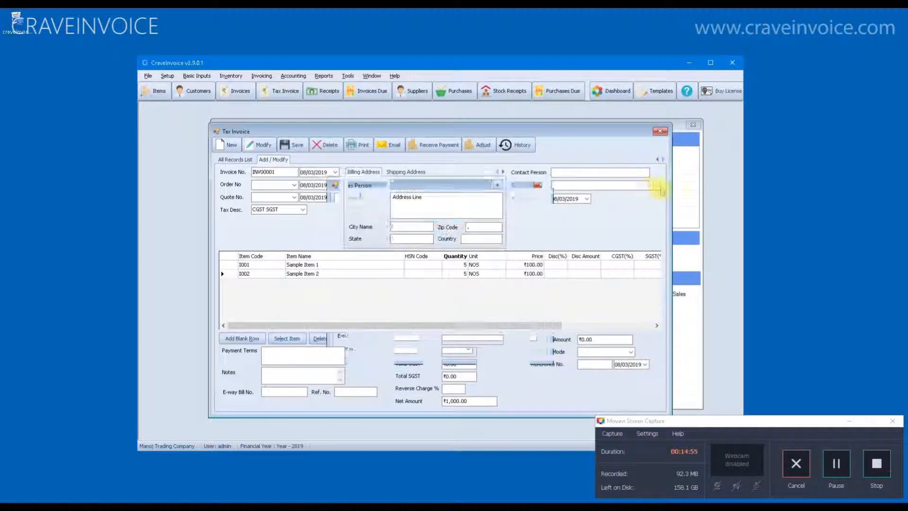
pyautogui.click(642, 185)
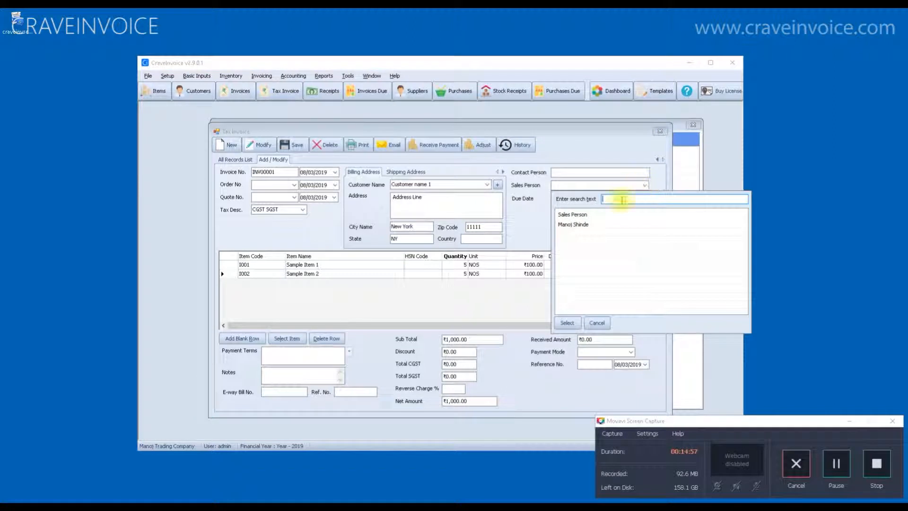
pyautogui.click(566, 323)
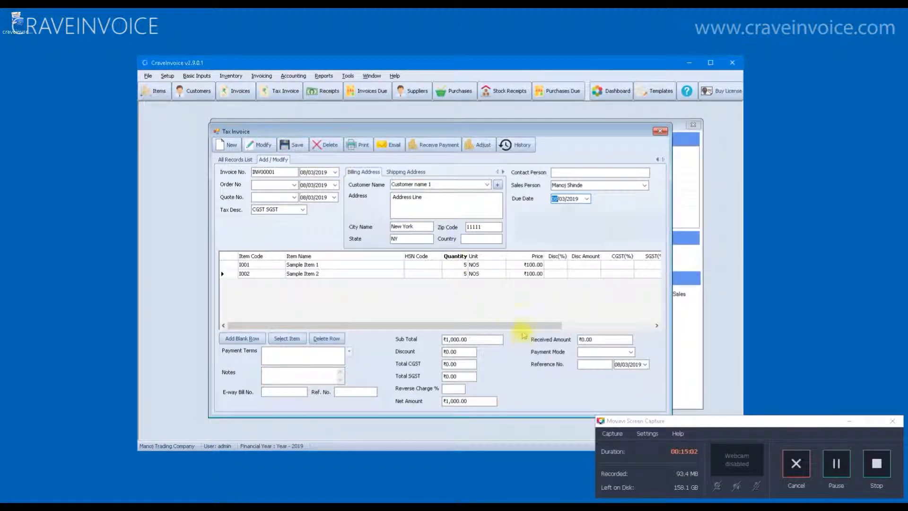
pyautogui.hscroll(3)
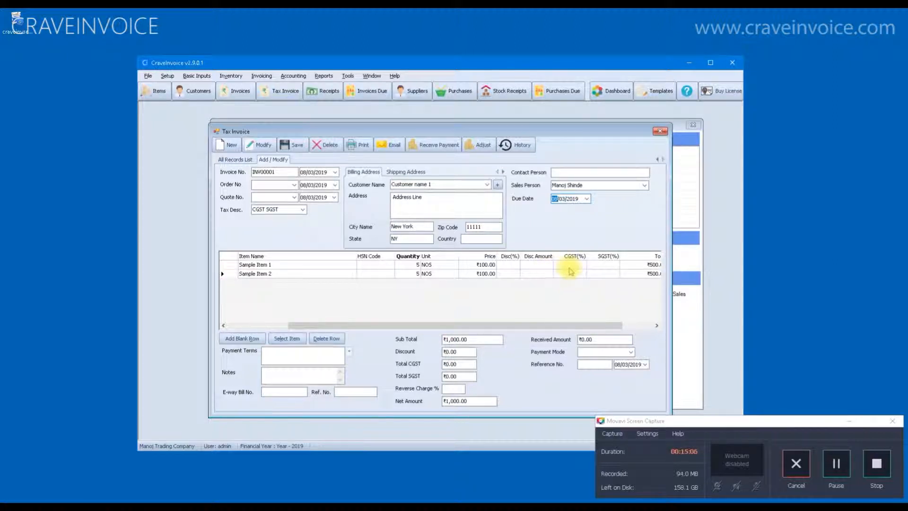
pyautogui.click(518, 265)
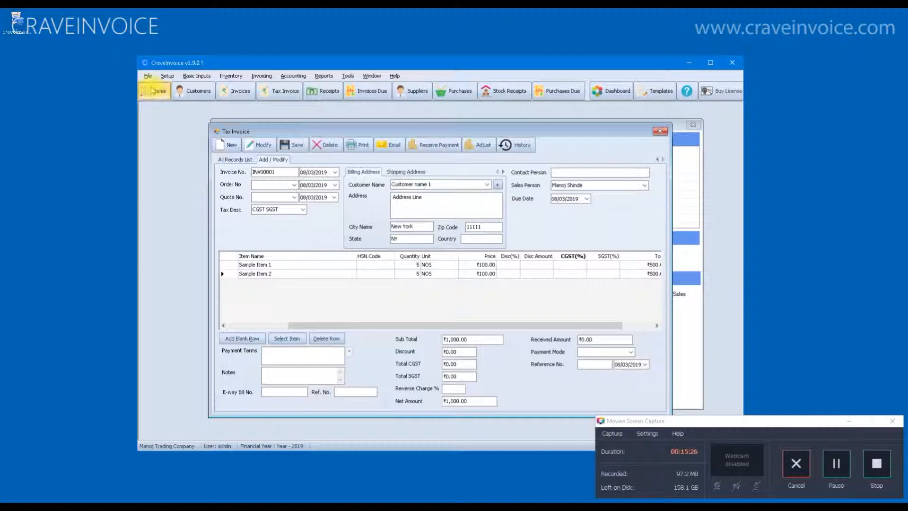
pyautogui.click(154, 90)
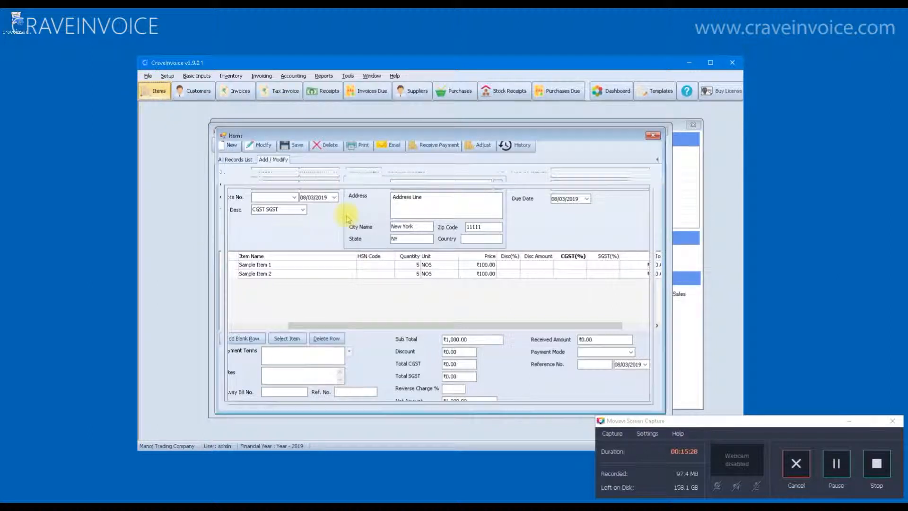
pyautogui.click(236, 159)
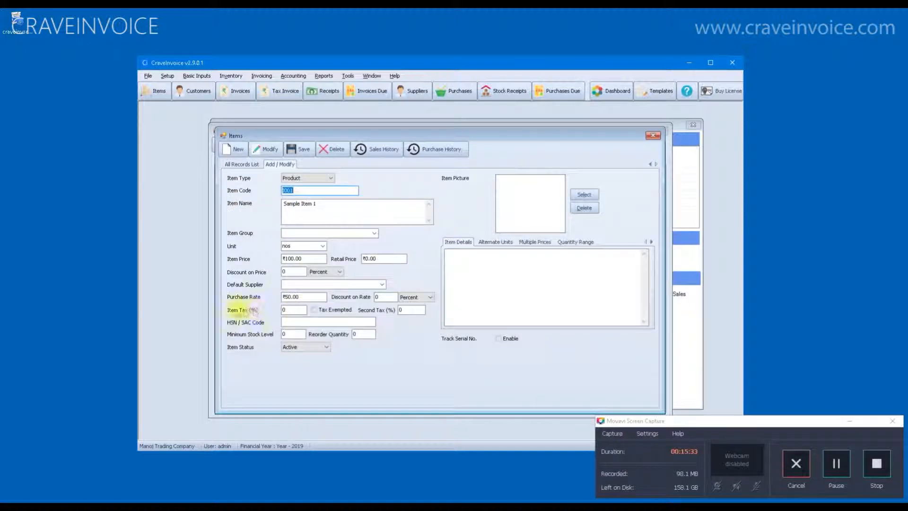
pyautogui.click(293, 309)
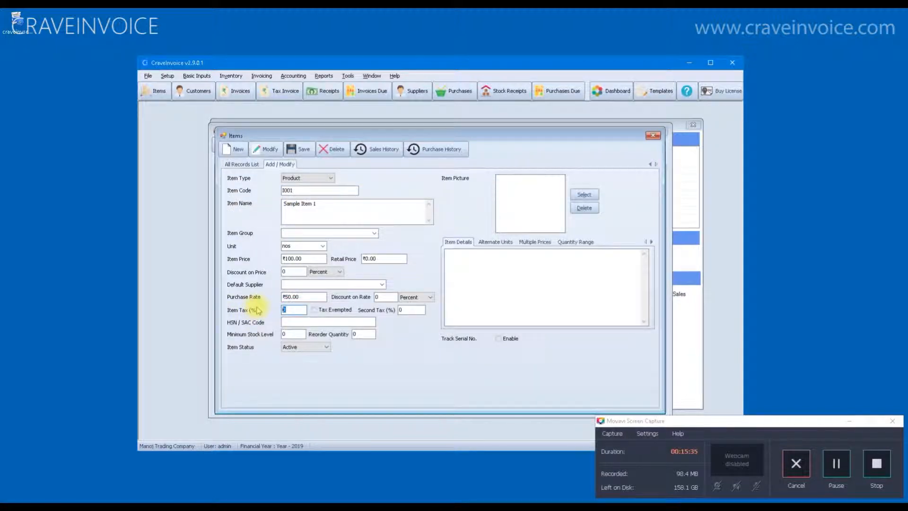
pyautogui.click(237, 148)
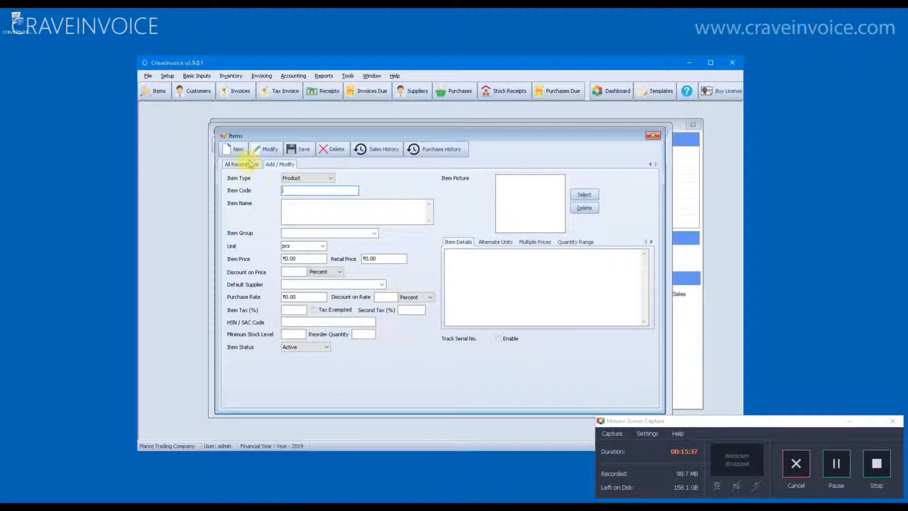
pyautogui.click(241, 164)
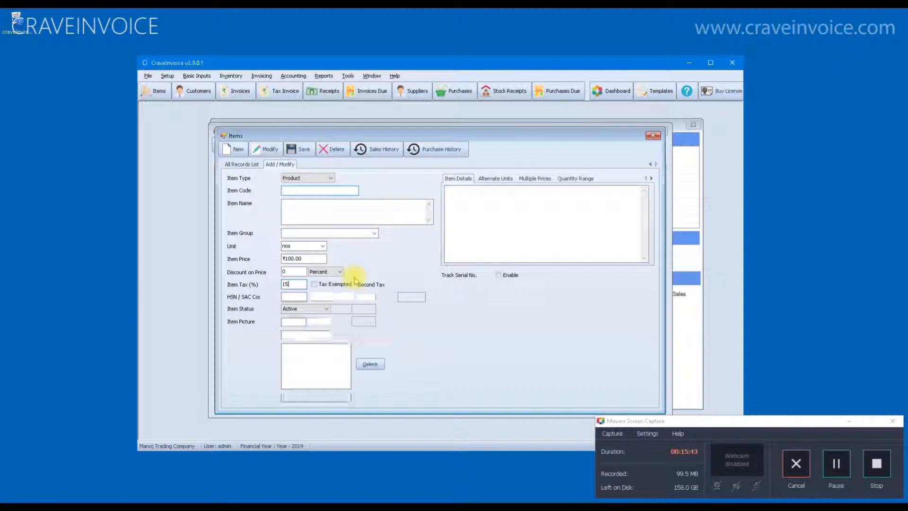
pyautogui.click(285, 90)
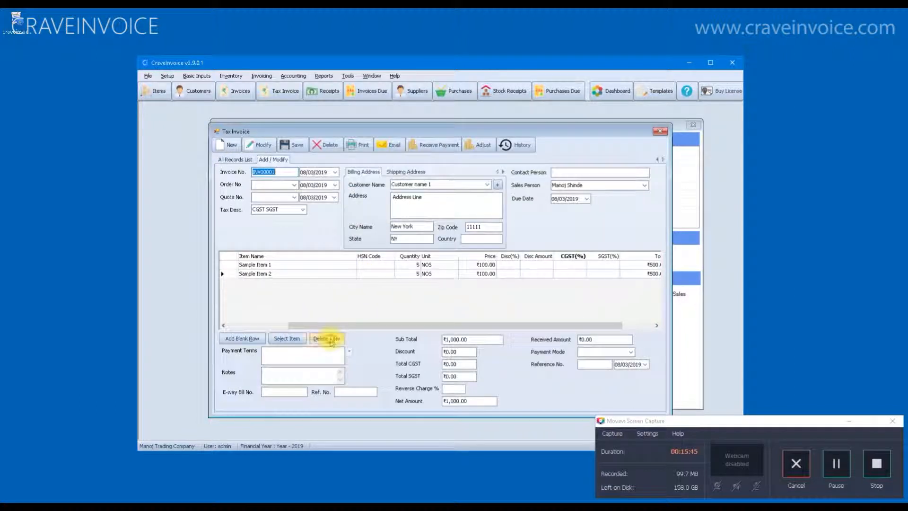
# Step: Keep one line of 5 units at ₹100 with 6% CGST/SGST, set State Maharashtra, and save INV00001 at ₹560
pyautogui.click(286, 339)
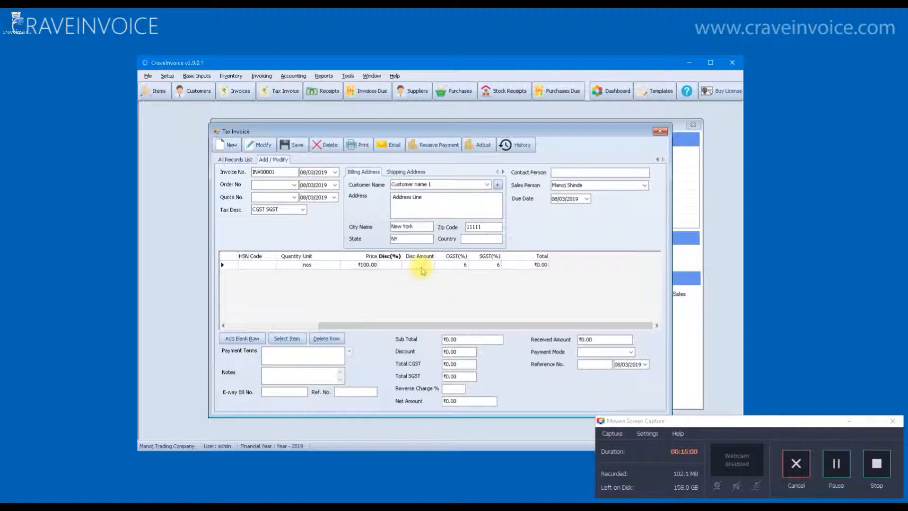
pyautogui.click(400, 264)
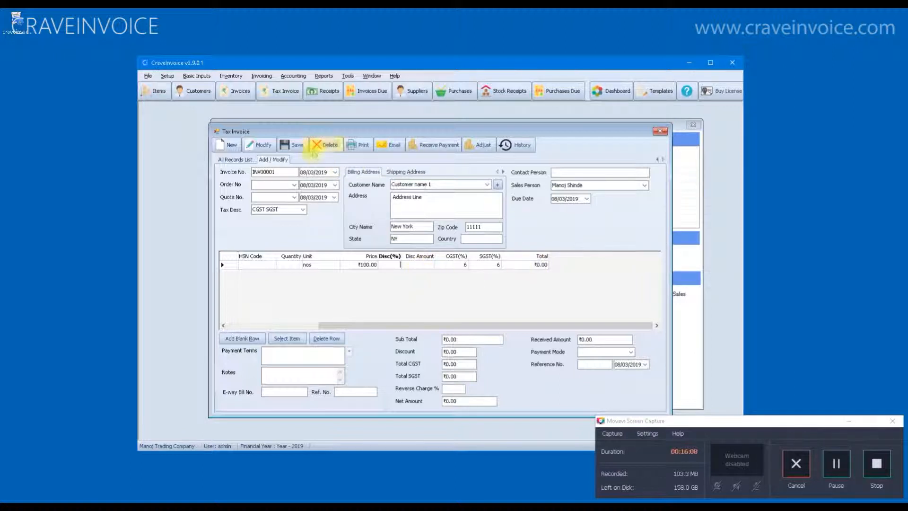
pyautogui.click(291, 145)
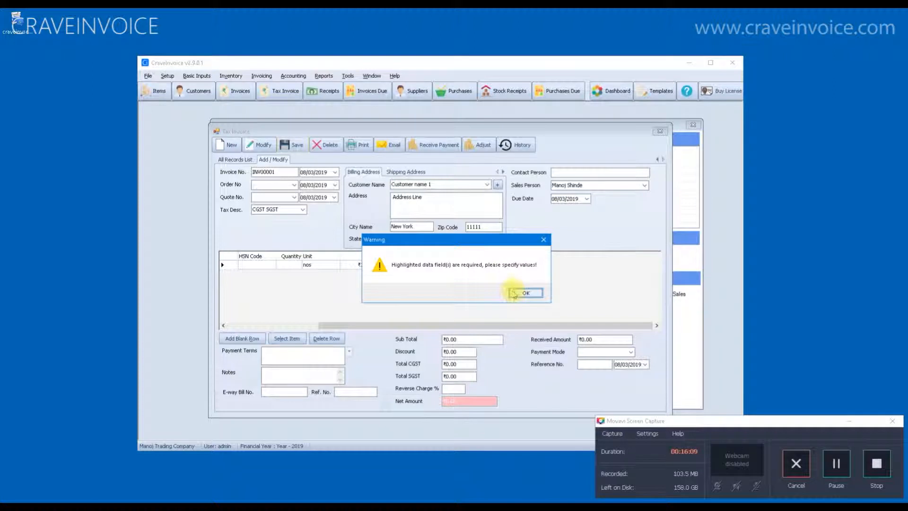
pyautogui.click(525, 293)
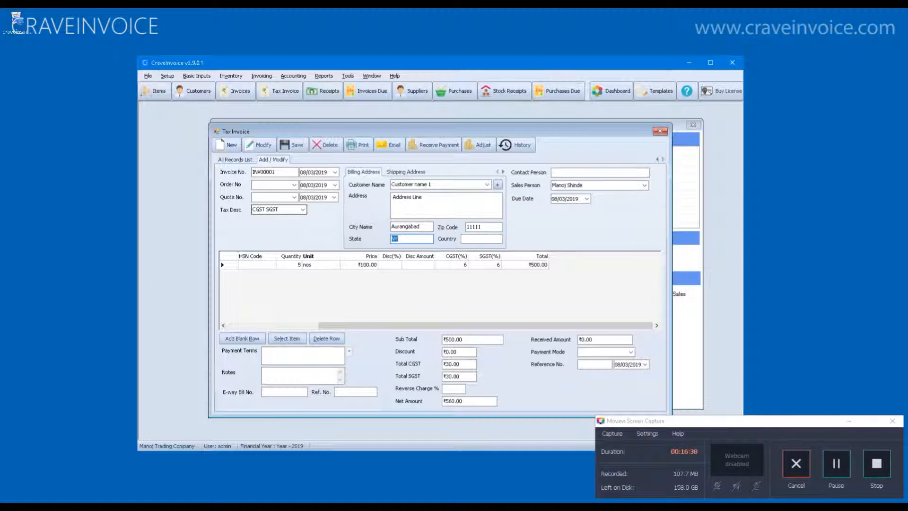
pyautogui.write('Maharashtra')
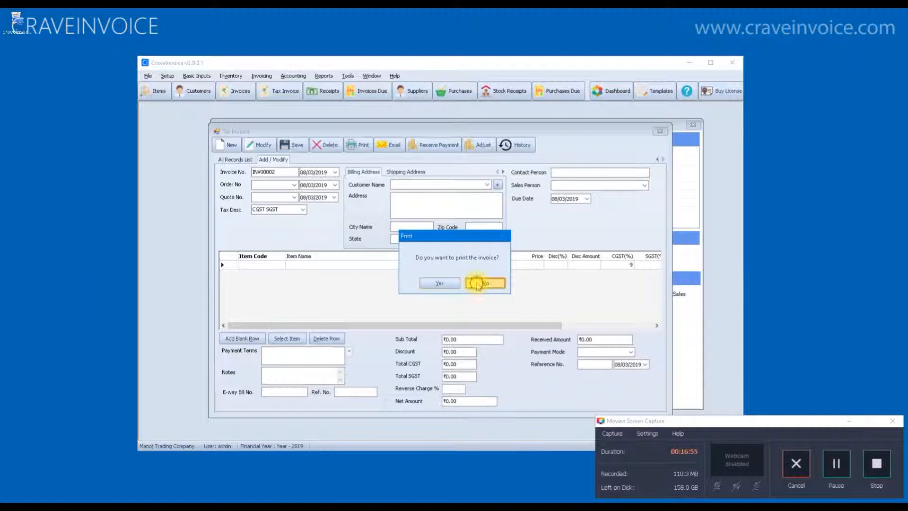
# Step: Decline printing, select INV00001 in All Records List and preview its ₹560.00 printout
pyautogui.click(484, 283)
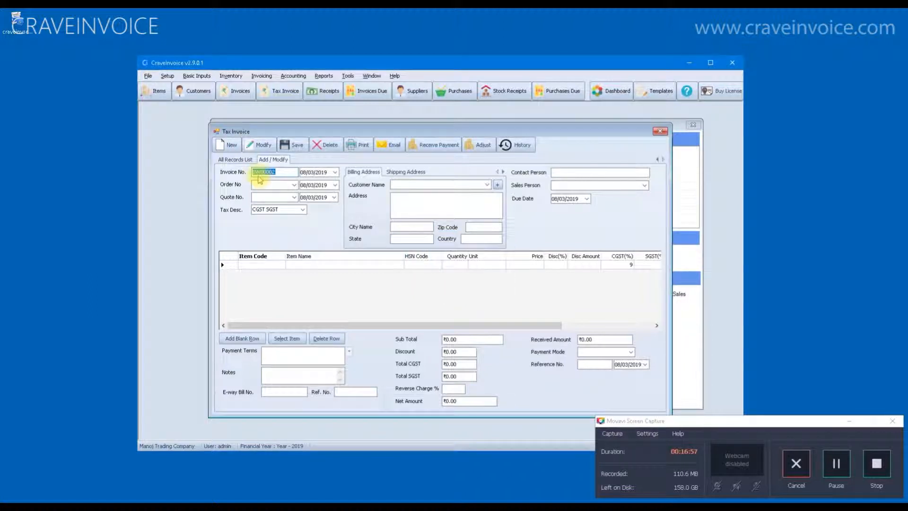
pyautogui.click(235, 159)
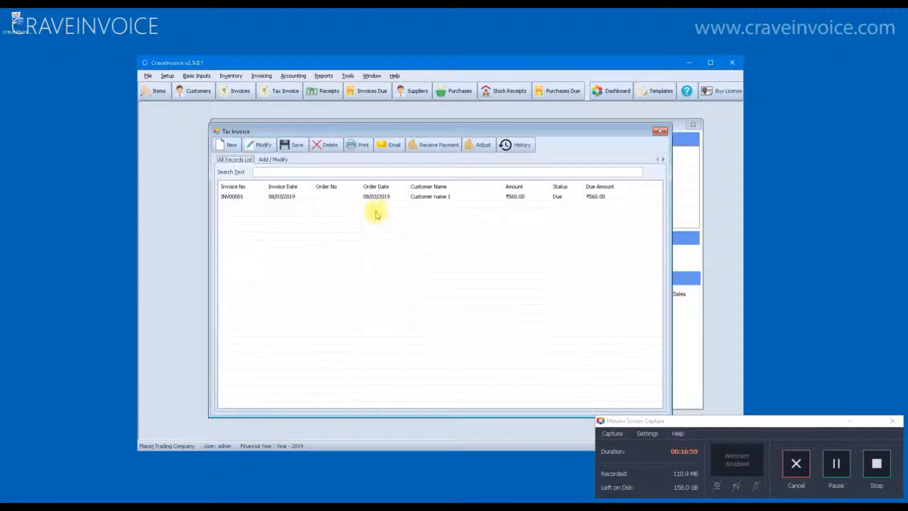
pyautogui.click(375, 197)
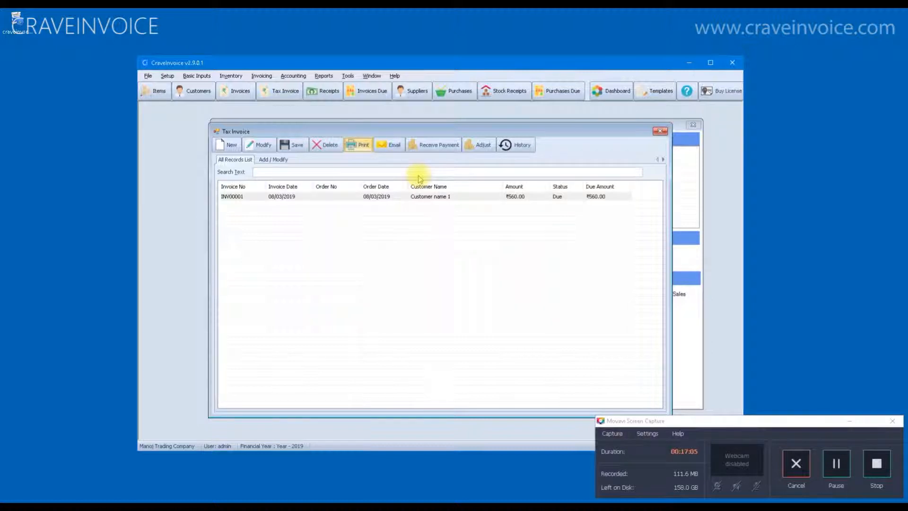
pyautogui.click(358, 144)
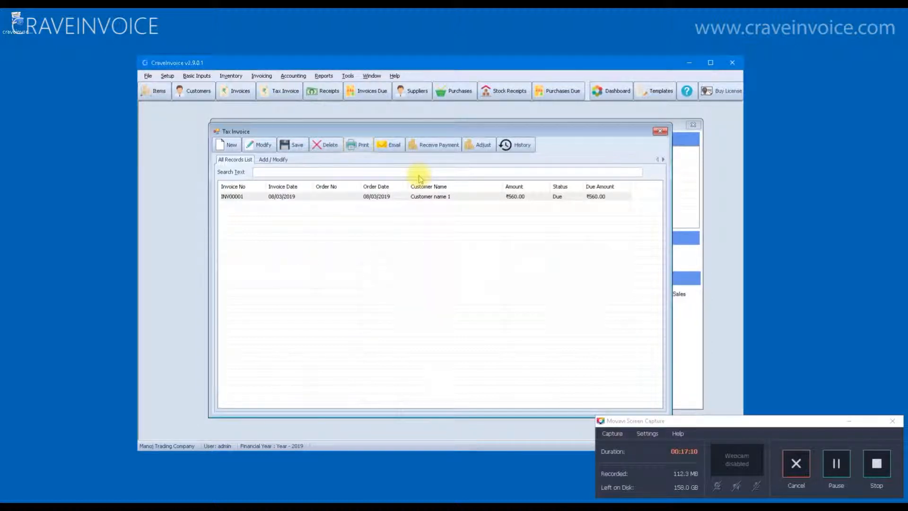
pyautogui.click(358, 143)
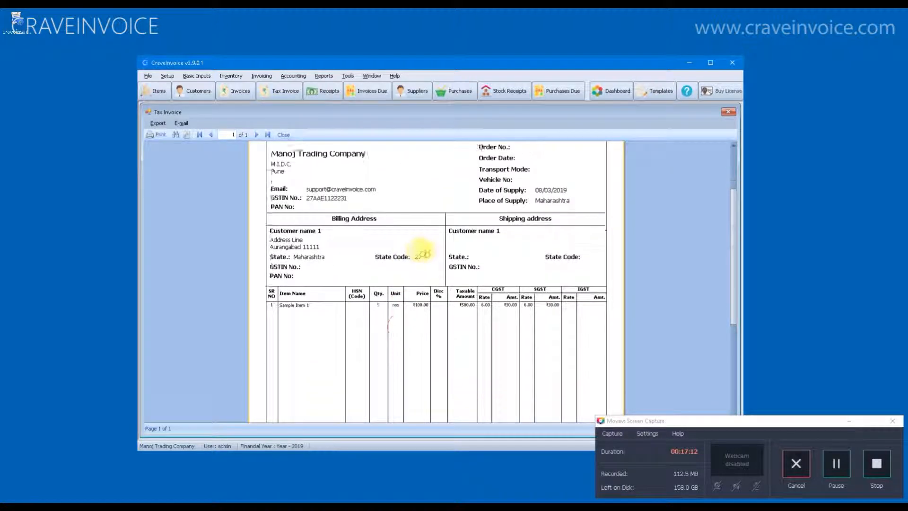
pyautogui.scroll(-3)
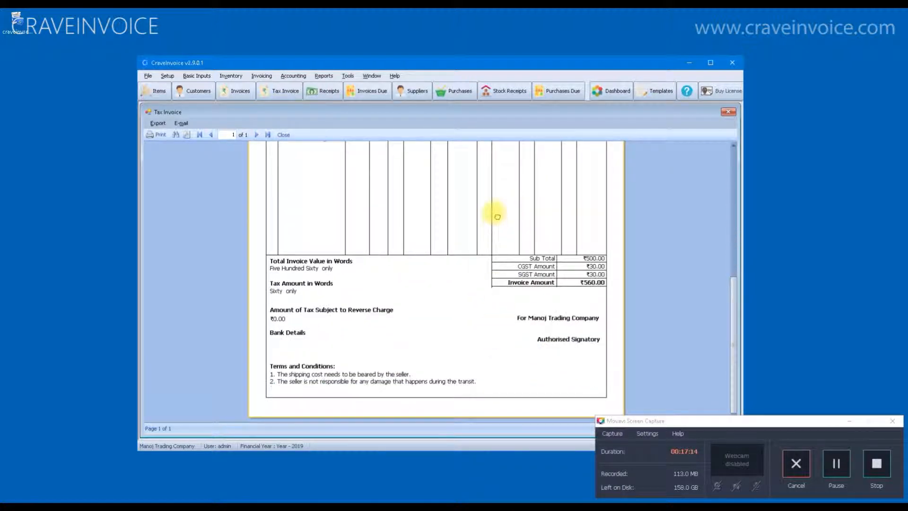
pyautogui.scroll(3)
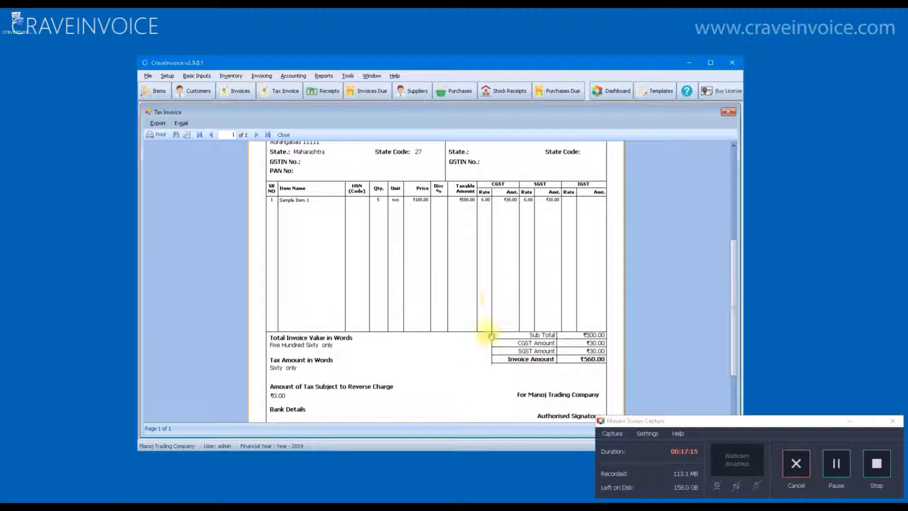
pyautogui.scroll(3)
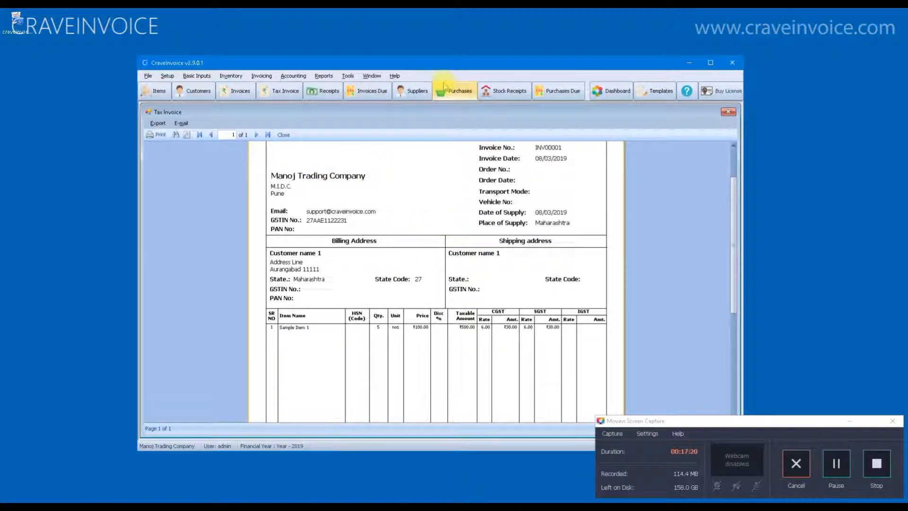
# Step: Load the Tax Invoice layout in Tools > Report Template Designer, maximized for editing
pyautogui.click(347, 76)
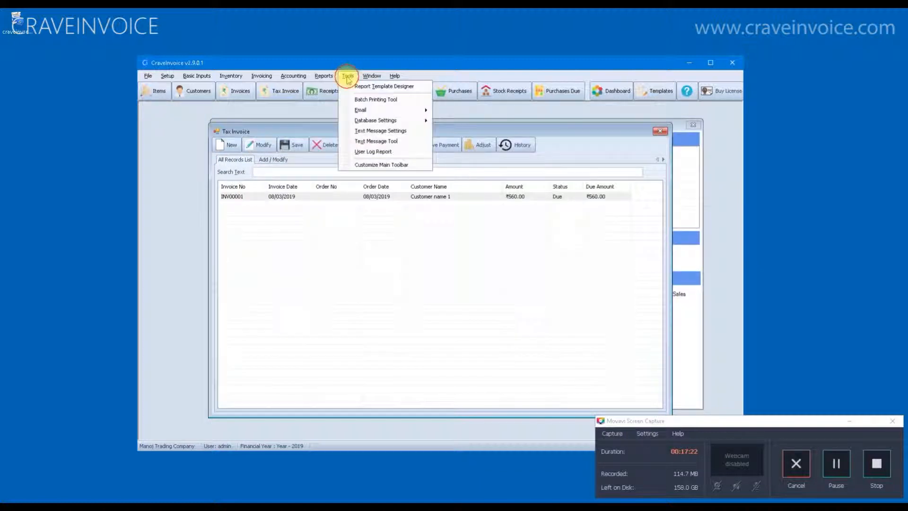
pyautogui.click(420, 125)
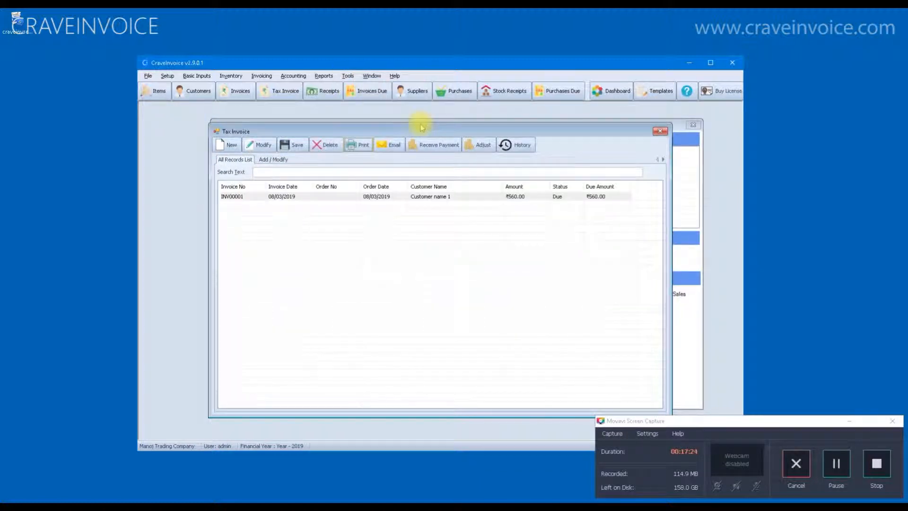
pyautogui.click(660, 91)
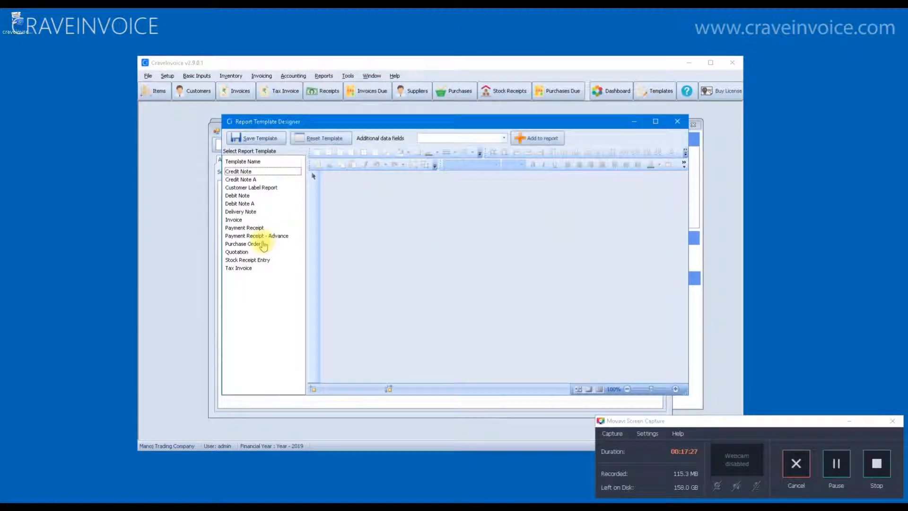
pyautogui.click(238, 268)
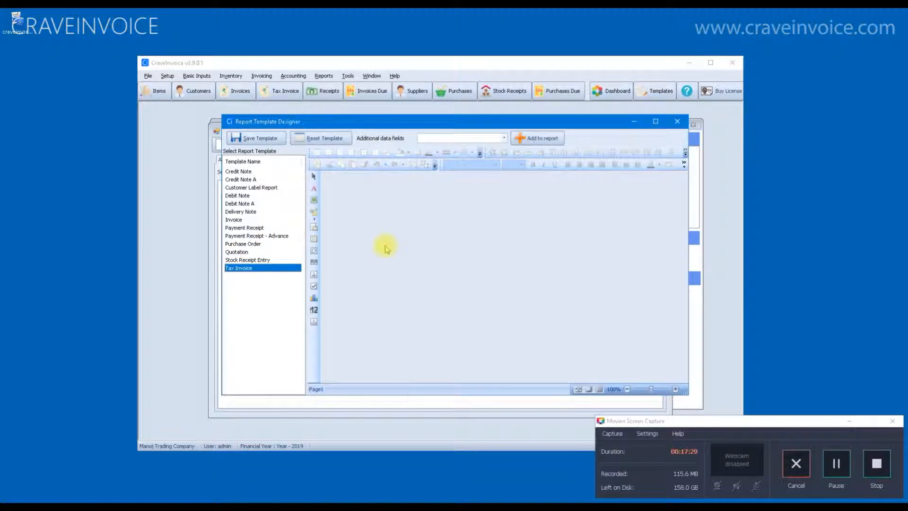
pyautogui.click(239, 267)
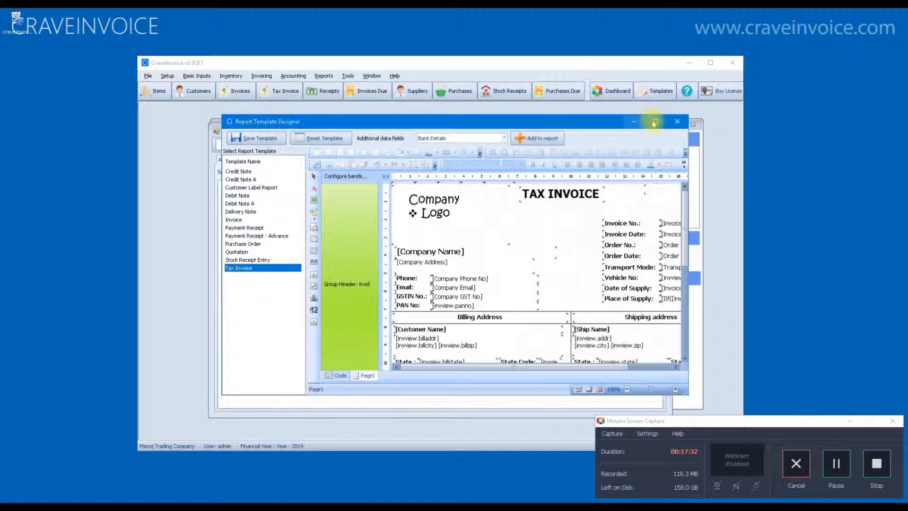
pyautogui.click(653, 122)
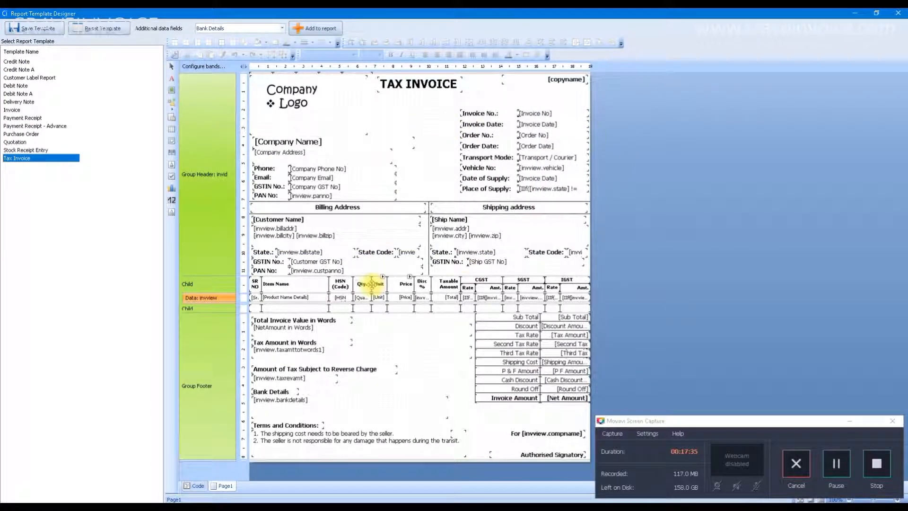
pyautogui.moveTo(432, 162)
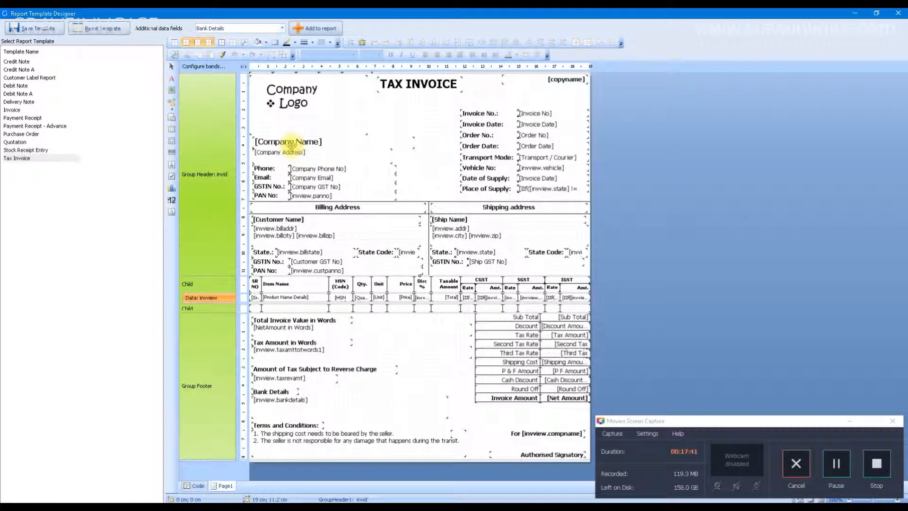
# Step: Recolour the Invoice No. header label orange and save the Tax Invoice template
pyautogui.click(287, 142)
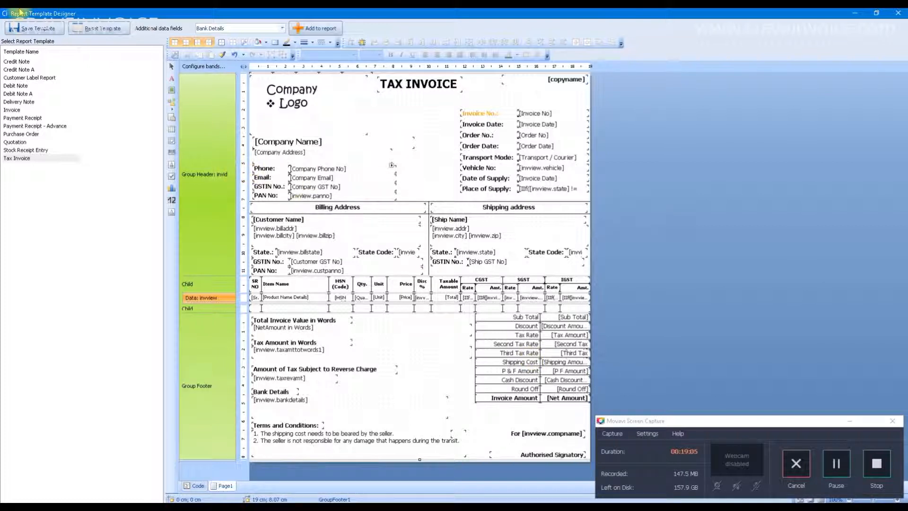
pyautogui.click(34, 28)
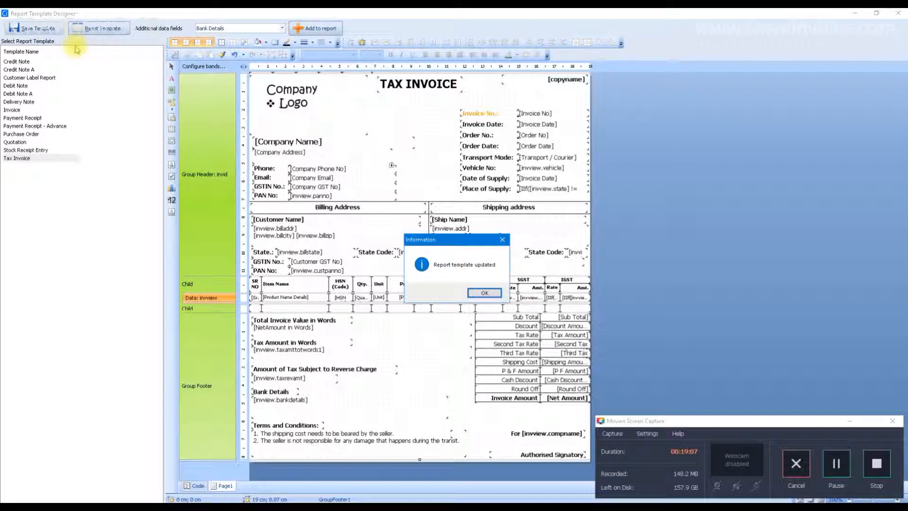
pyautogui.click(484, 293)
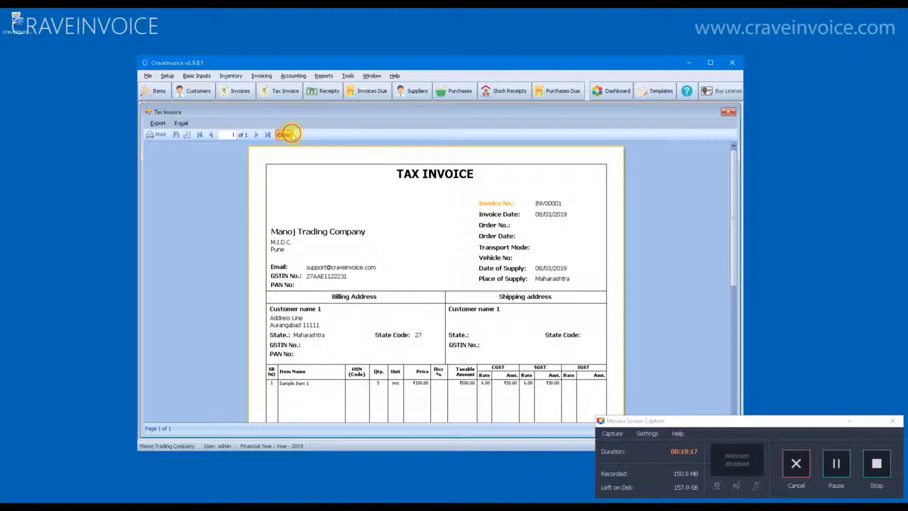
# Step: Close the preview, review INV00001's pre-filled Send Email dialog and cancel without sending
pyautogui.click(284, 134)
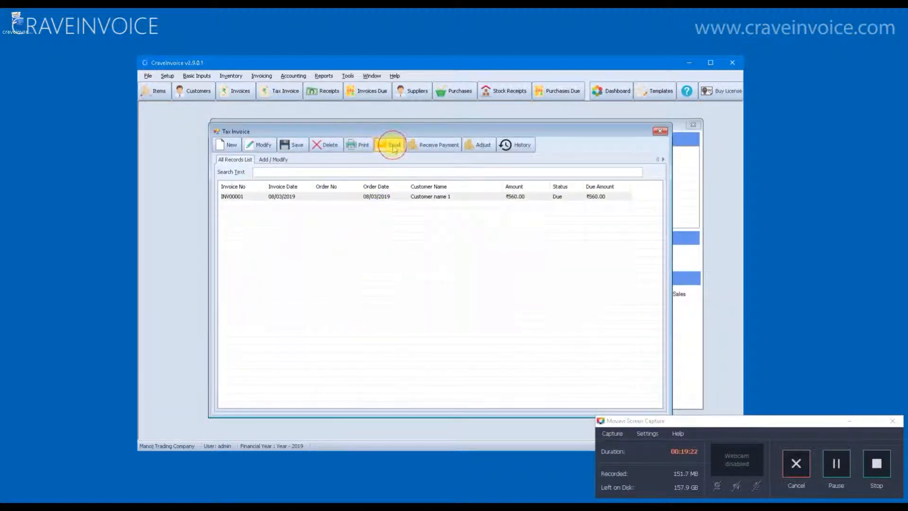
pyautogui.click(392, 144)
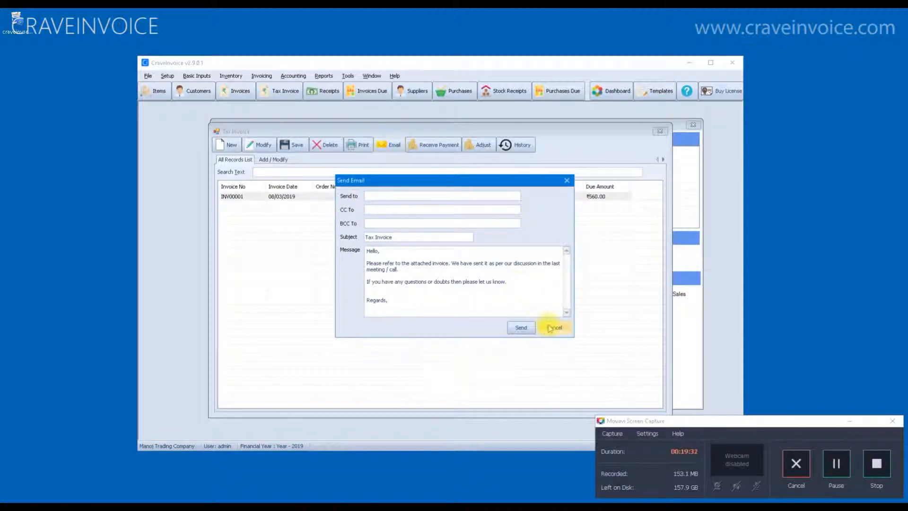
pyautogui.click(442, 195)
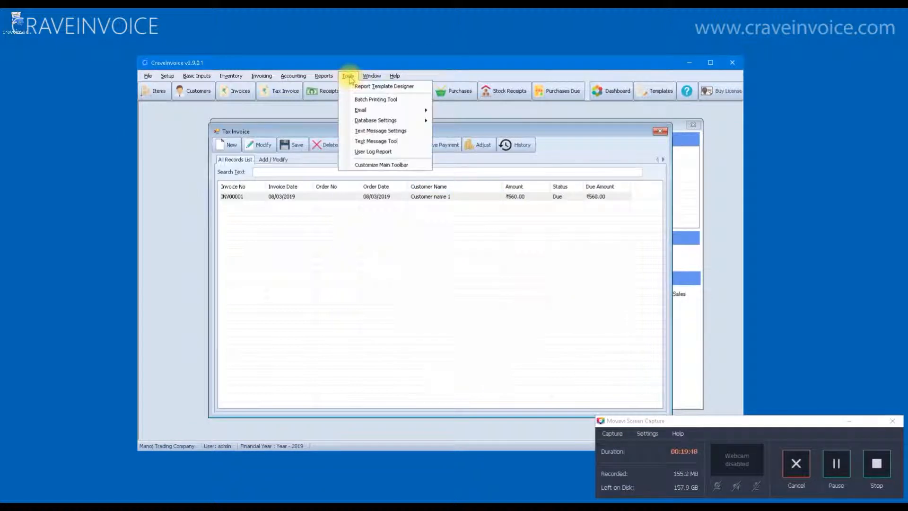
pyautogui.moveTo(361, 110)
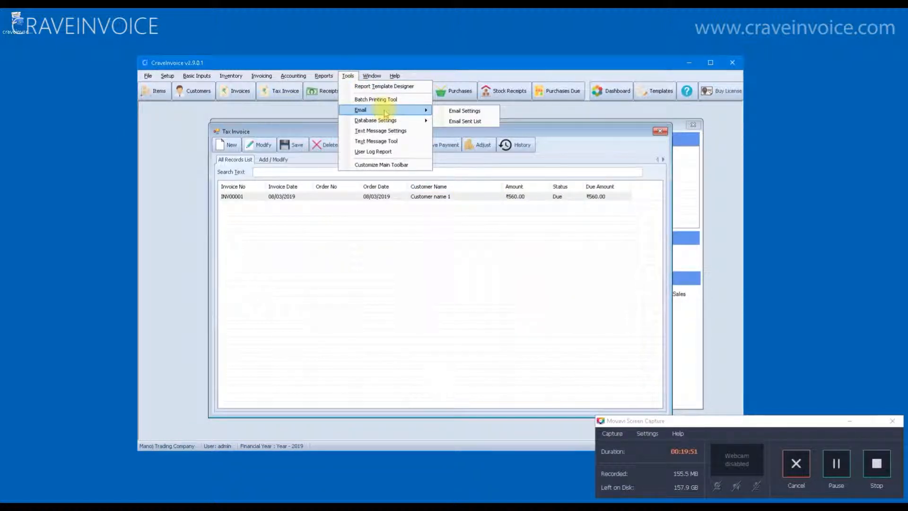
pyautogui.moveTo(464, 111)
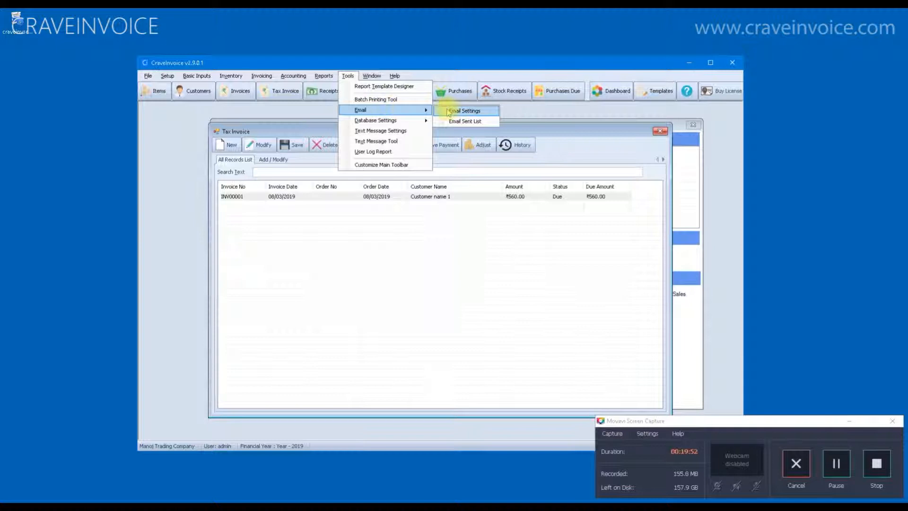
# Step: Show the Tax Invoice email template with its subject and message under Email Settings > Email Templates
pyautogui.click(465, 111)
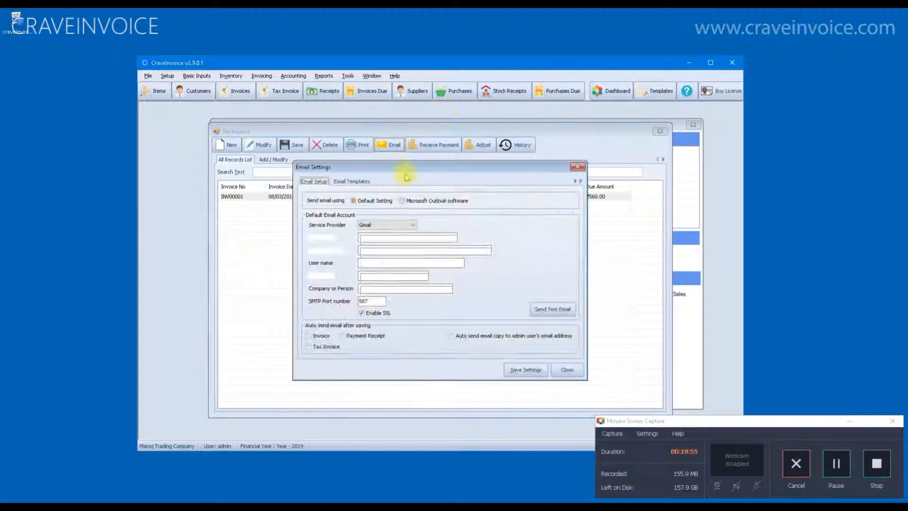
pyautogui.click(352, 181)
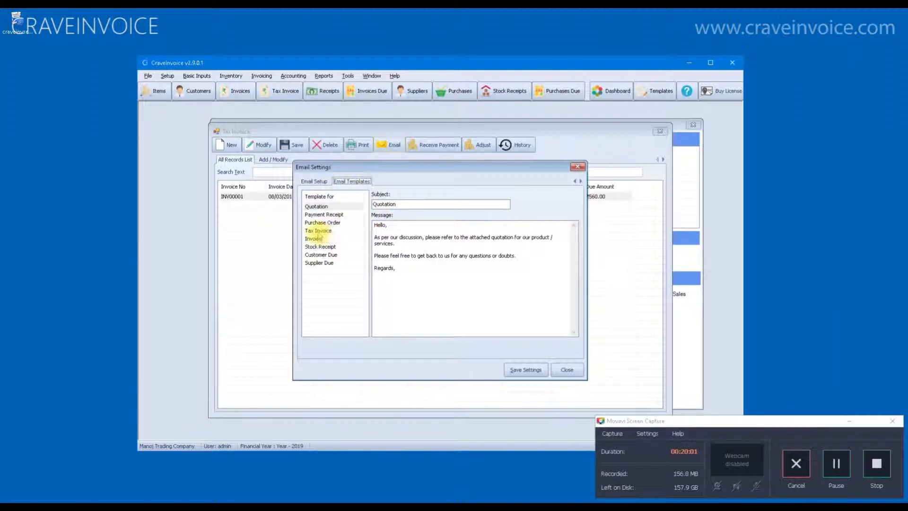
pyautogui.click(318, 230)
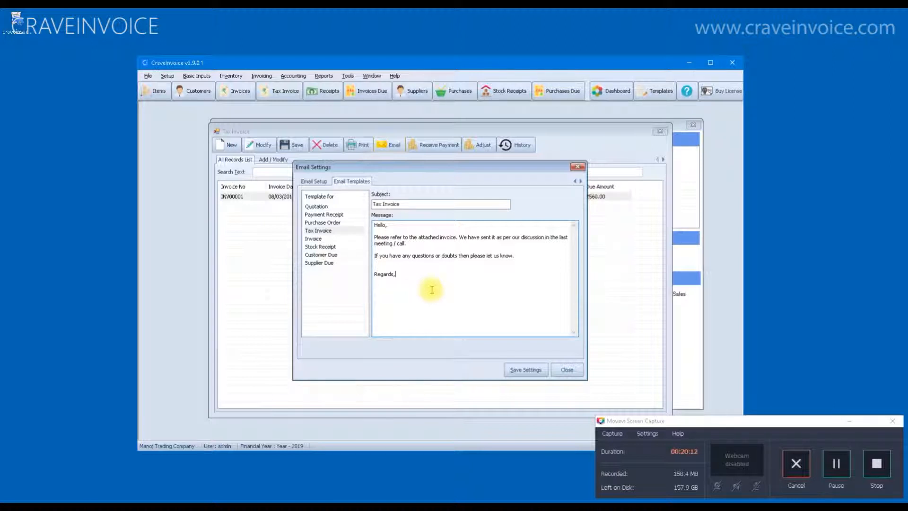
# Step: Reopen Email Settings and review the Email Setup: Gmail provider, host smtp.gmail.com, port 587
pyautogui.click(567, 370)
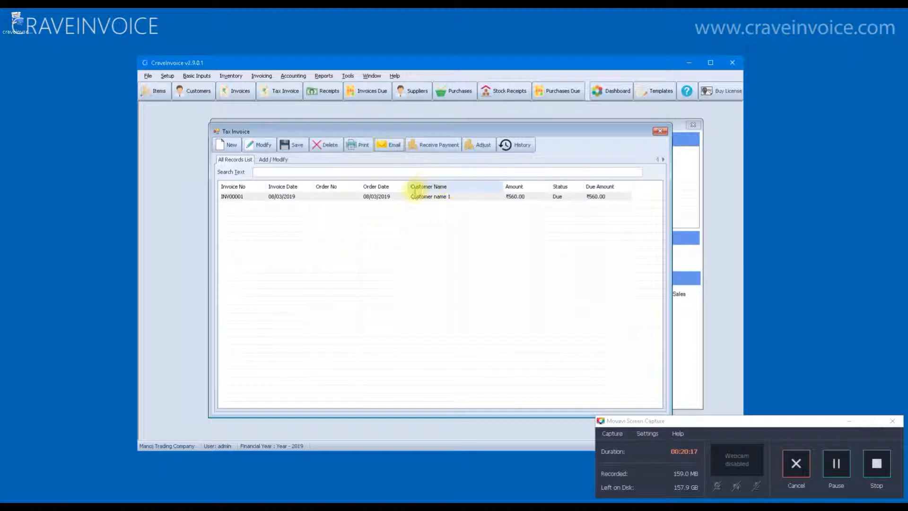
pyautogui.click(389, 144)
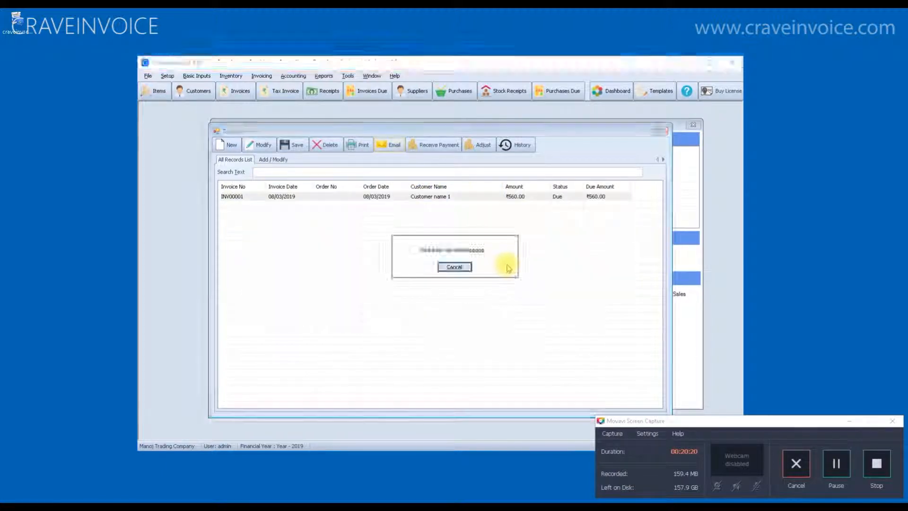
pyautogui.click(455, 267)
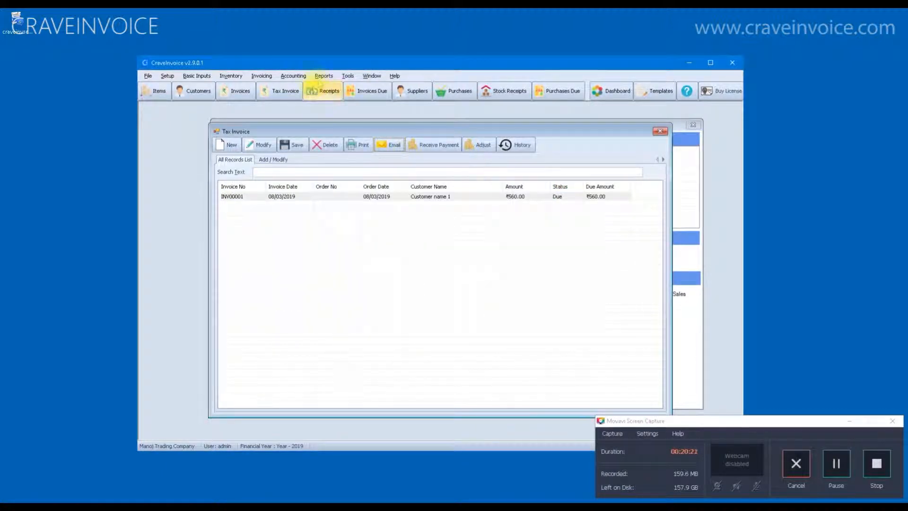
pyautogui.click(347, 76)
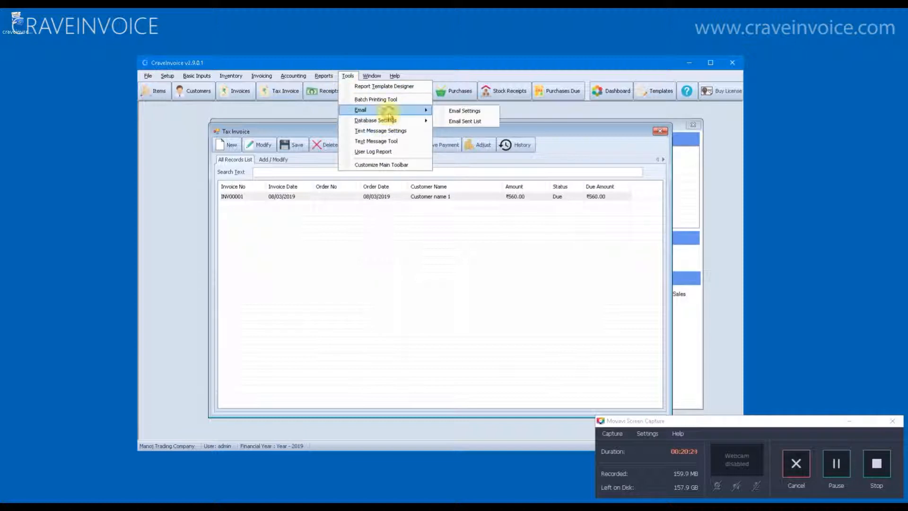
pyautogui.click(463, 111)
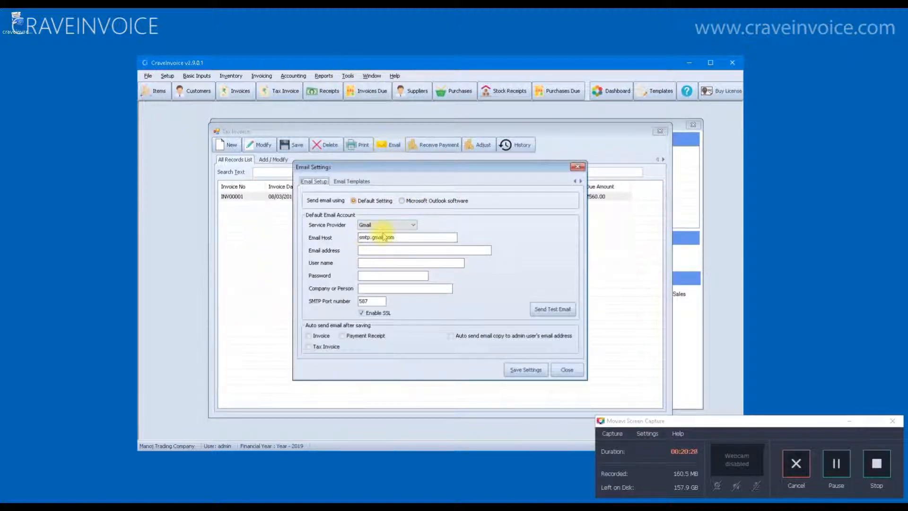
pyautogui.click(409, 262)
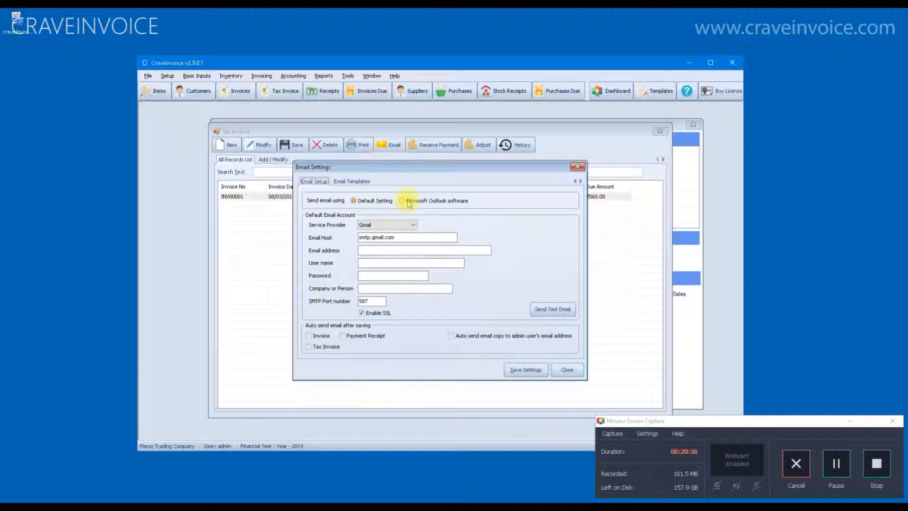
pyautogui.click(403, 200)
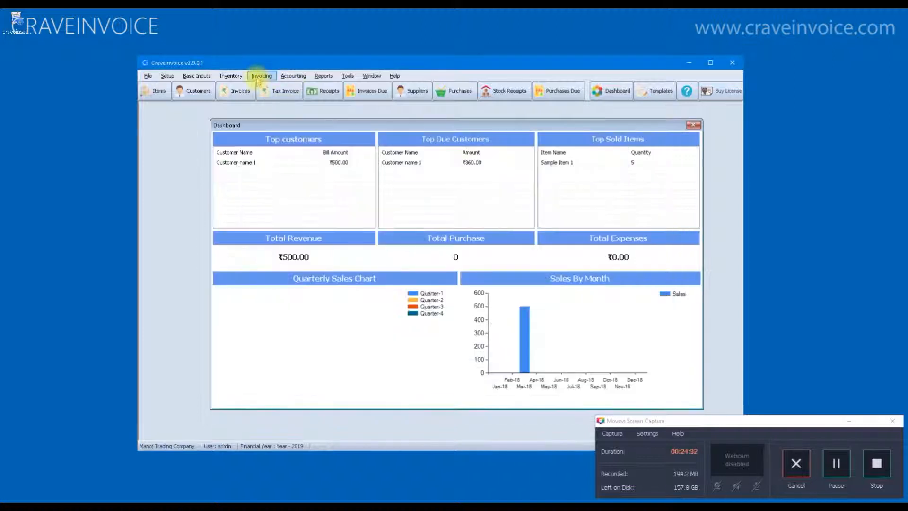
# Step: Start a new payment receipt with payment type Advance
pyautogui.click(261, 76)
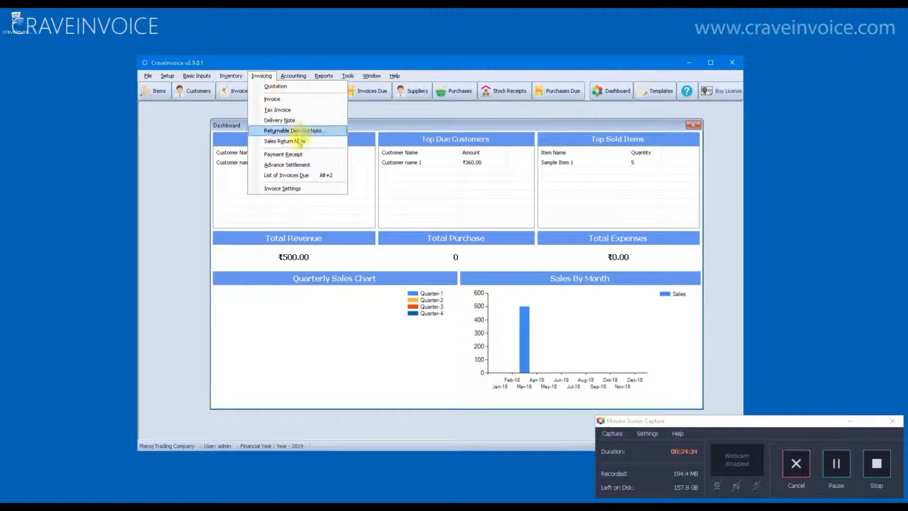
pyautogui.click(283, 154)
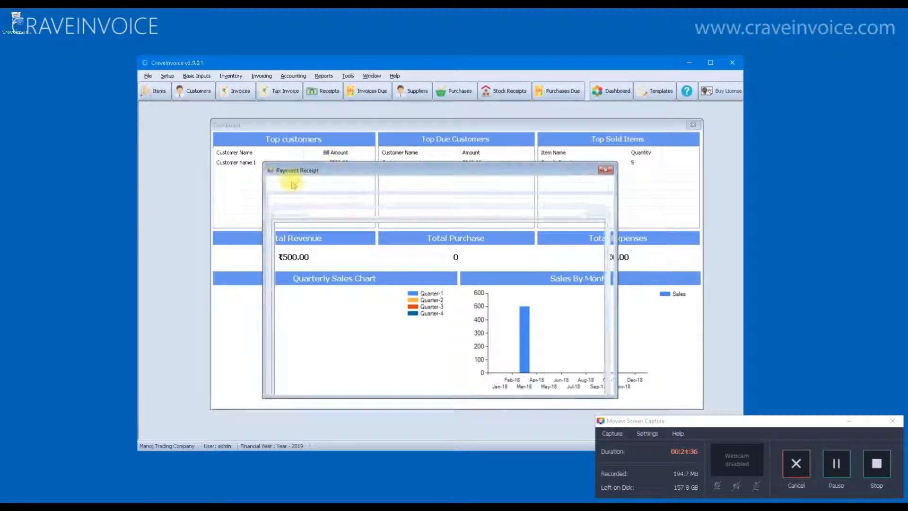
pyautogui.click(285, 183)
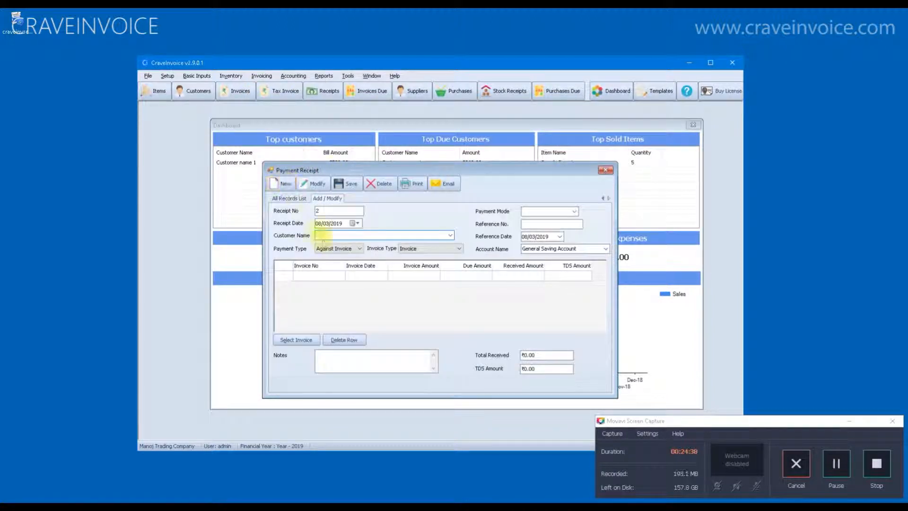
pyautogui.click(360, 249)
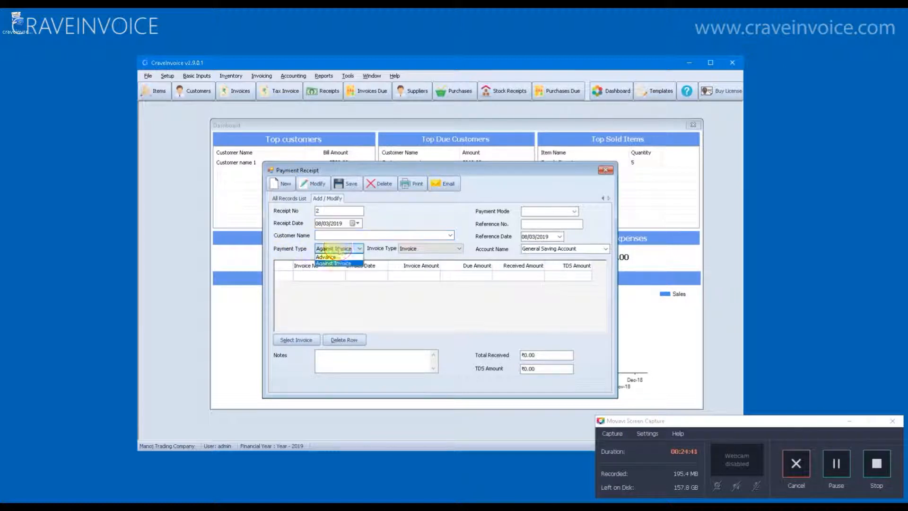
pyautogui.click(329, 257)
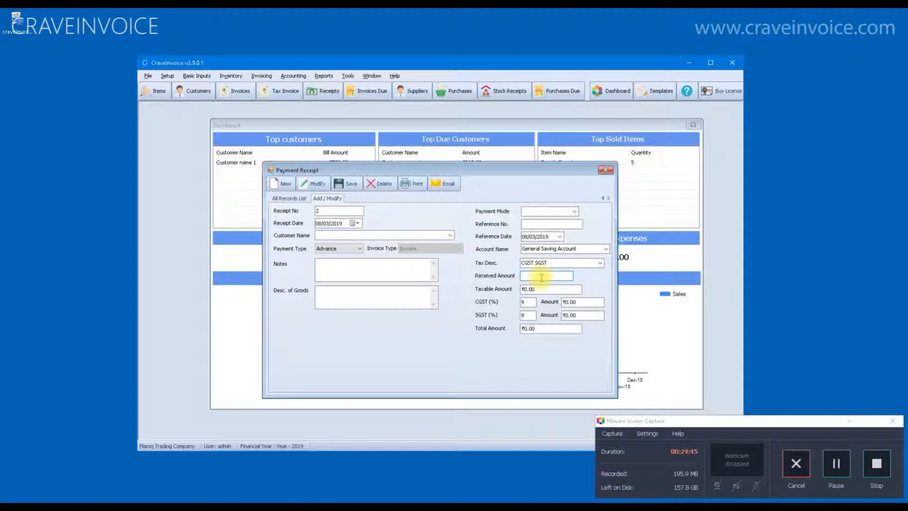
# Step: Enter a received amount of 10000 with CGST/SGST tax and set payment mode to Online Transfer
pyautogui.write('10000')
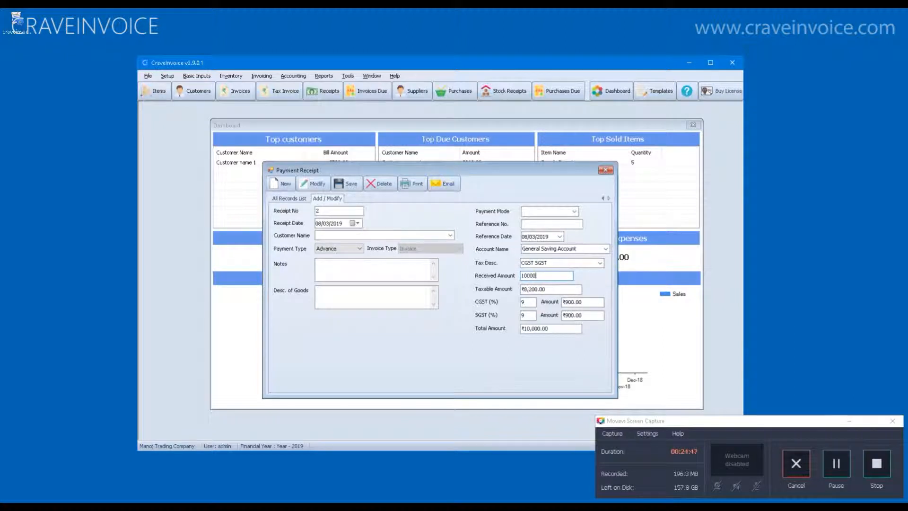
pyautogui.click(375, 270)
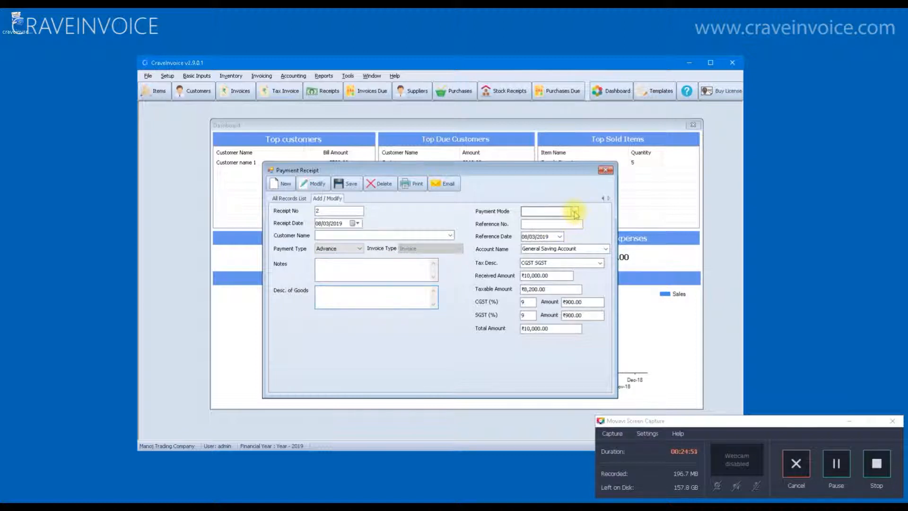
pyautogui.click(572, 211)
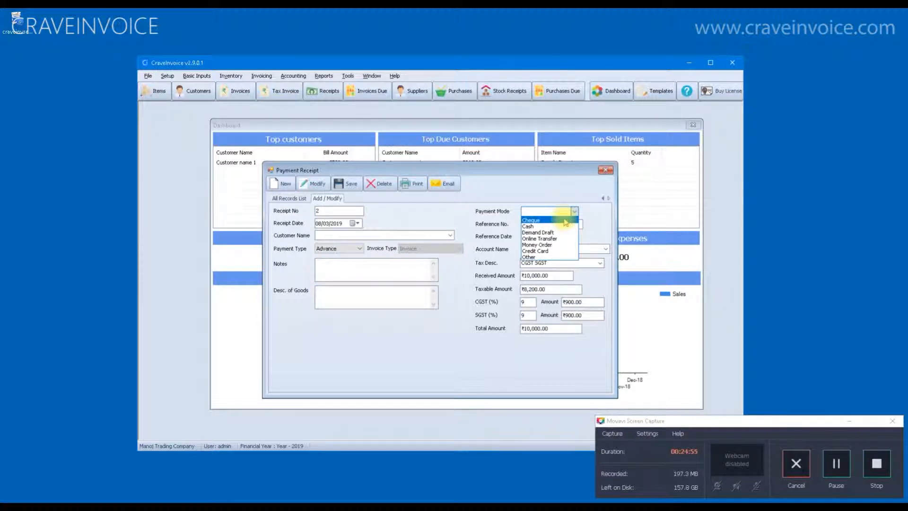
pyautogui.moveTo(540, 238)
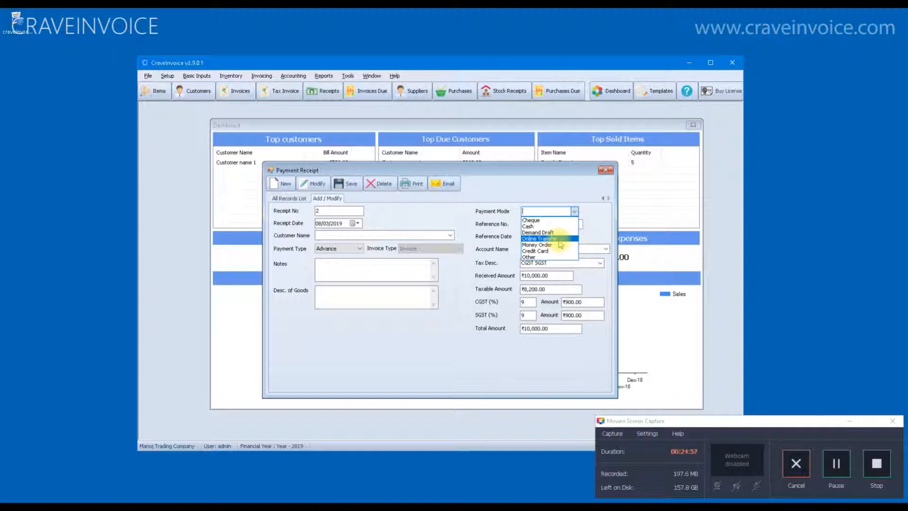
pyautogui.moveTo(559, 244)
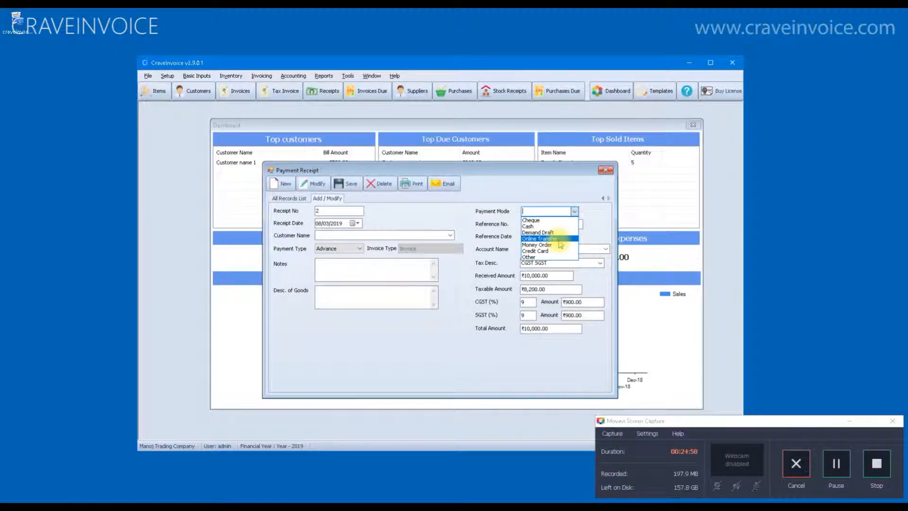
pyautogui.click(539, 239)
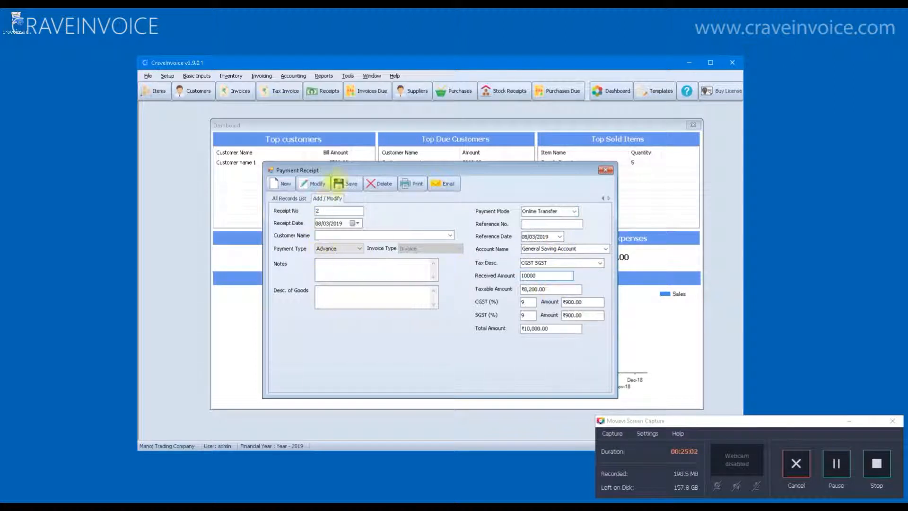
# Step: Save the ₹10,000 advance receipt No. 2 for Customer name 1, declining to print it
pyautogui.click(350, 182)
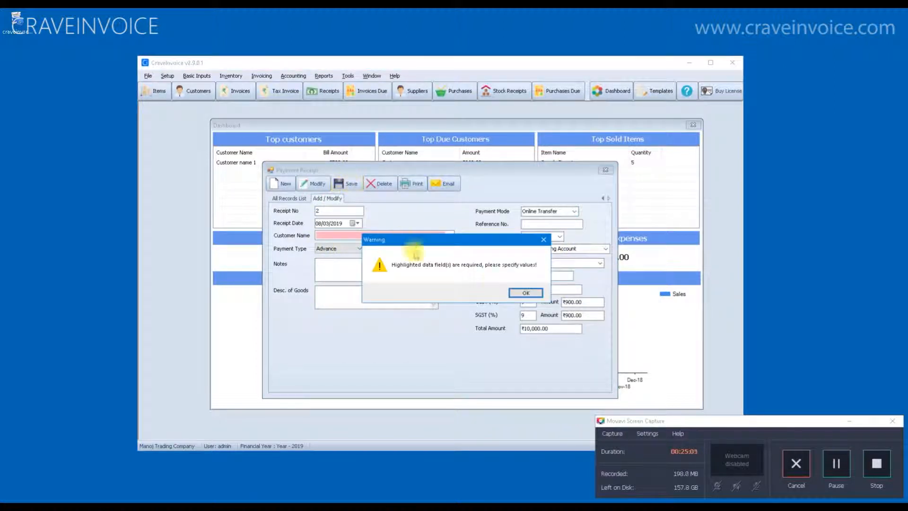
pyautogui.click(525, 293)
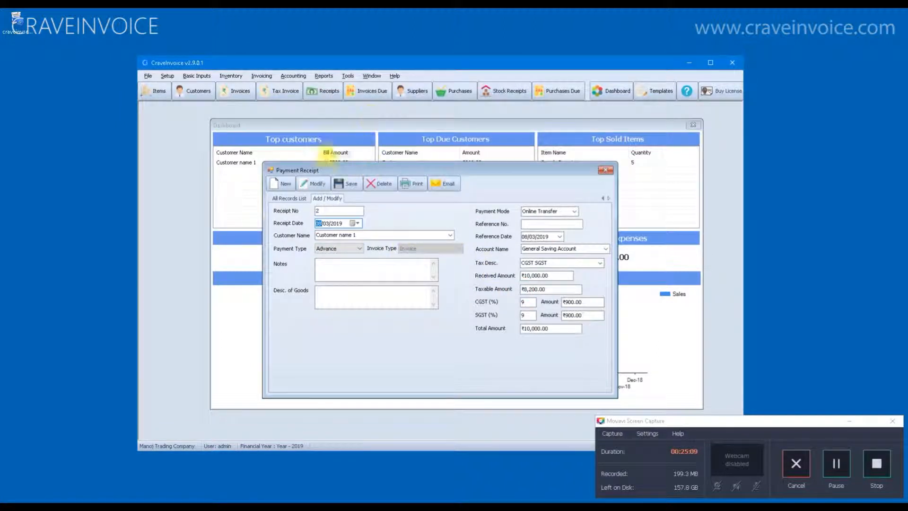
pyautogui.click(280, 182)
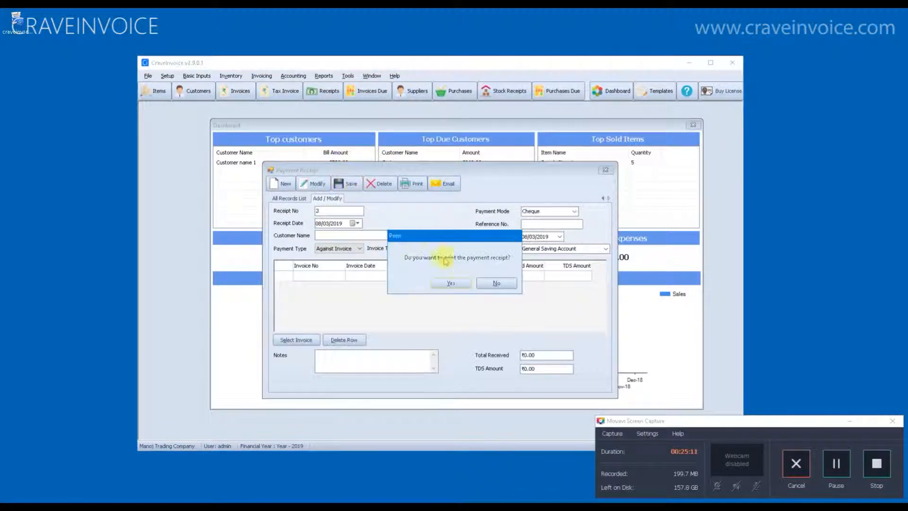
pyautogui.click(495, 283)
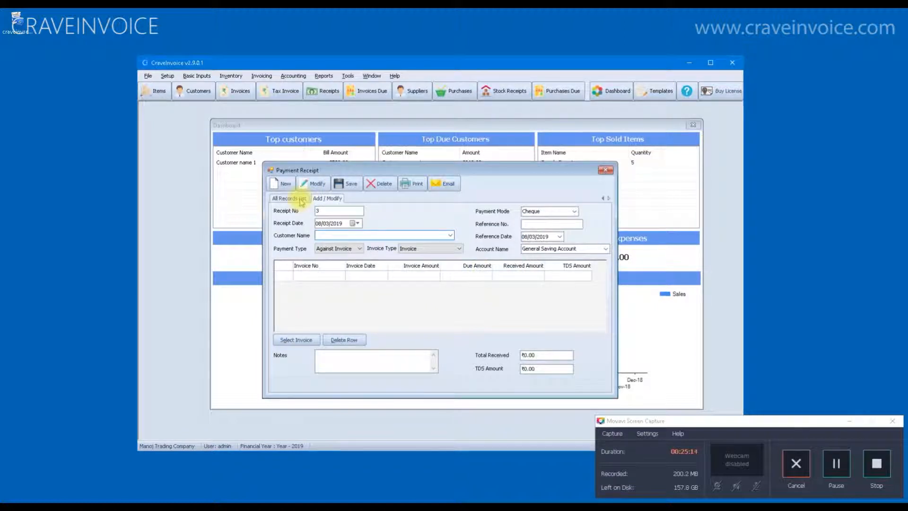
# Step: List the invoices due, showing Customer name 1 owing ₹360.00 on INV00001
pyautogui.click(372, 91)
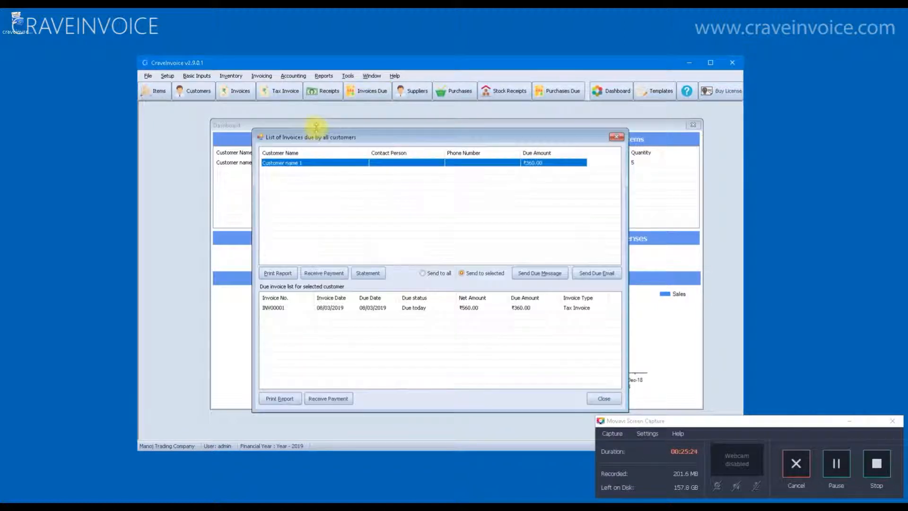
pyautogui.moveTo(398, 140)
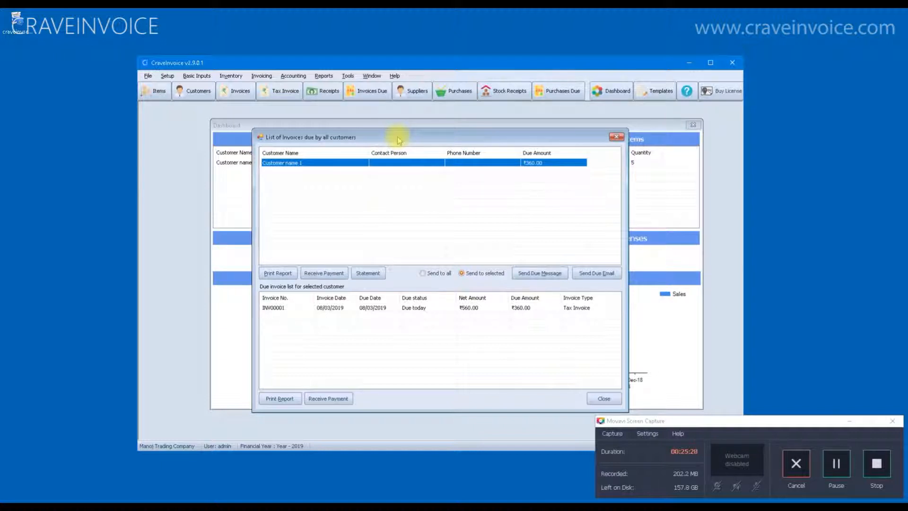
pyautogui.moveTo(392, 166)
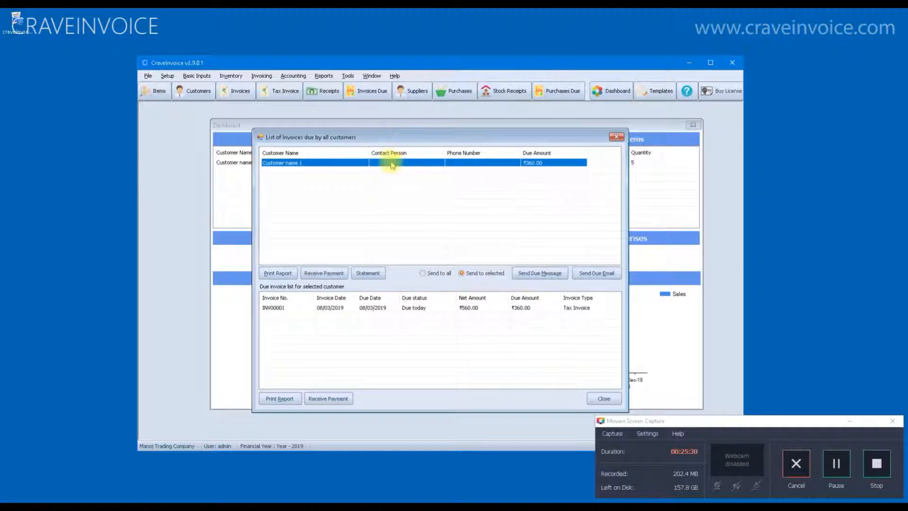
pyautogui.moveTo(571, 163)
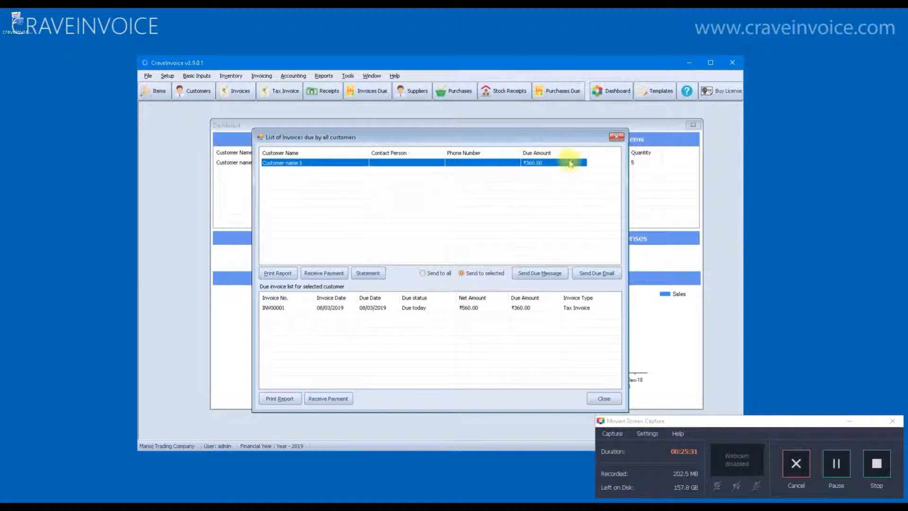
pyautogui.moveTo(355, 199)
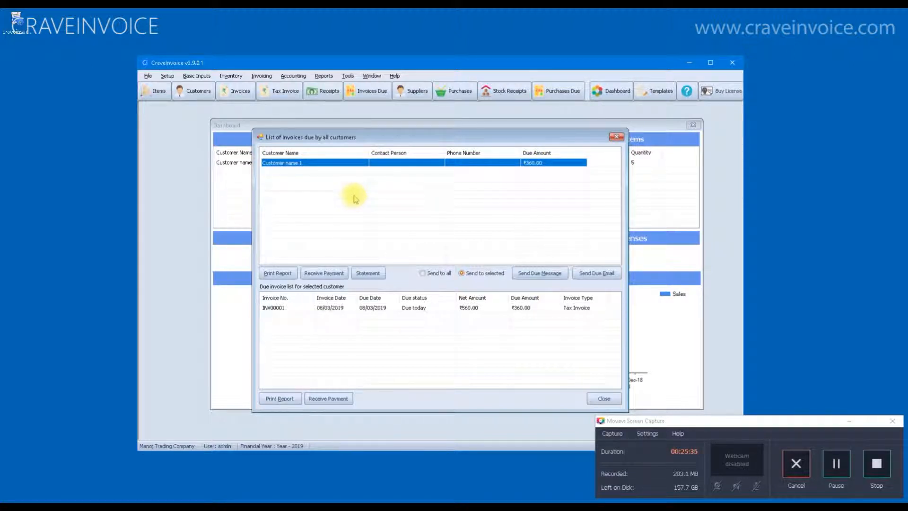
pyautogui.moveTo(399, 161)
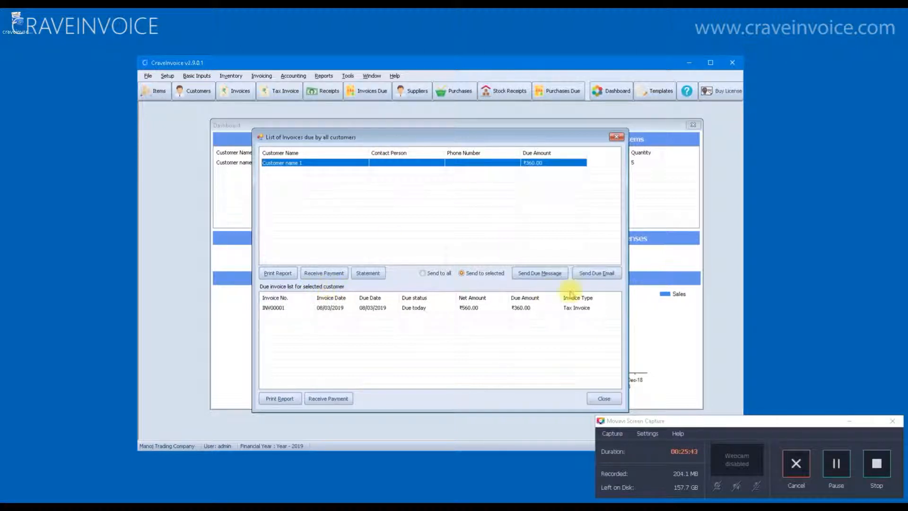
pyautogui.moveTo(390, 347)
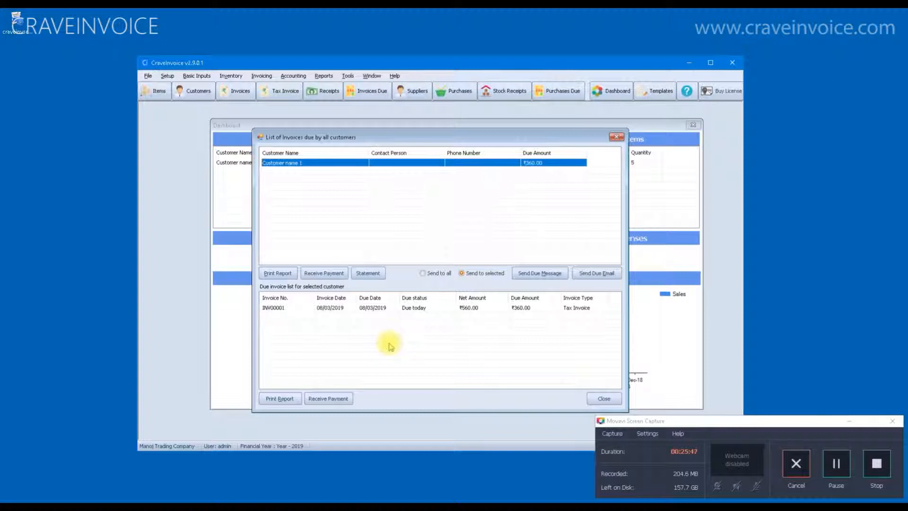
pyautogui.moveTo(371, 308)
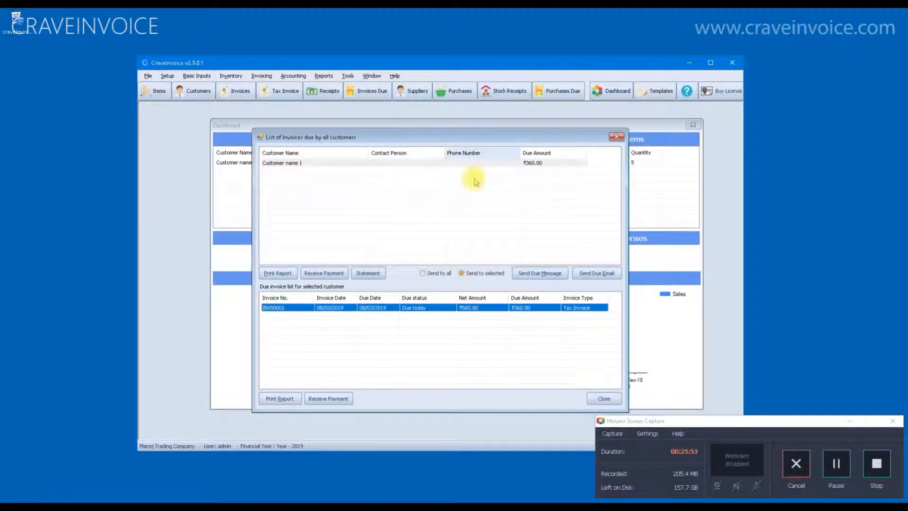
pyautogui.moveTo(474, 249)
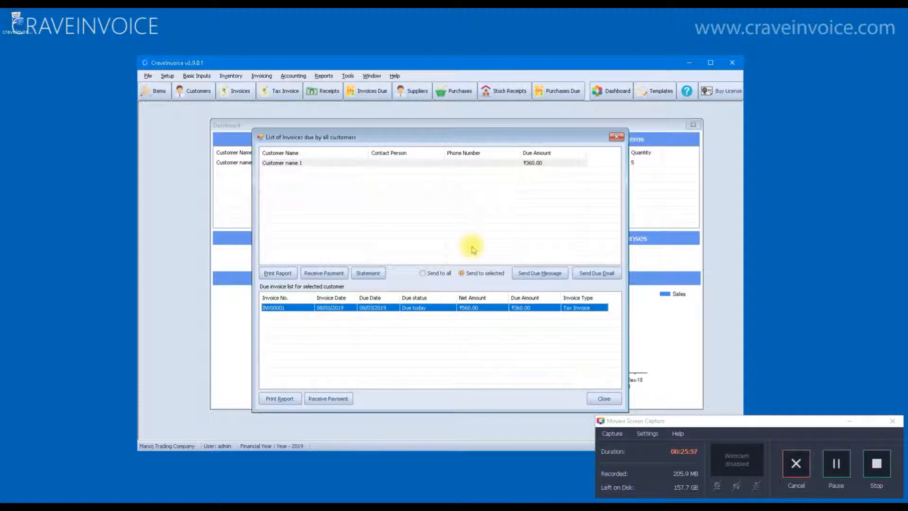
pyautogui.moveTo(460, 169)
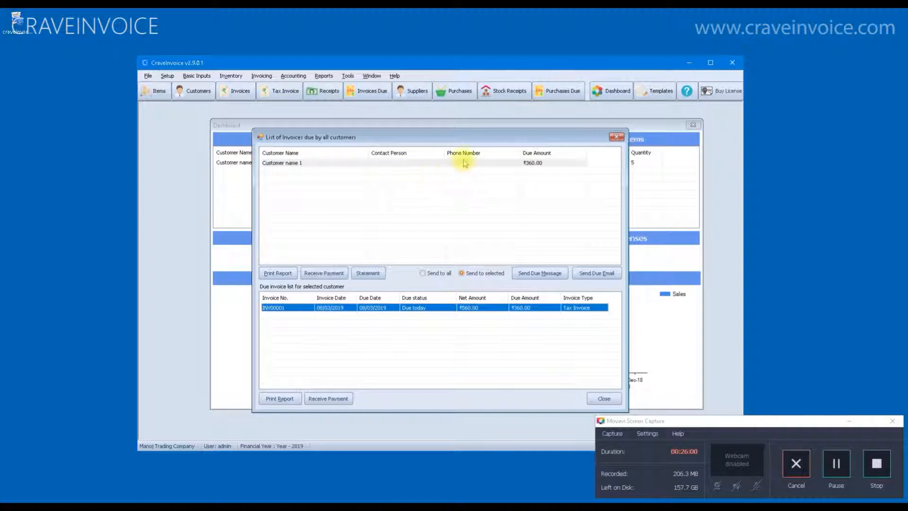
pyautogui.moveTo(398, 157)
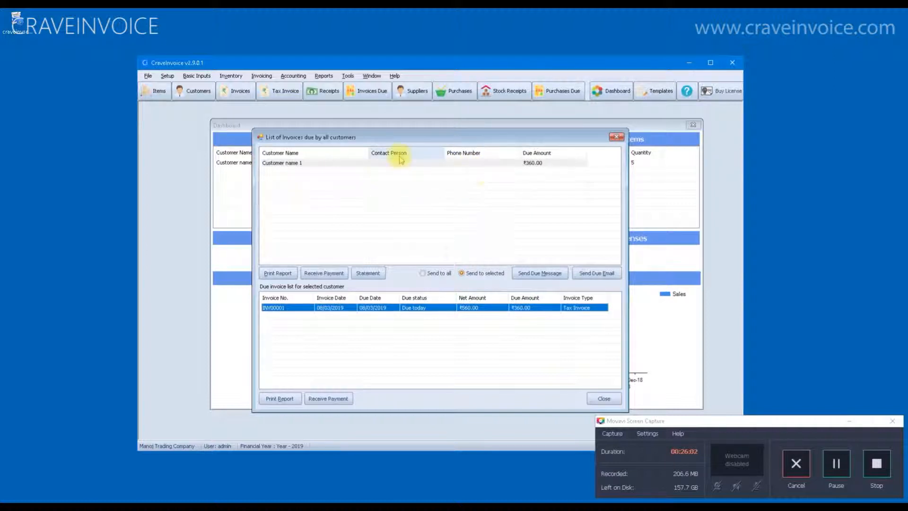
pyautogui.moveTo(428, 184)
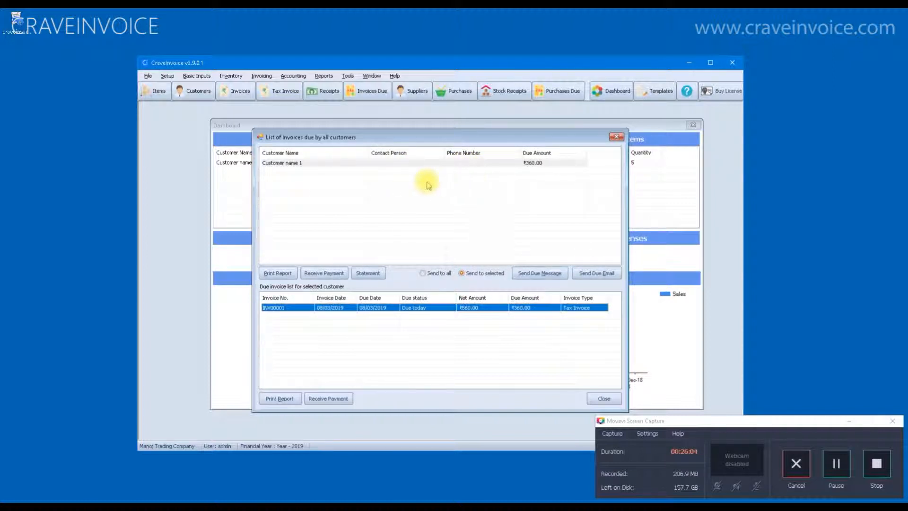
pyautogui.moveTo(435, 183)
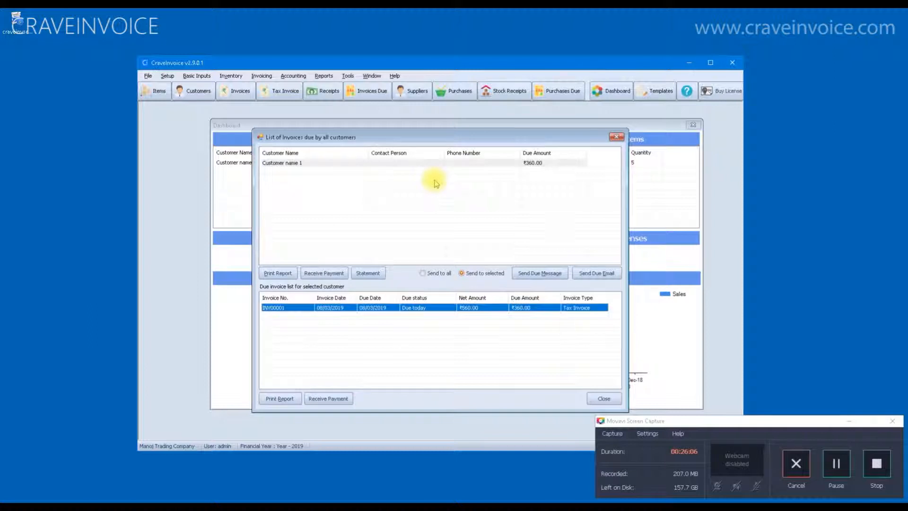
# Step: Receive the ₹360.00 payment against INV00001, starting receipt No. 3 for Customer name 1
pyautogui.click(324, 273)
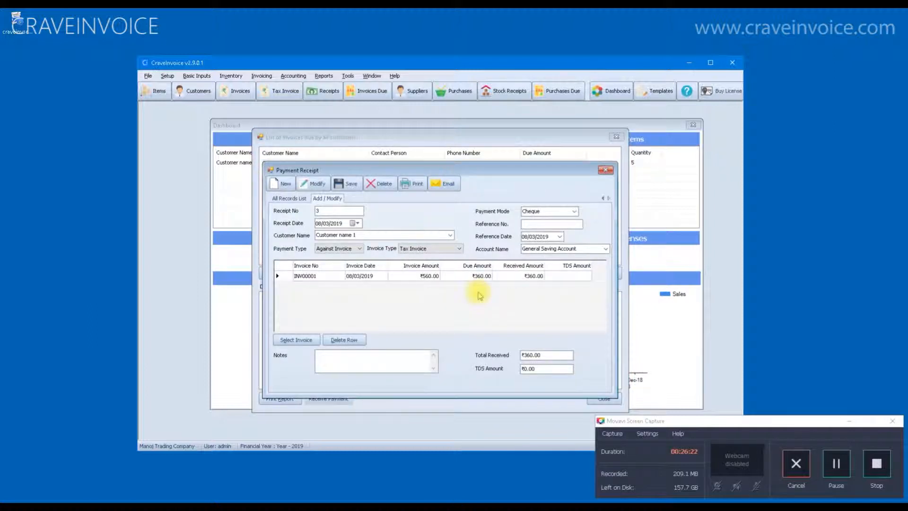
pyautogui.moveTo(492, 232)
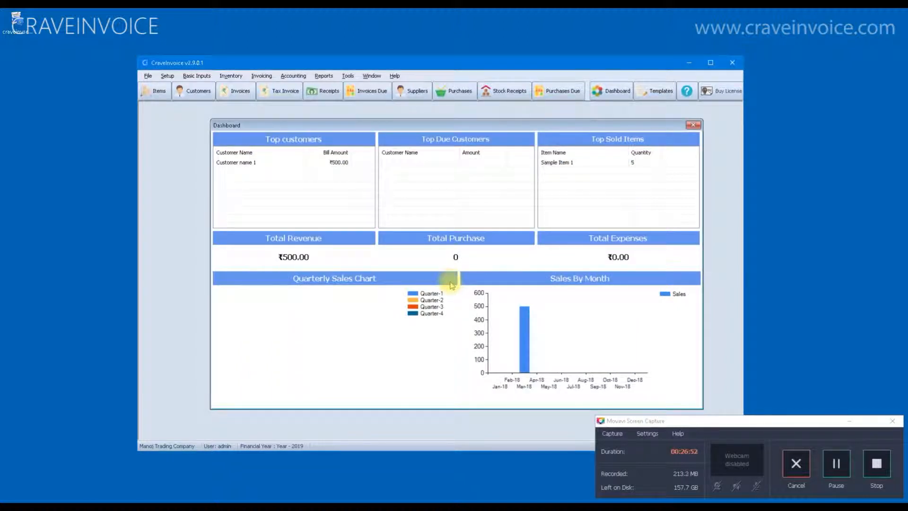
pyautogui.moveTo(398, 210)
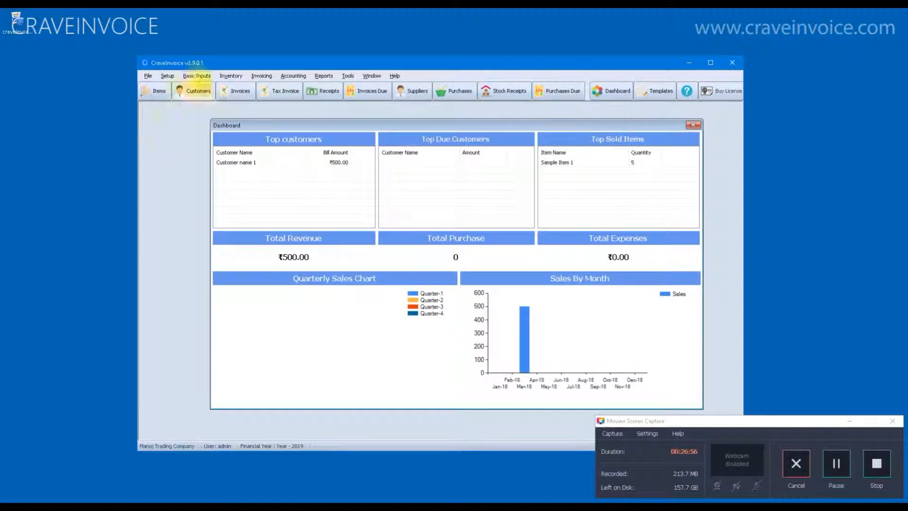
# Step: Show the Basic Inputs master-data options for items, customers and suppliers
pyautogui.click(196, 76)
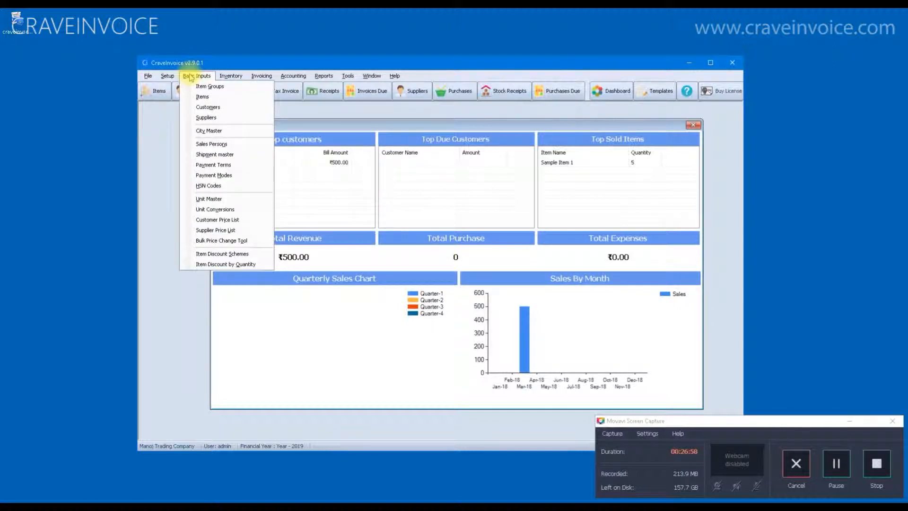